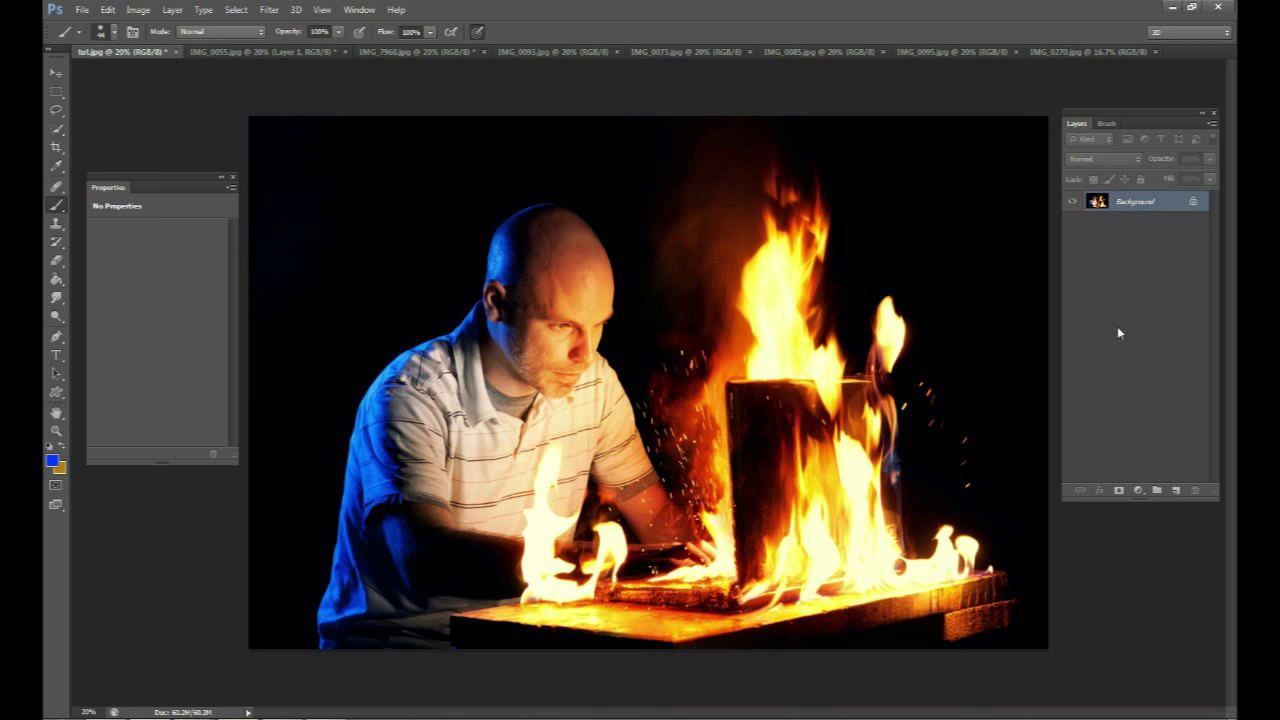
{"action": "mouse_move", "coordinate": [1142, 321]}
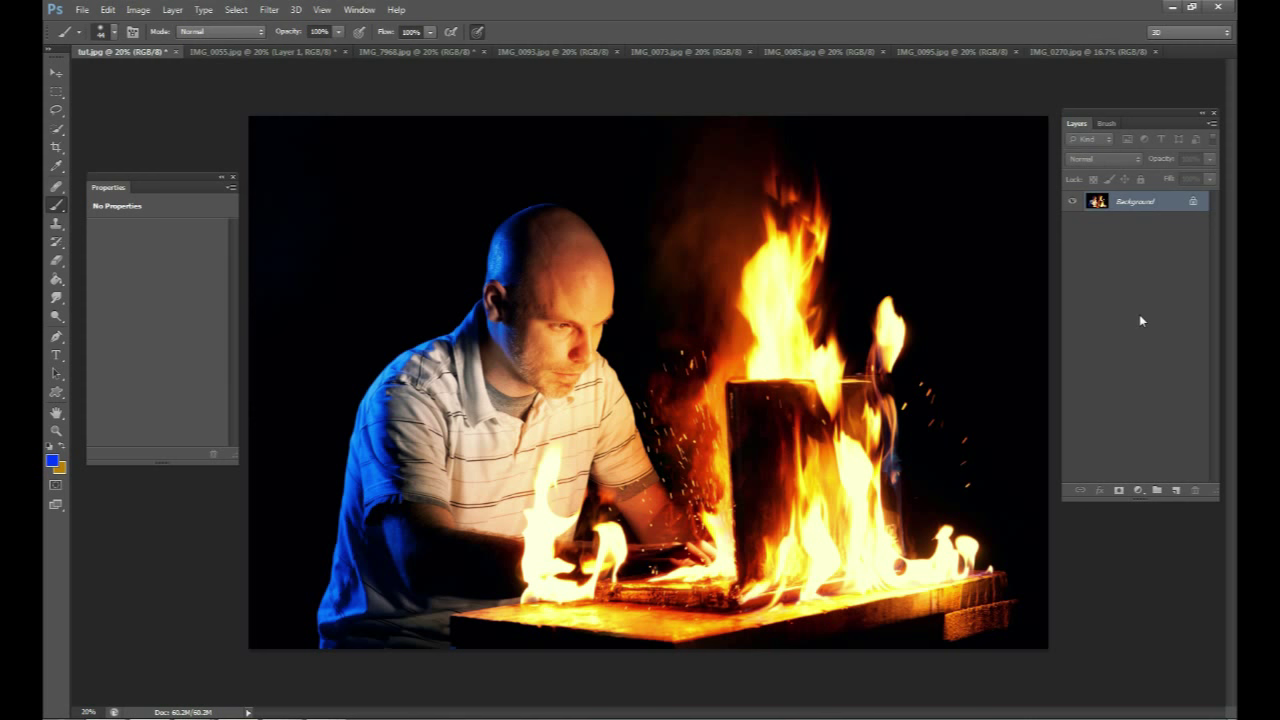
{"action": "mouse_move", "coordinate": [974, 299]}
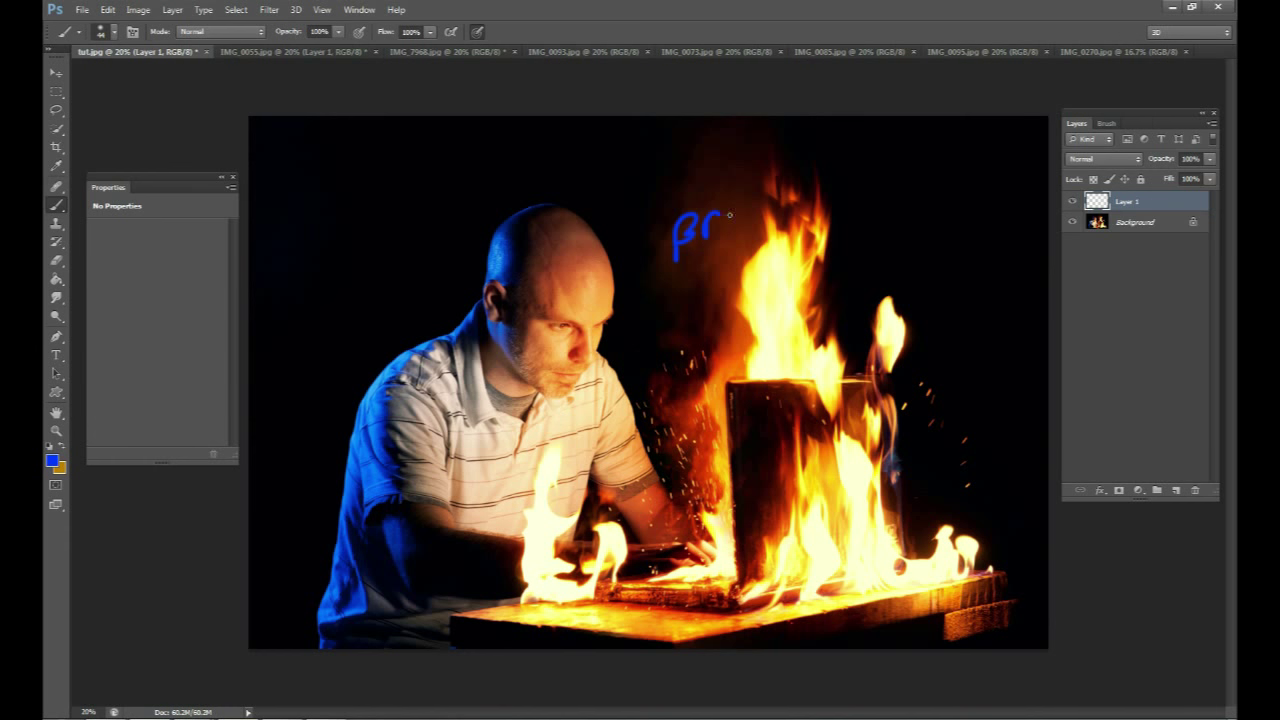
Handwrite 'Brownlobs' in blue above the flames with '6:27' beneath it.
{"action": "left_click_drag", "start_coordinate": [720, 230], "coordinate": [820, 210]}
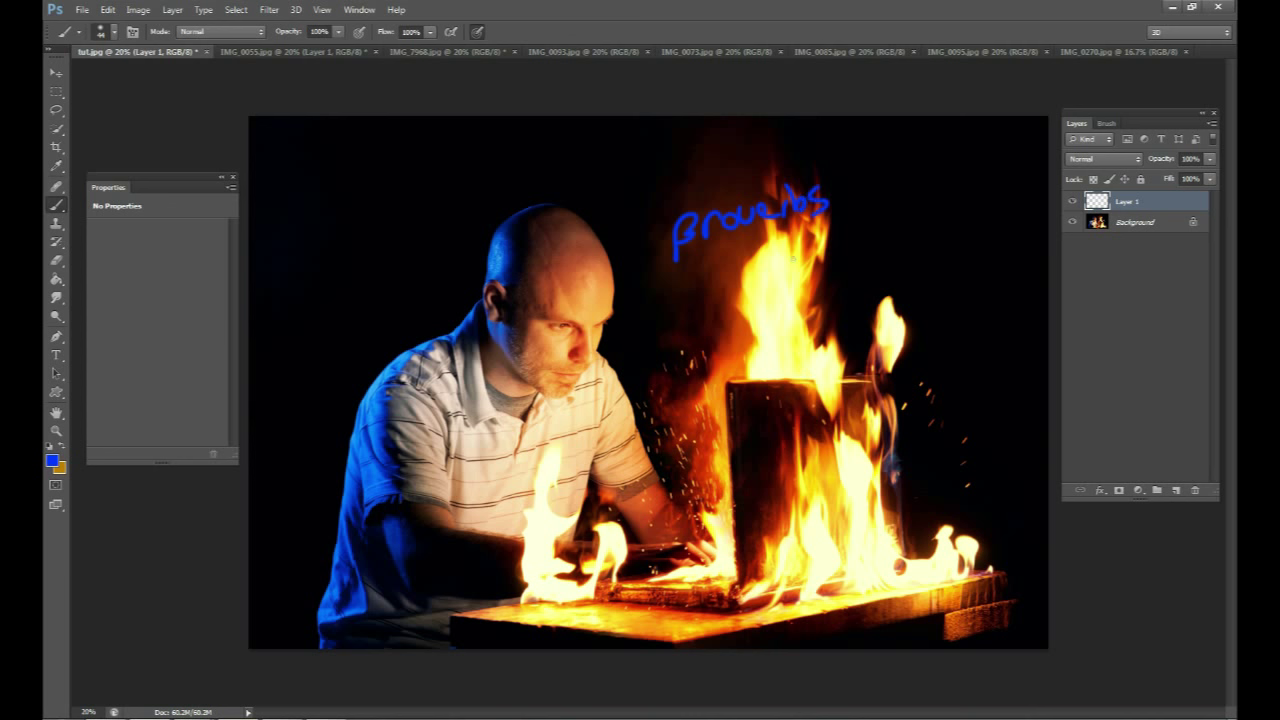
{"action": "left_click_drag", "start_coordinate": [800, 250], "coordinate": [890, 240]}
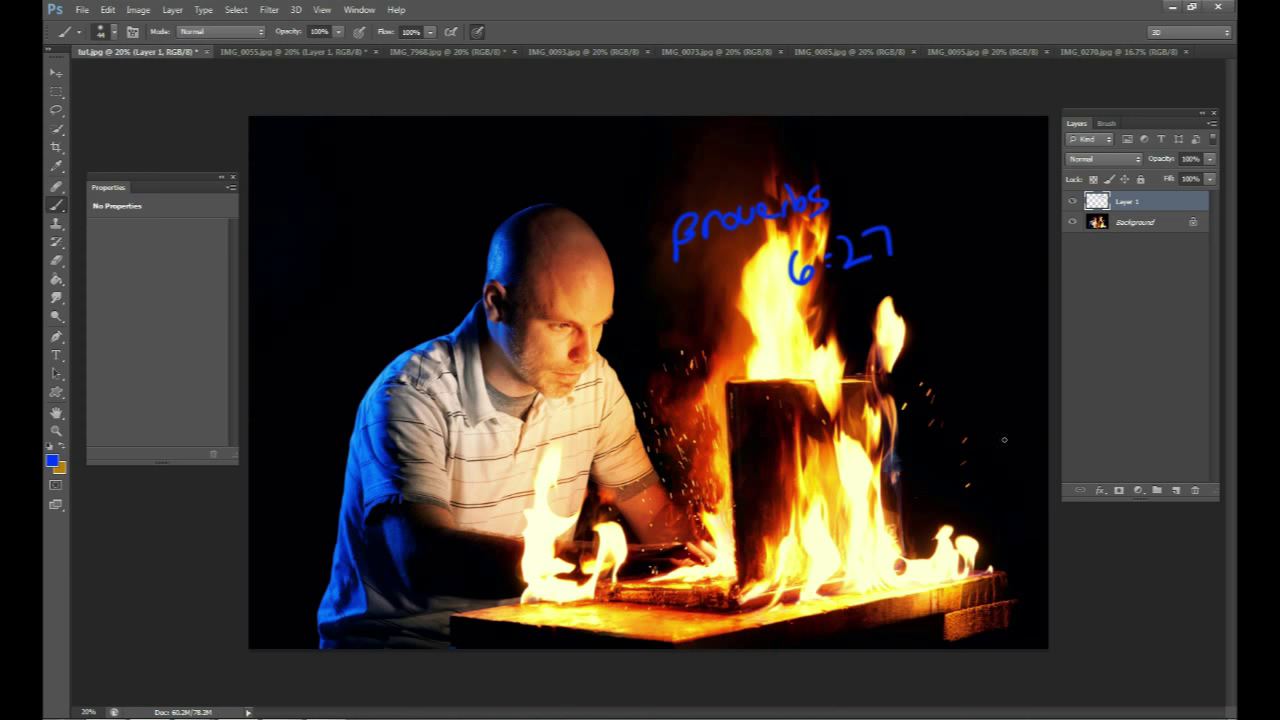
{"action": "mouse_move", "coordinate": [914, 358]}
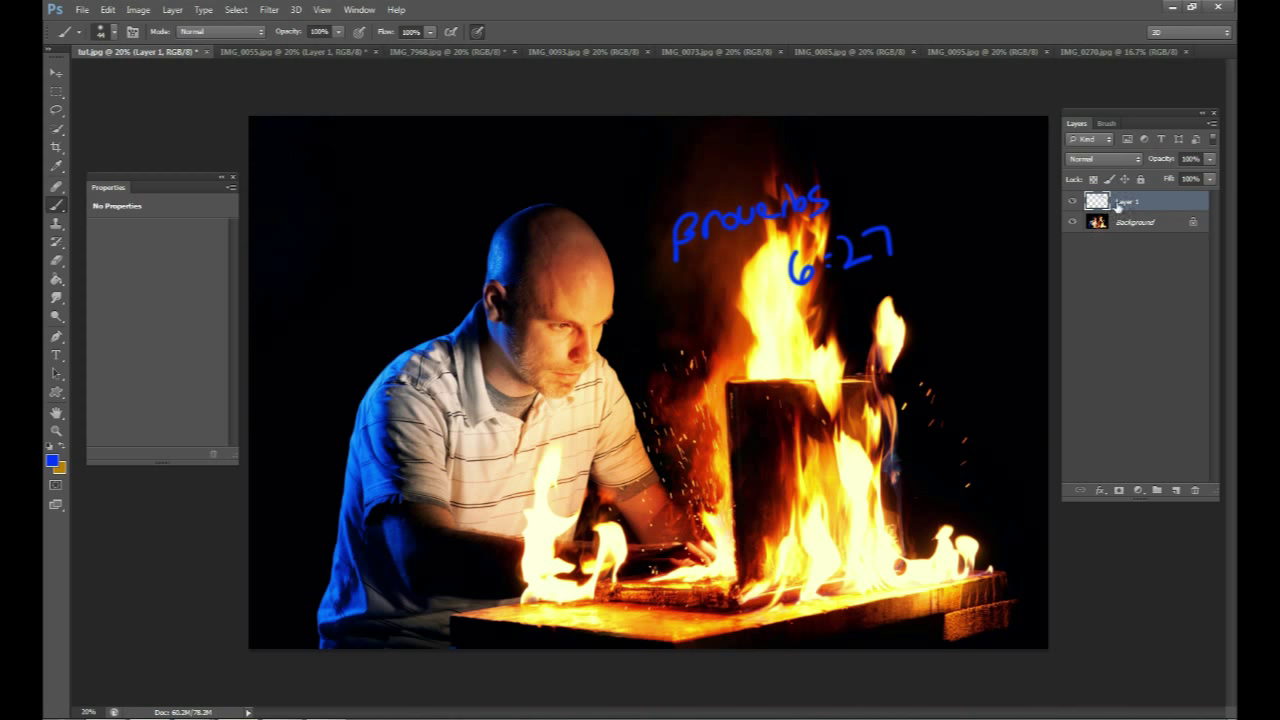
{"action": "mouse_move", "coordinate": [1149, 203]}
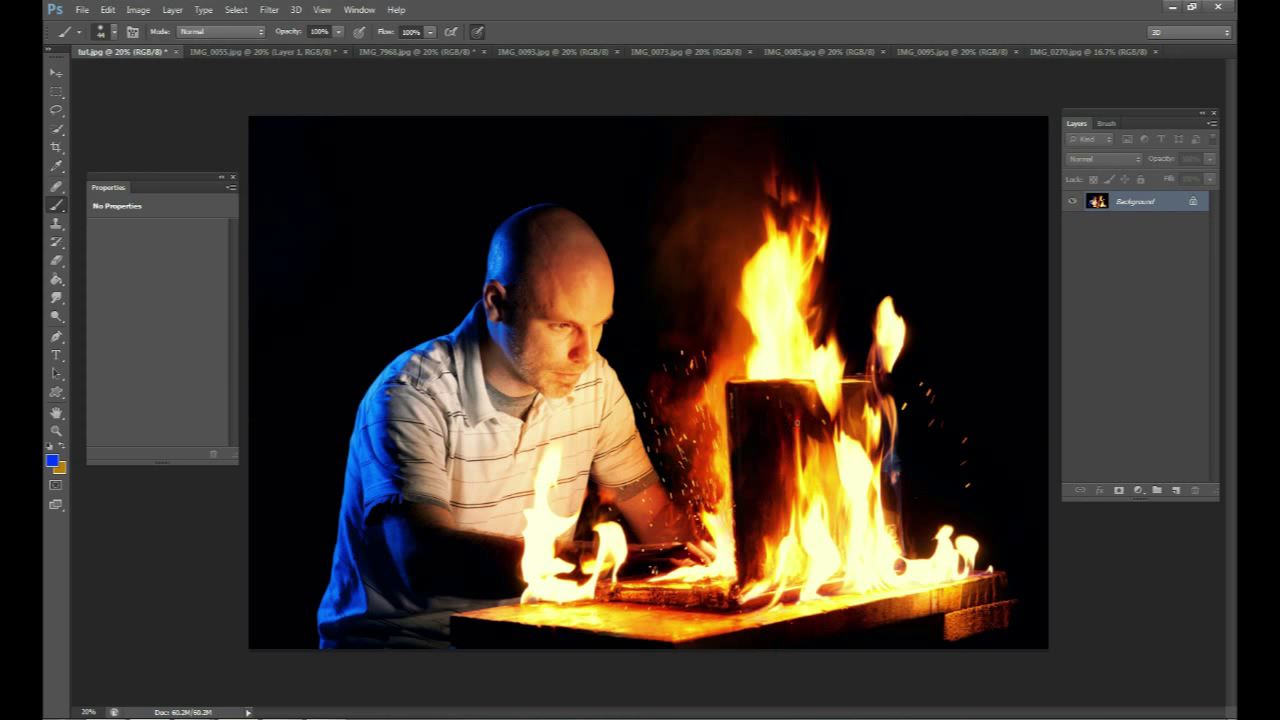
{"action": "mouse_move", "coordinate": [858, 500]}
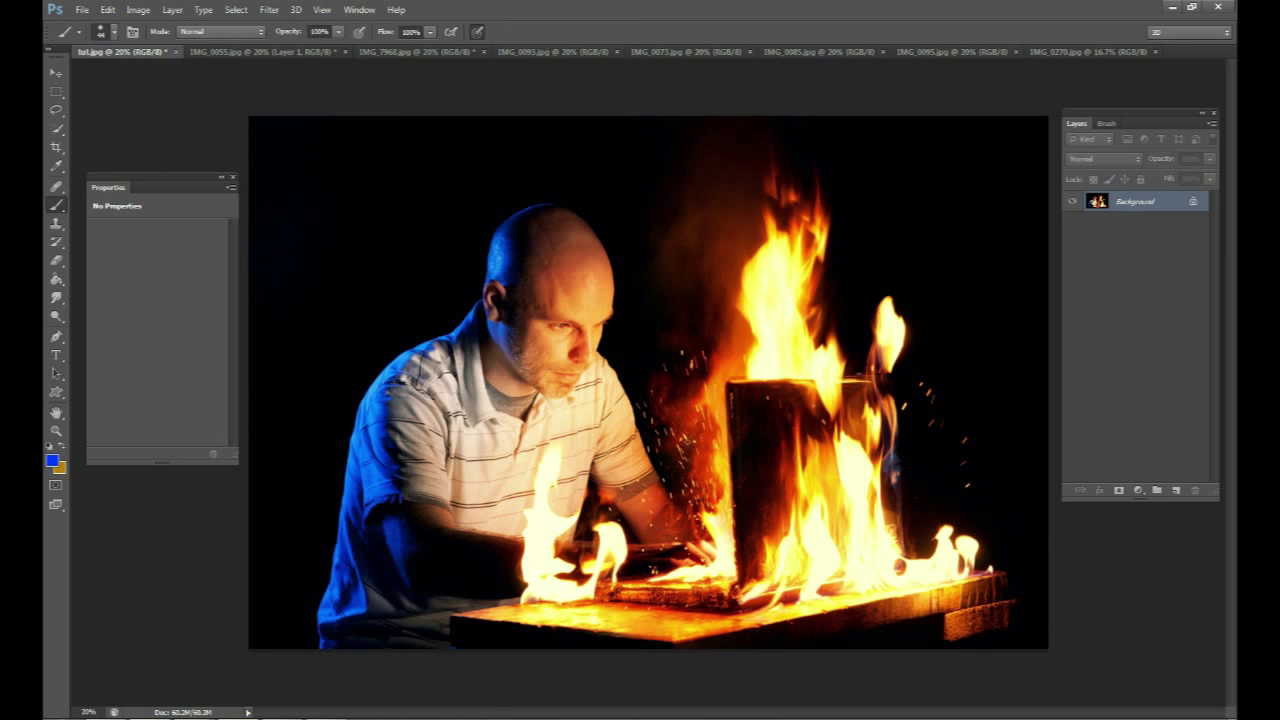
{"action": "mouse_move", "coordinate": [662, 397]}
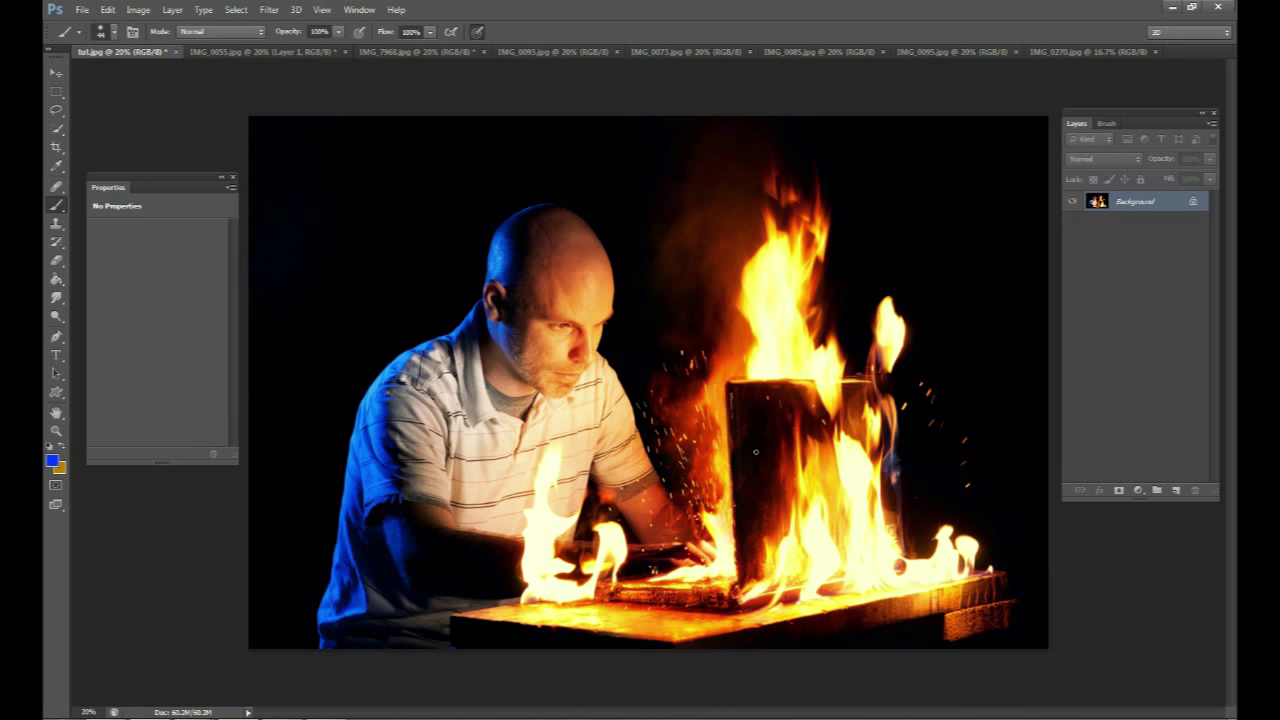
{"action": "mouse_move", "coordinate": [736, 419]}
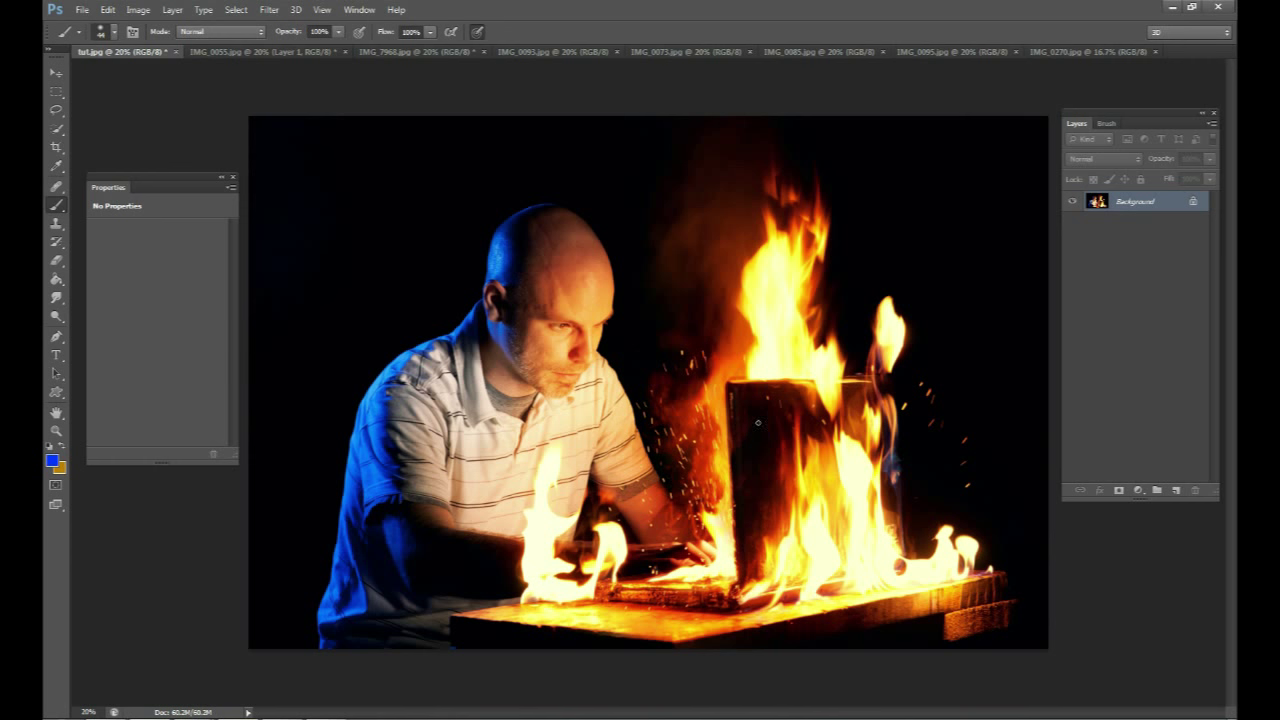
{"action": "mouse_move", "coordinate": [777, 419]}
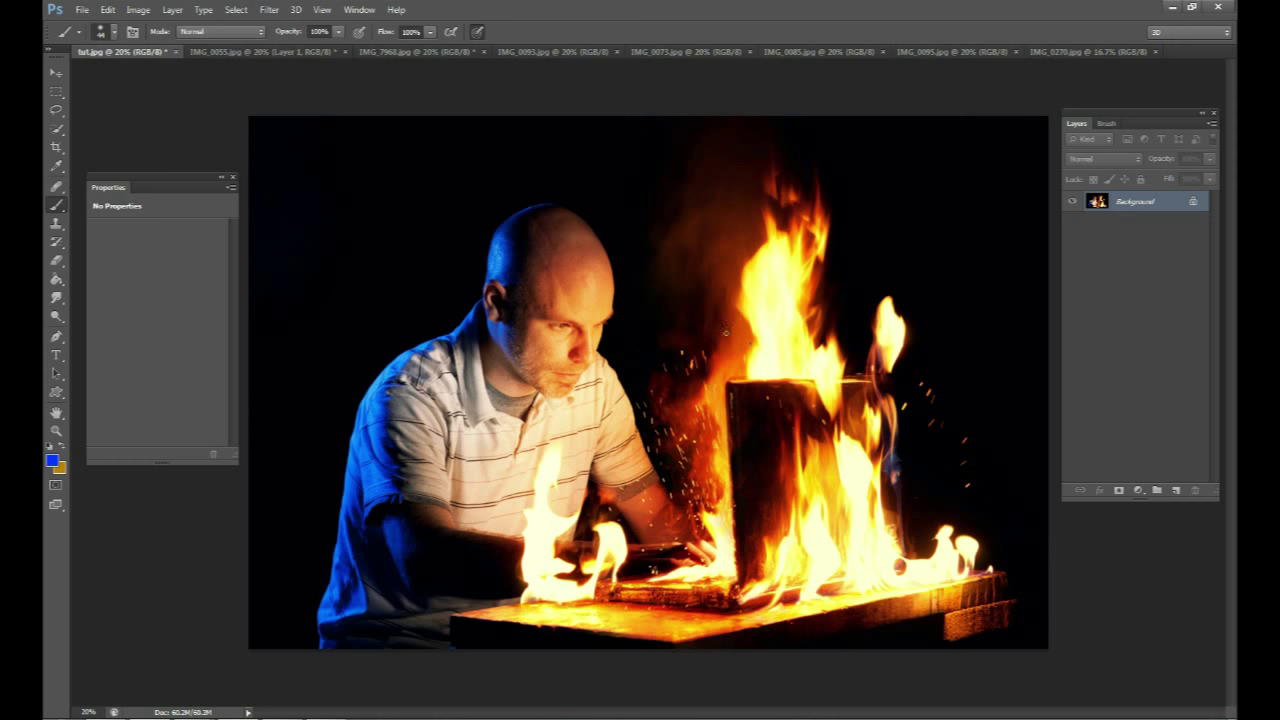
{"action": "mouse_move", "coordinate": [865, 348]}
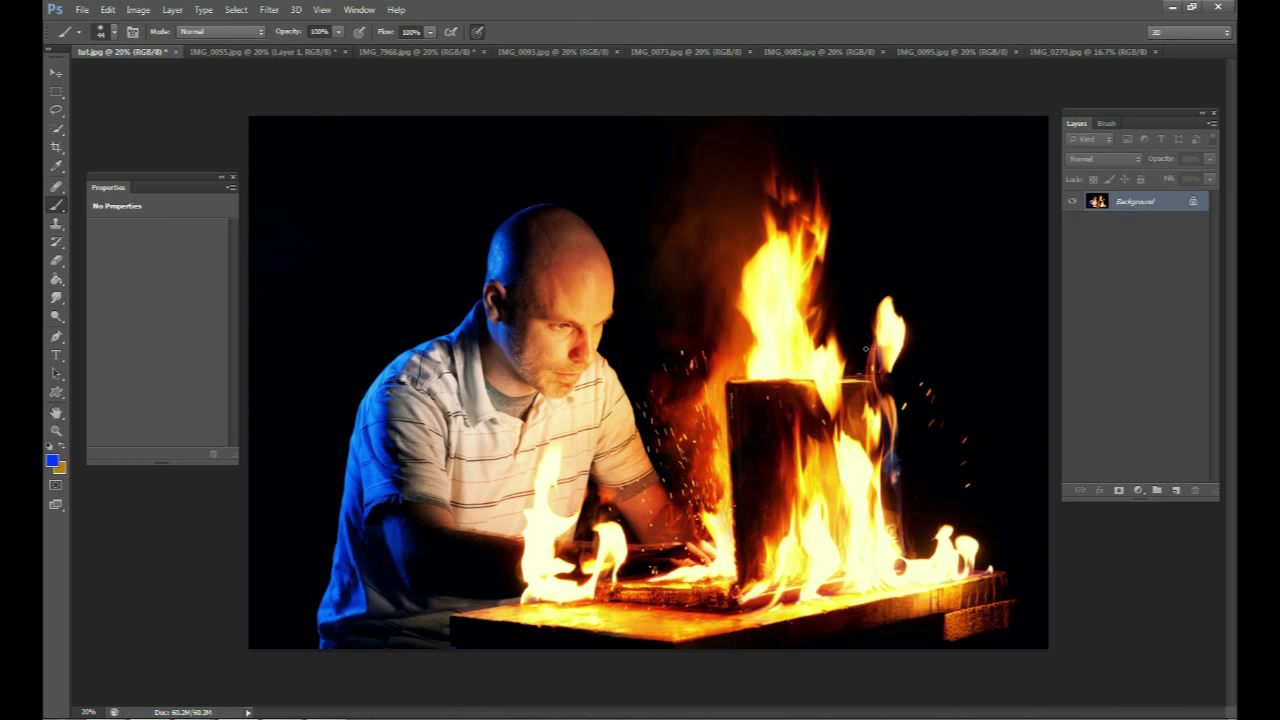
{"action": "mouse_move", "coordinate": [758, 414]}
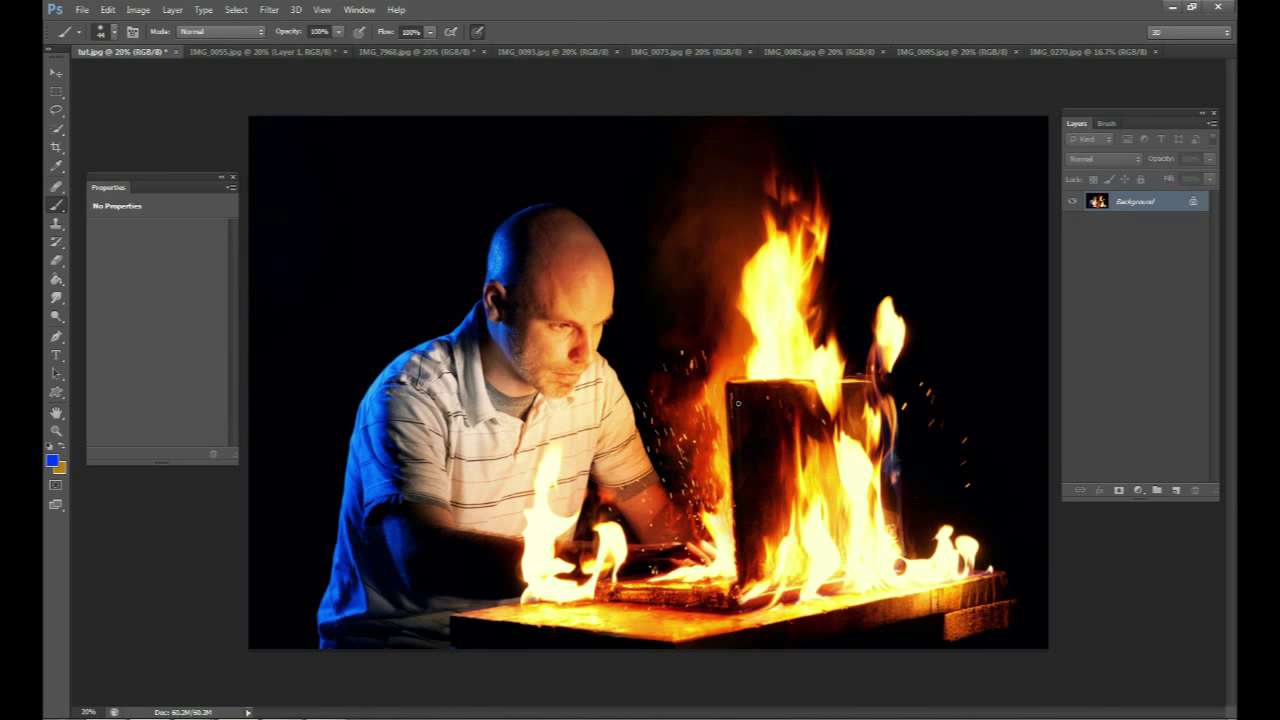
{"action": "mouse_move", "coordinate": [888, 390]}
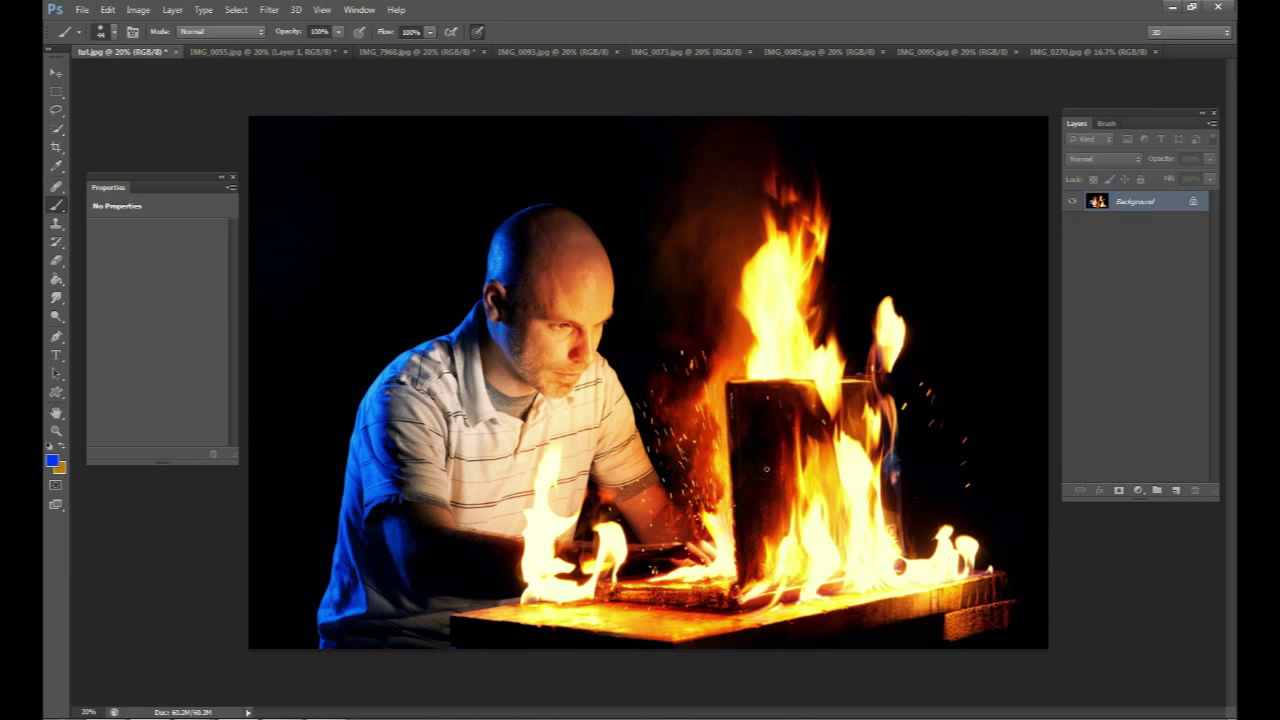
{"action": "mouse_move", "coordinate": [877, 540]}
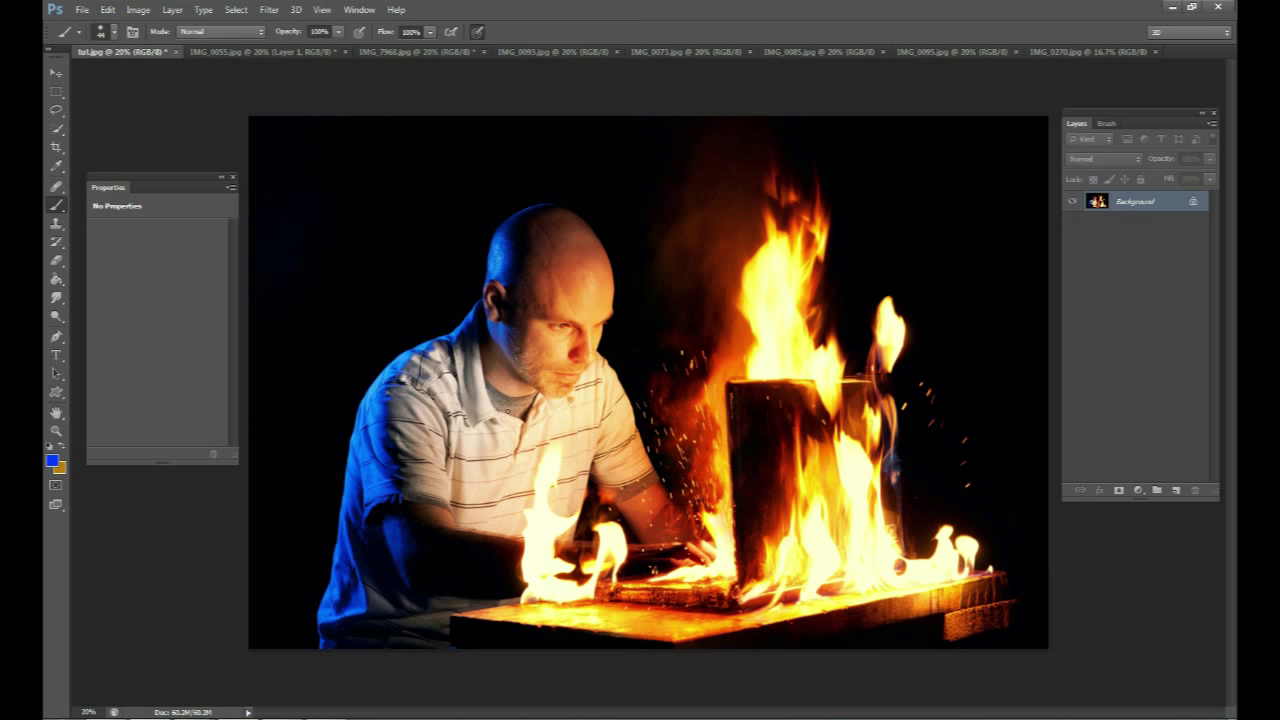
{"action": "mouse_move", "coordinate": [757, 498]}
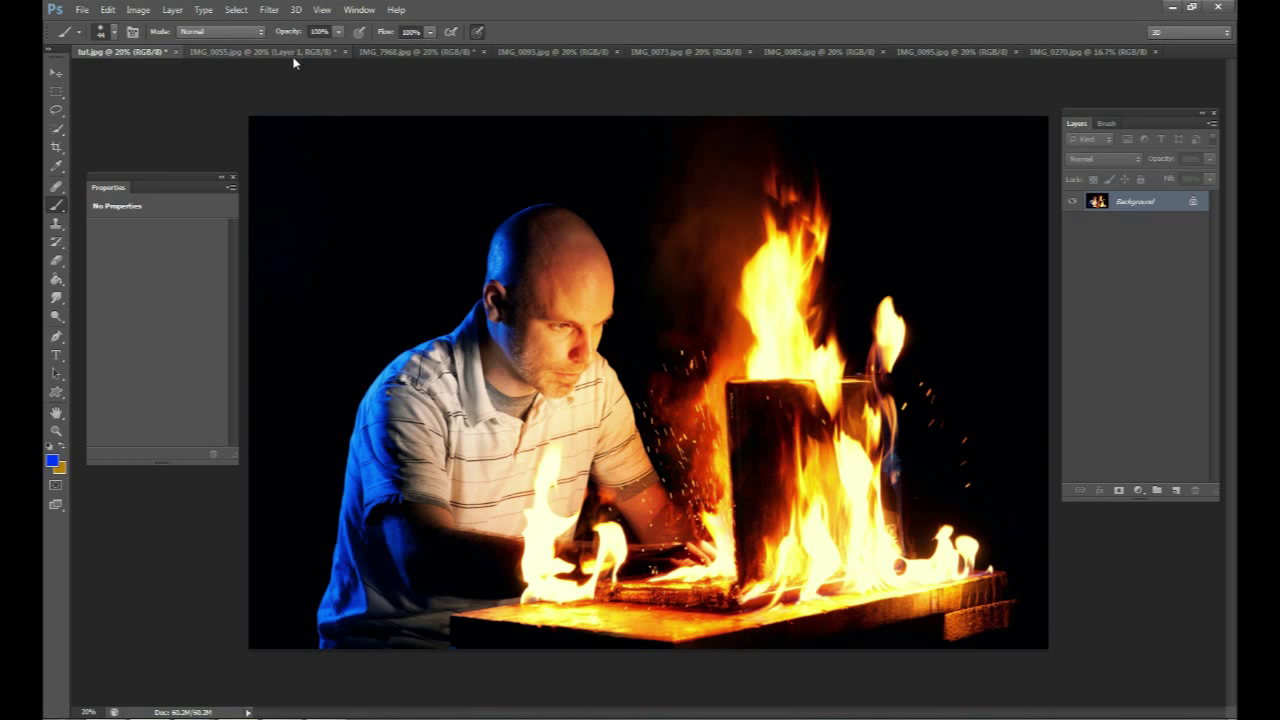
In IMG_0055.jpg, replace the old sketch layer with a new blank layer.
{"action": "left_click", "coordinate": [240, 51]}
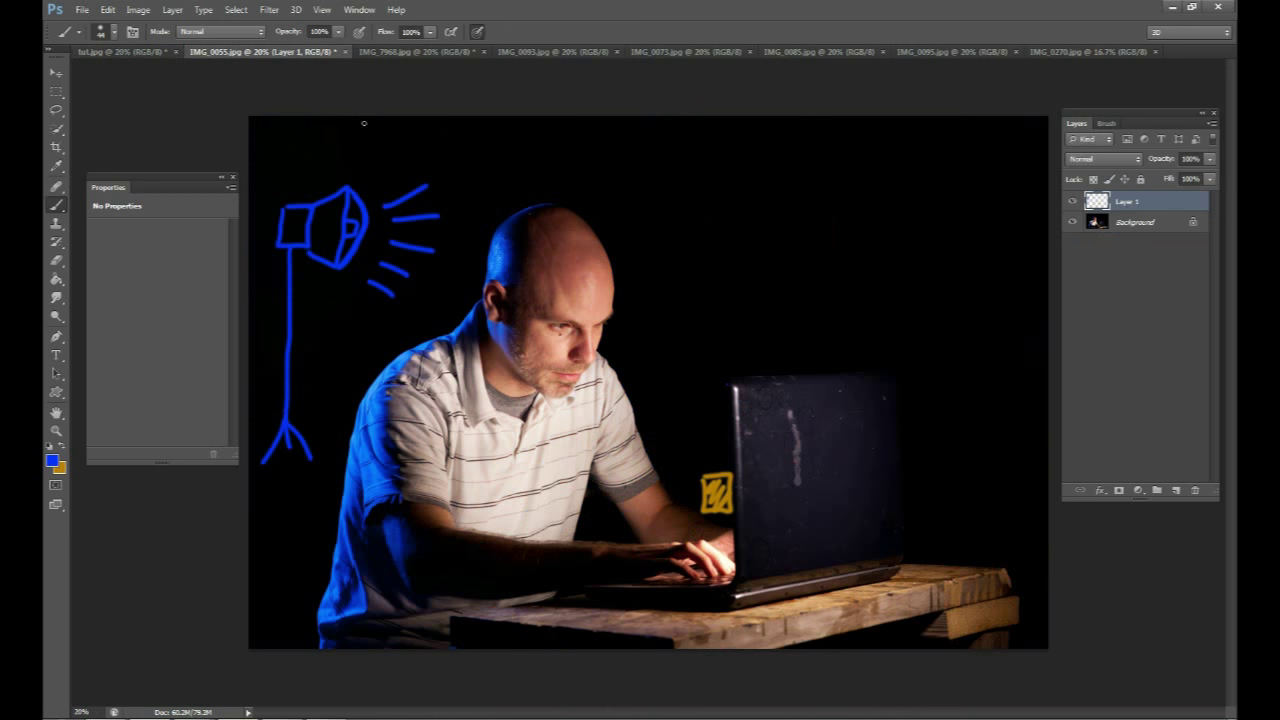
{"action": "left_click", "coordinate": [1193, 490]}
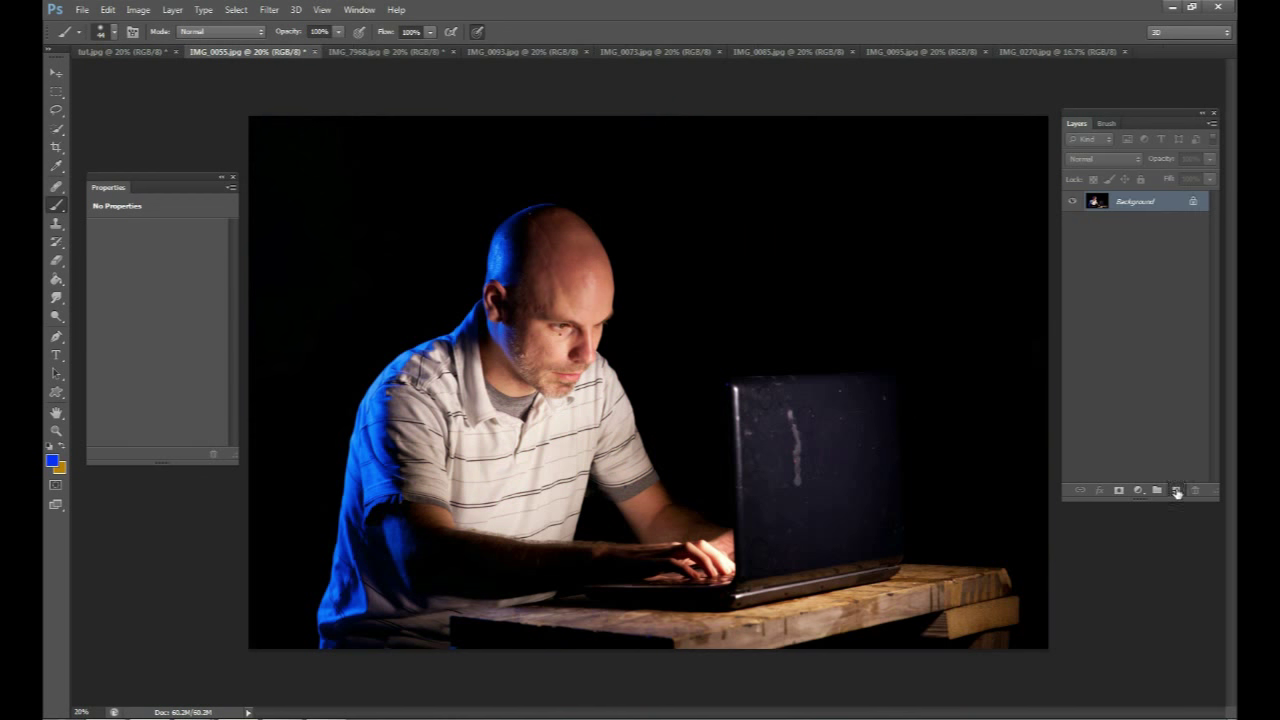
{"action": "left_click", "coordinate": [1177, 490]}
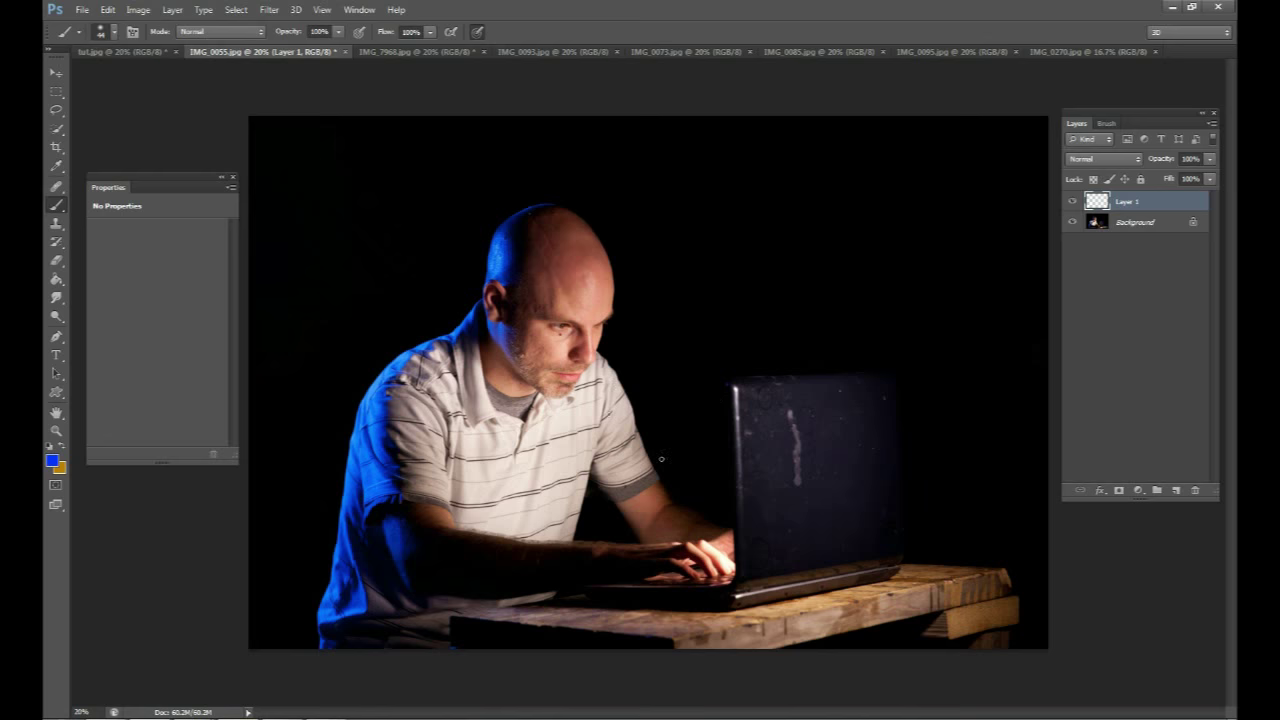
{"action": "mouse_move", "coordinate": [810, 462]}
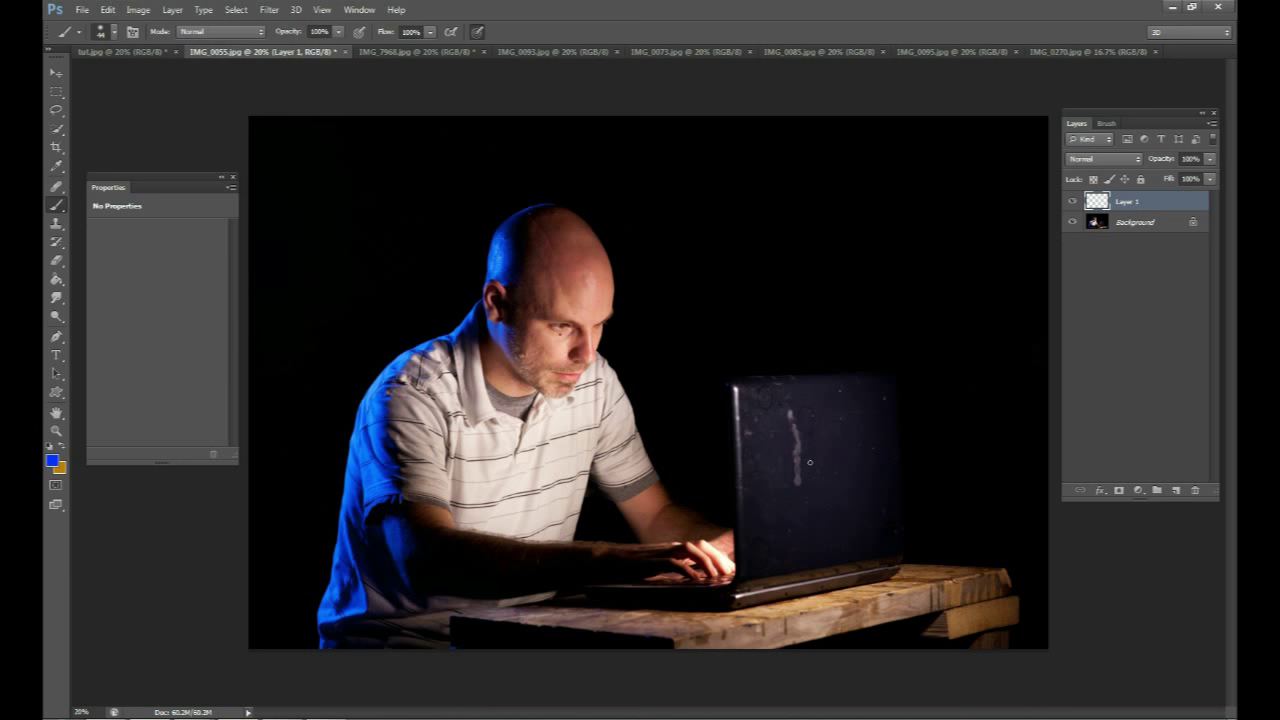
{"action": "mouse_move", "coordinate": [621, 353]}
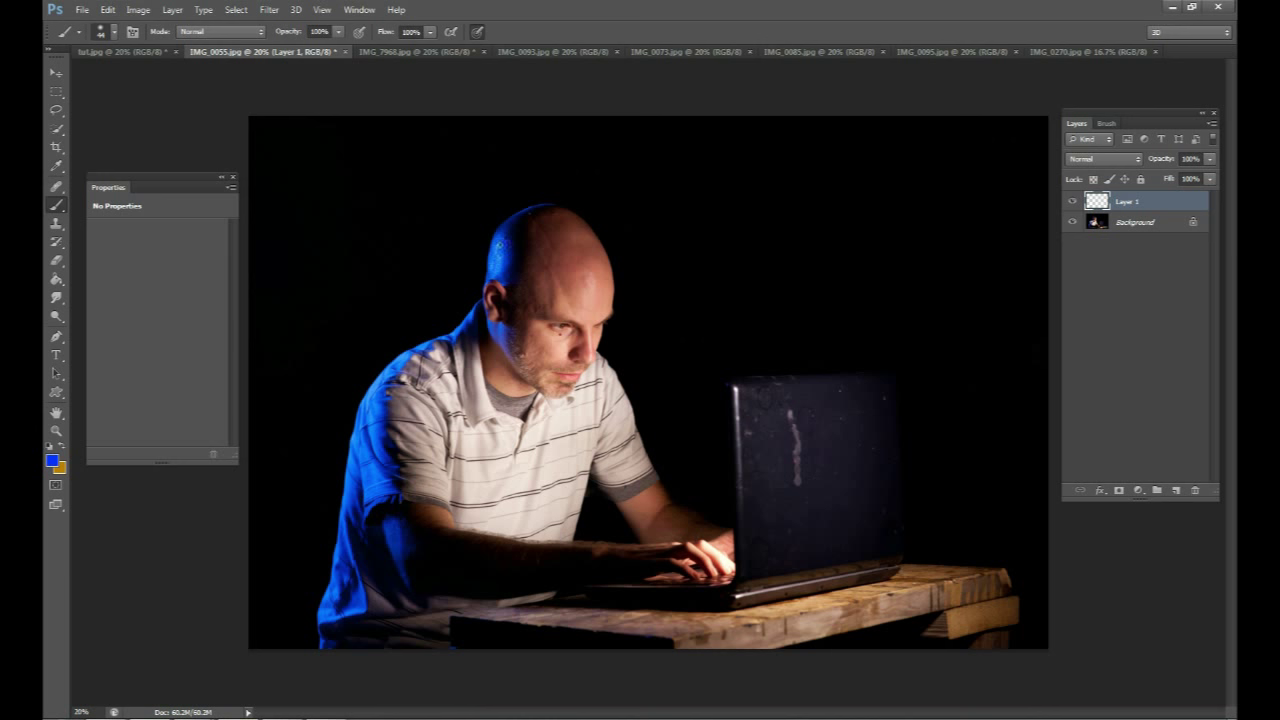
{"action": "mouse_move", "coordinate": [287, 230]}
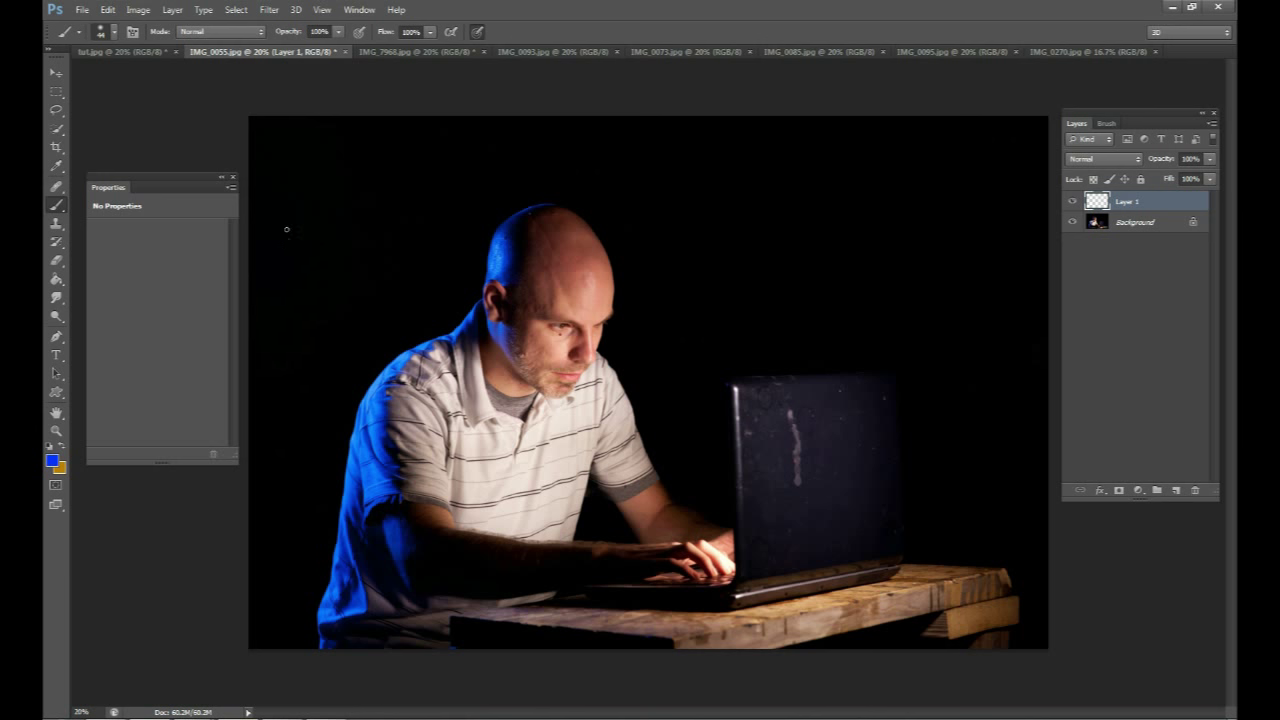
Sketch a blue studio light on a stand with rays beaming toward the man.
{"action": "left_click_drag", "start_coordinate": [287, 230], "coordinate": [367, 218]}
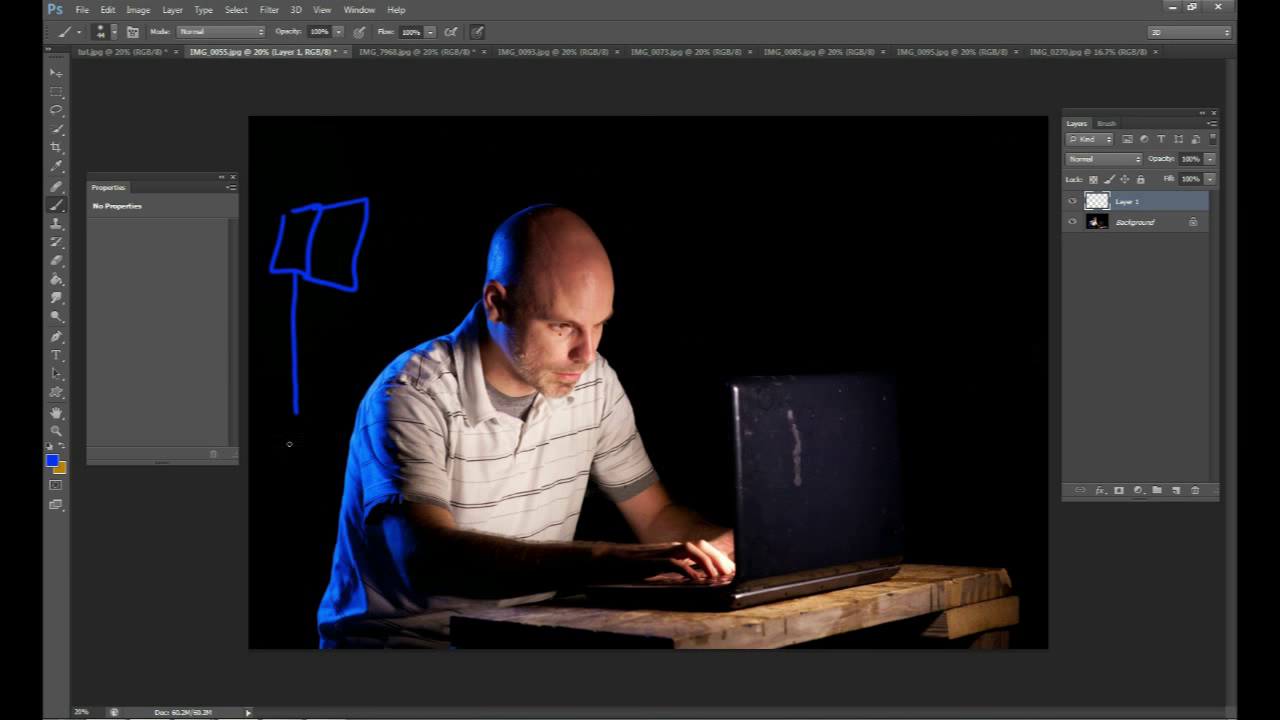
{"action": "left_click_drag", "start_coordinate": [289, 444], "coordinate": [288, 512]}
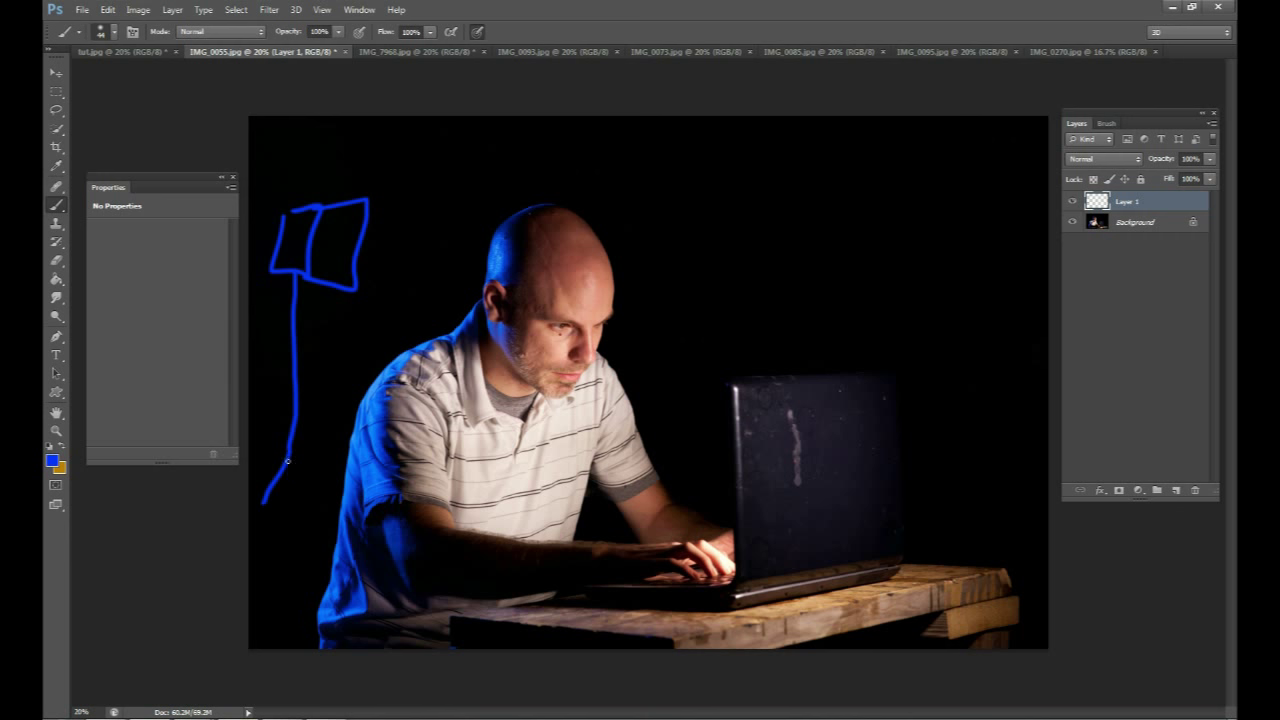
{"action": "left_click_drag", "start_coordinate": [287, 460], "coordinate": [300, 490]}
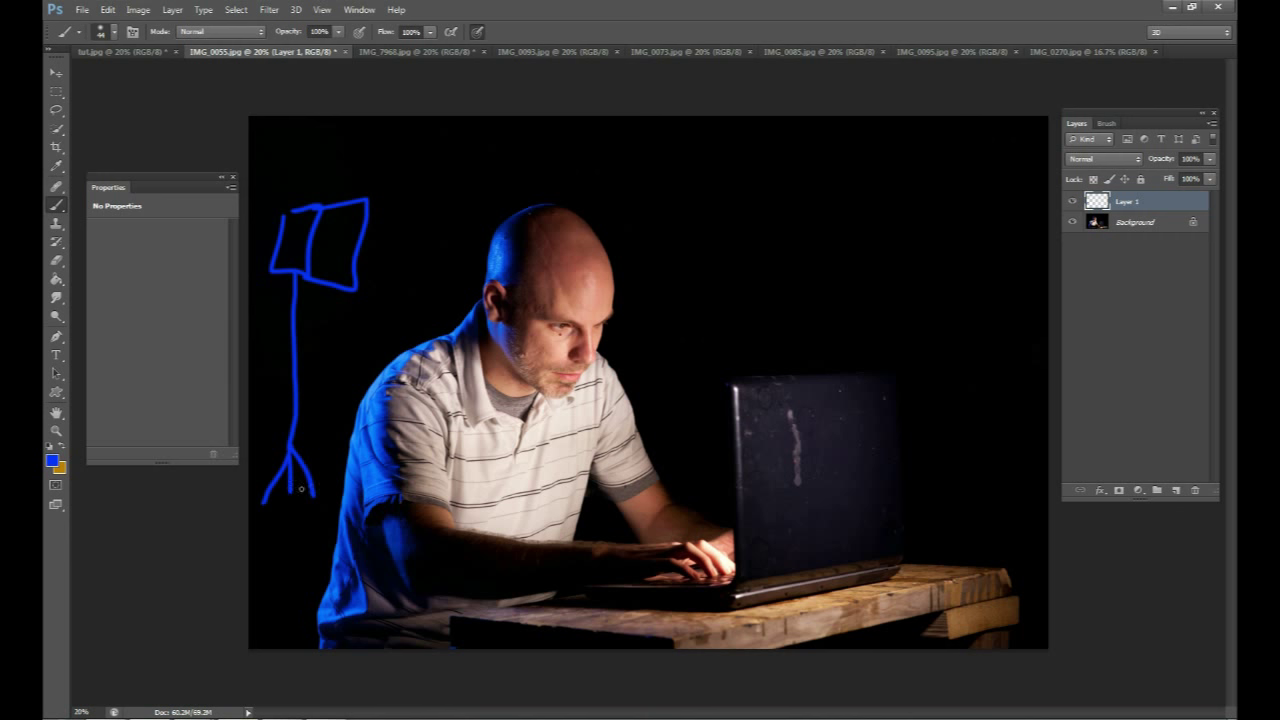
{"action": "mouse_move", "coordinate": [358, 237]}
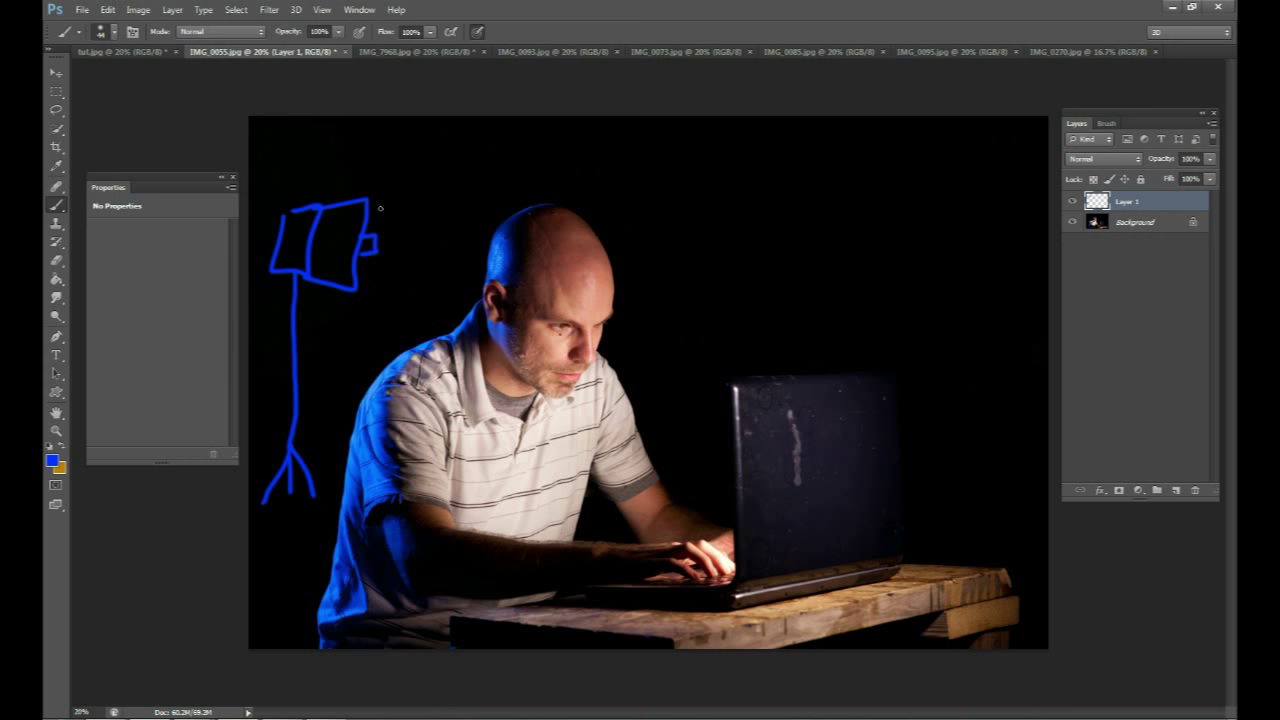
{"action": "left_click_drag", "start_coordinate": [378, 208], "coordinate": [380, 258]}
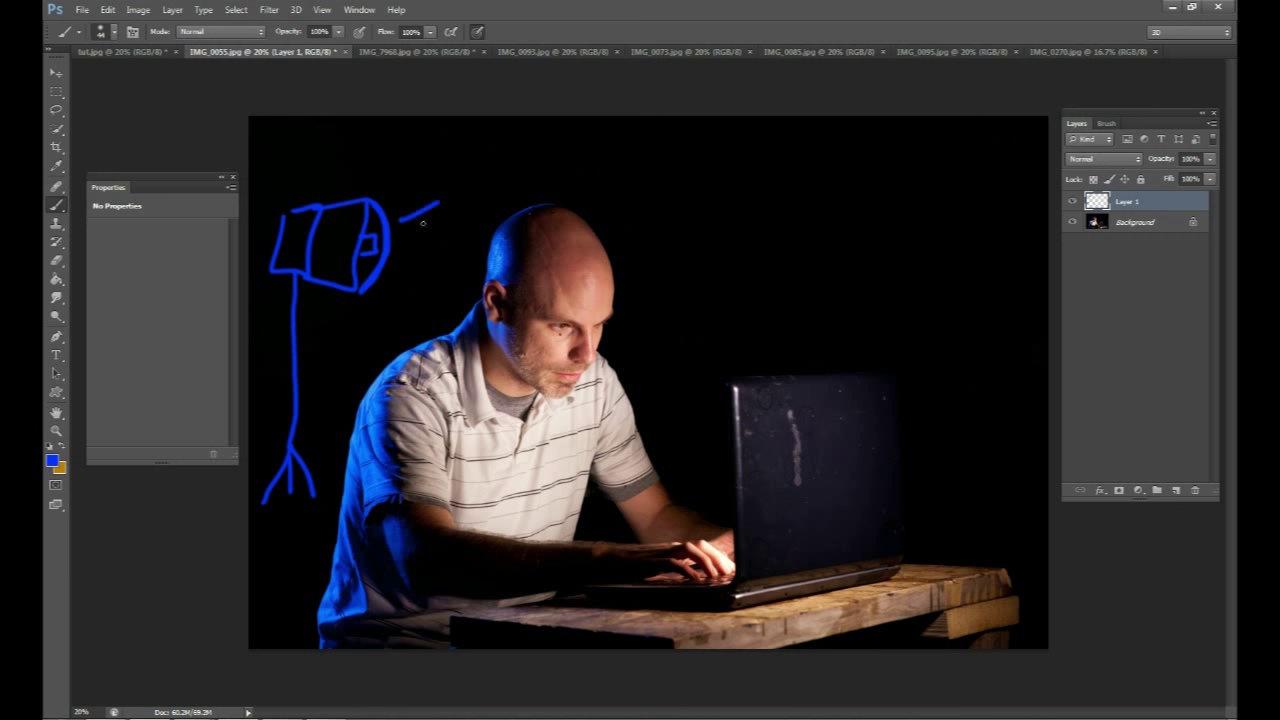
{"action": "left_click_drag", "start_coordinate": [410, 225], "coordinate": [440, 290]}
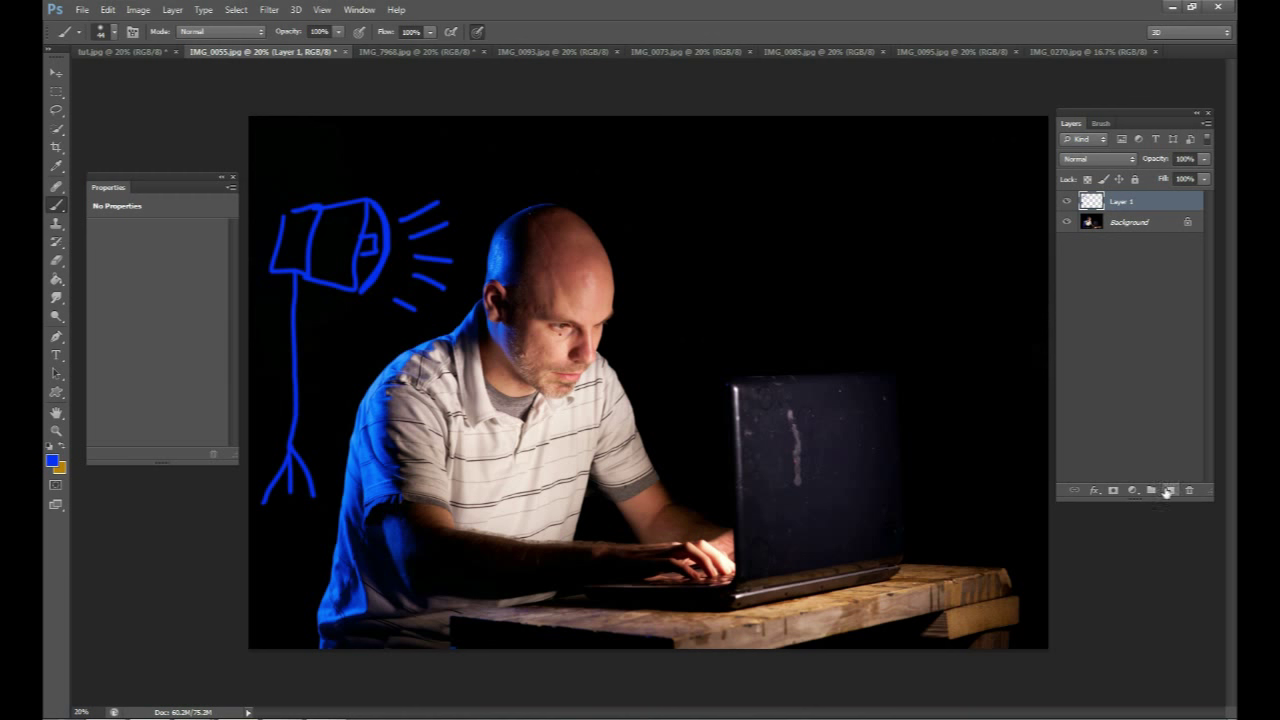
On new layers, paint an orange mark by the laptop and arrows rising from the screen.
{"action": "left_click", "coordinate": [1153, 492]}
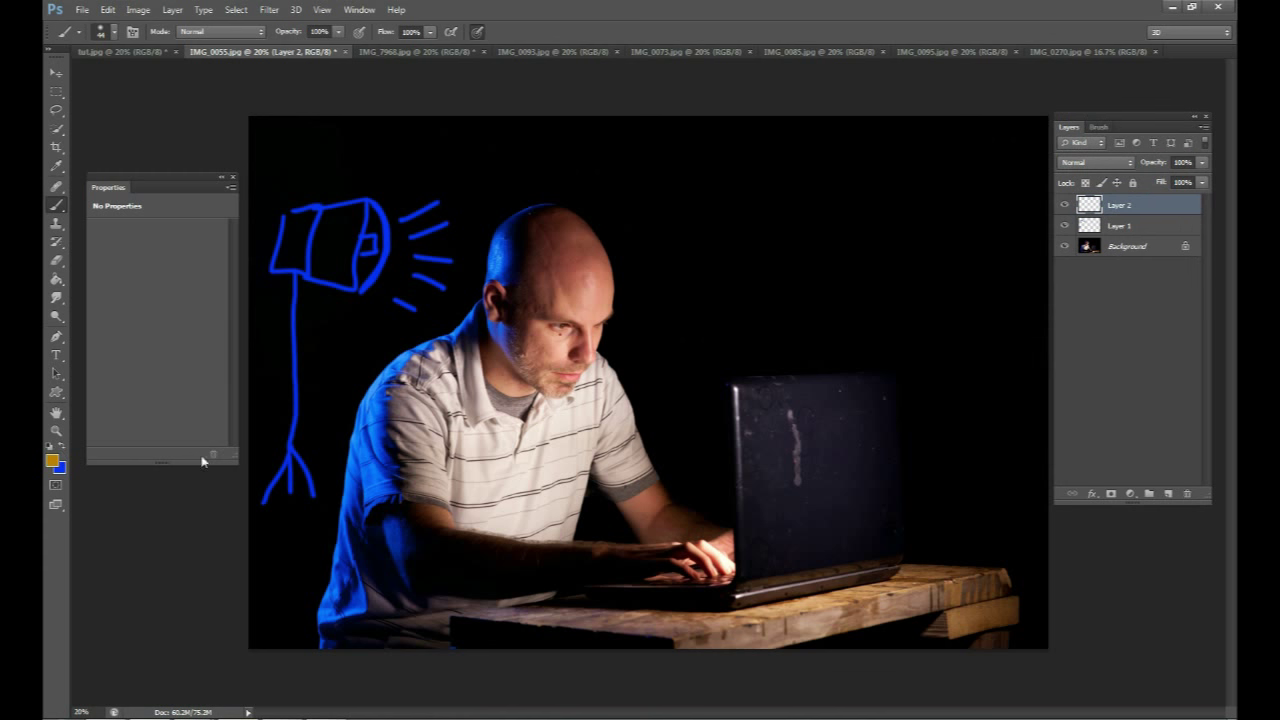
{"action": "left_click_drag", "start_coordinate": [700, 495], "coordinate": [725, 525]}
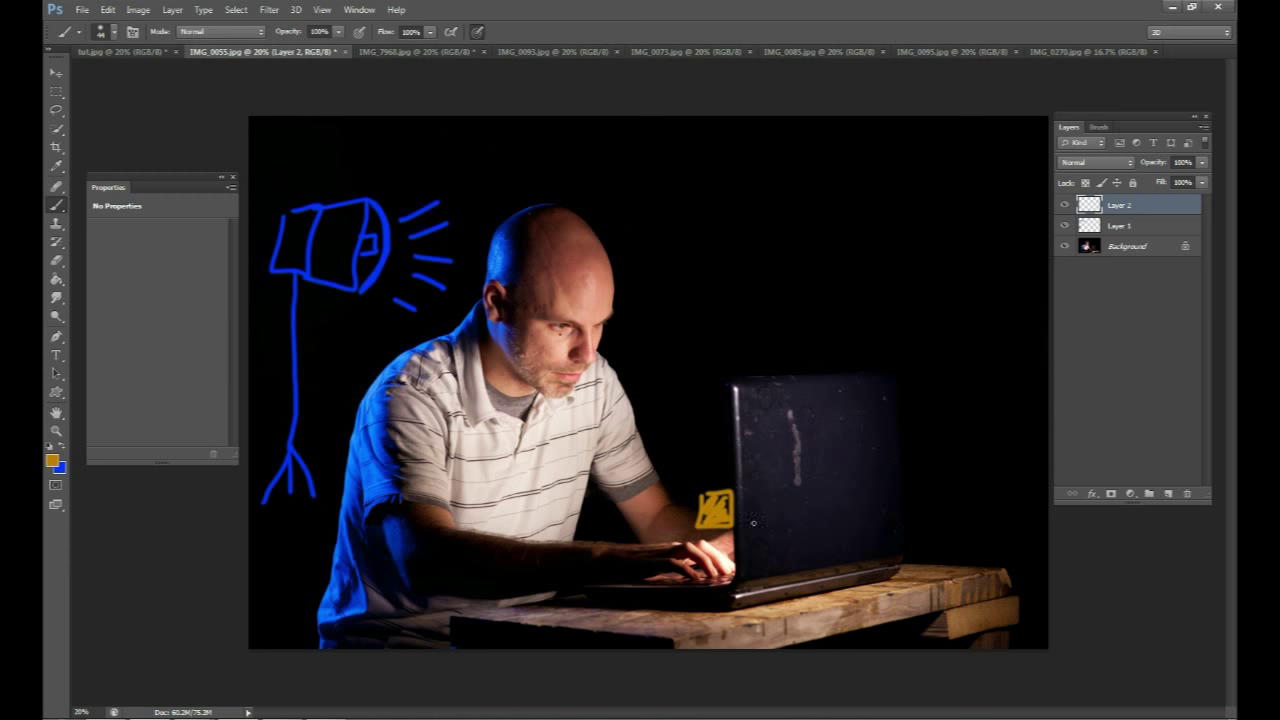
{"action": "left_click", "coordinate": [405, 51]}
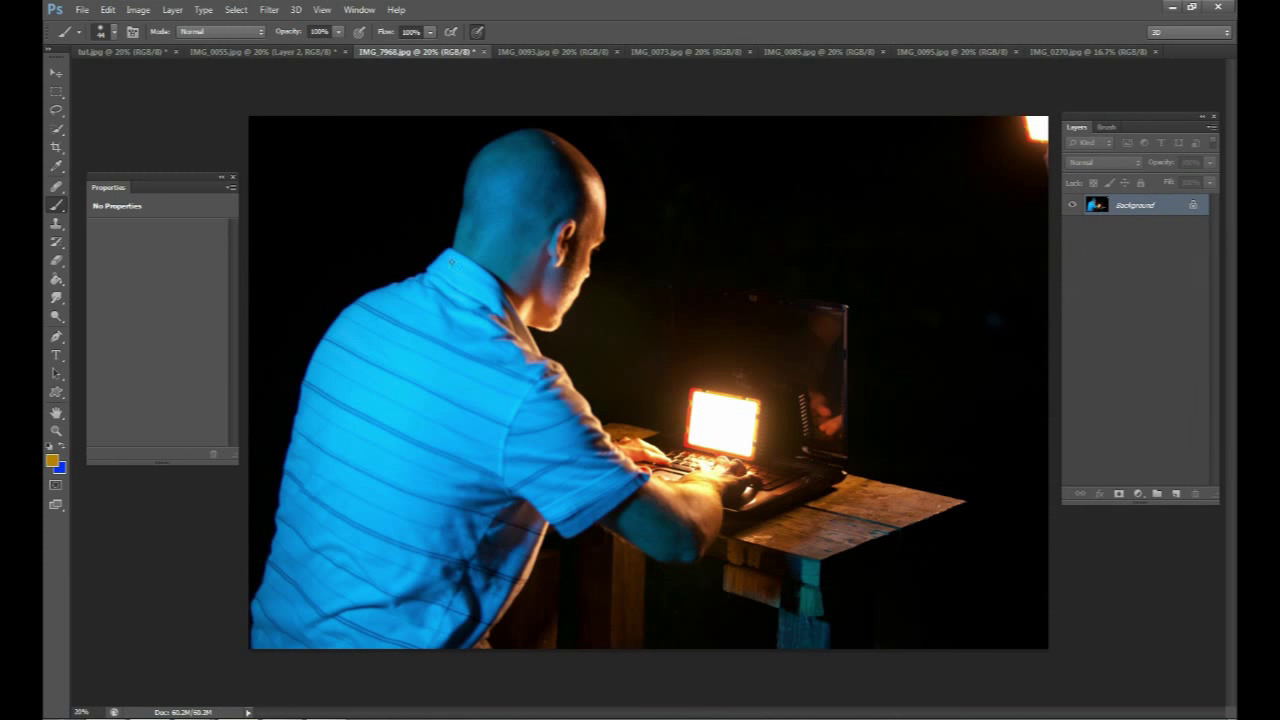
{"action": "left_click", "coordinate": [1176, 493]}
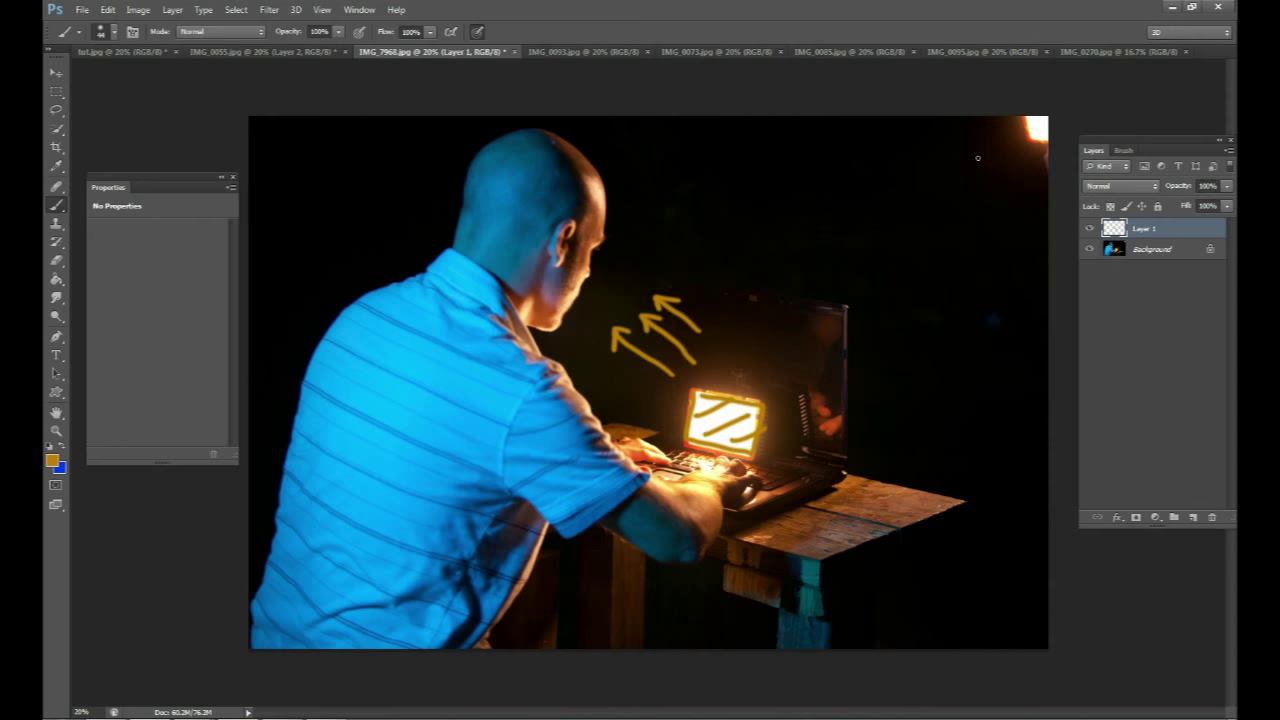
{"action": "left_click_drag", "start_coordinate": [985, 158], "coordinate": [920, 155]}
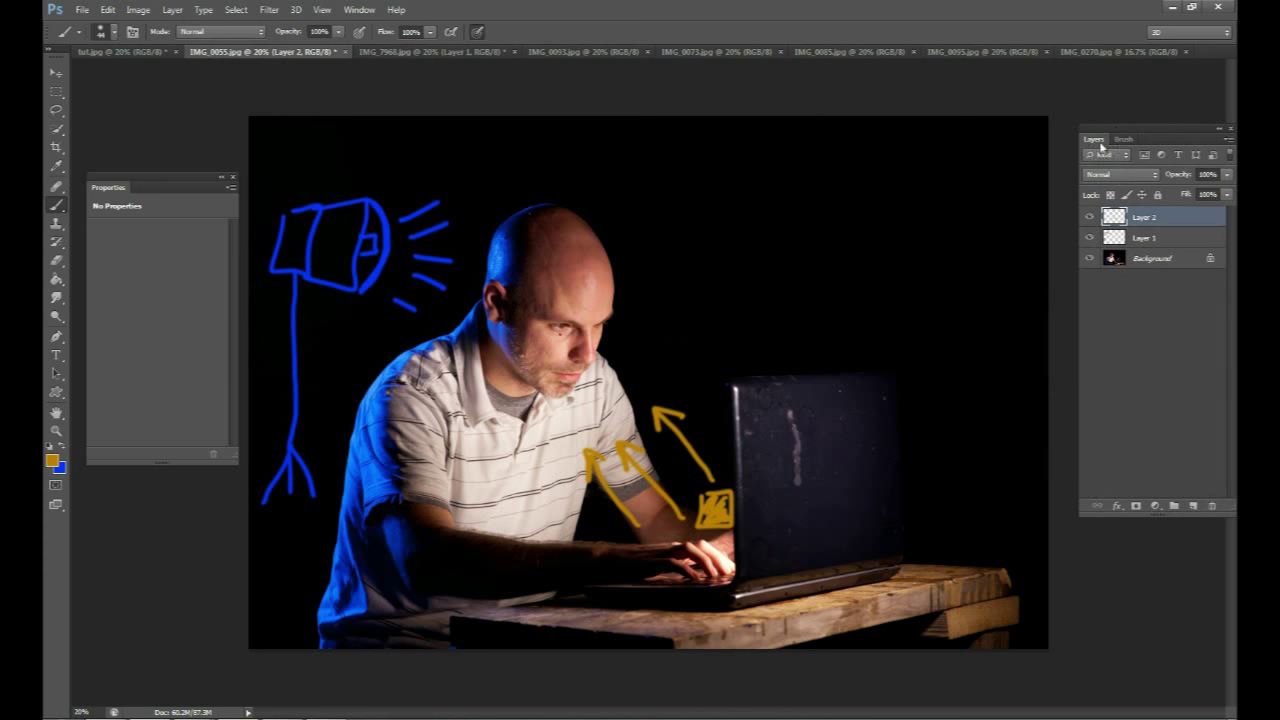
Sketch orange flames around the laptop on Layer 2, then hide the sketch layers.
{"action": "left_click_drag", "start_coordinate": [1045, 215], "coordinate": [950, 270]}
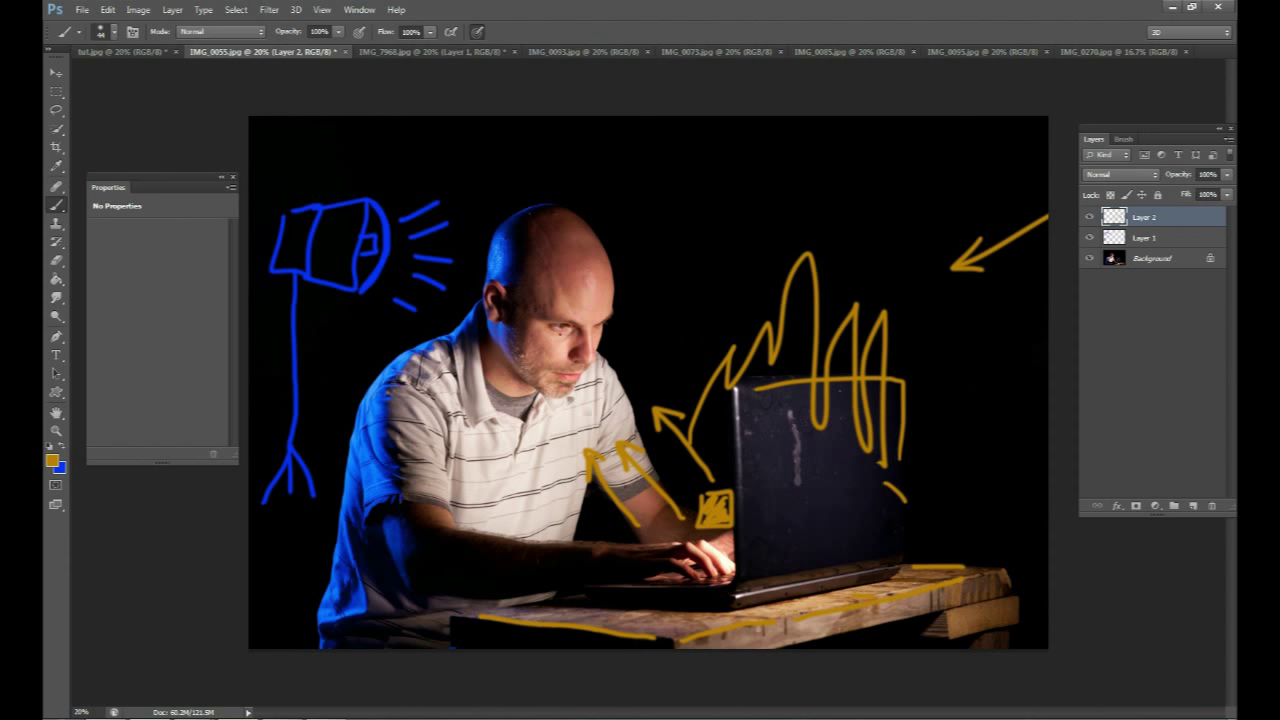
{"action": "left_click", "coordinate": [1089, 217]}
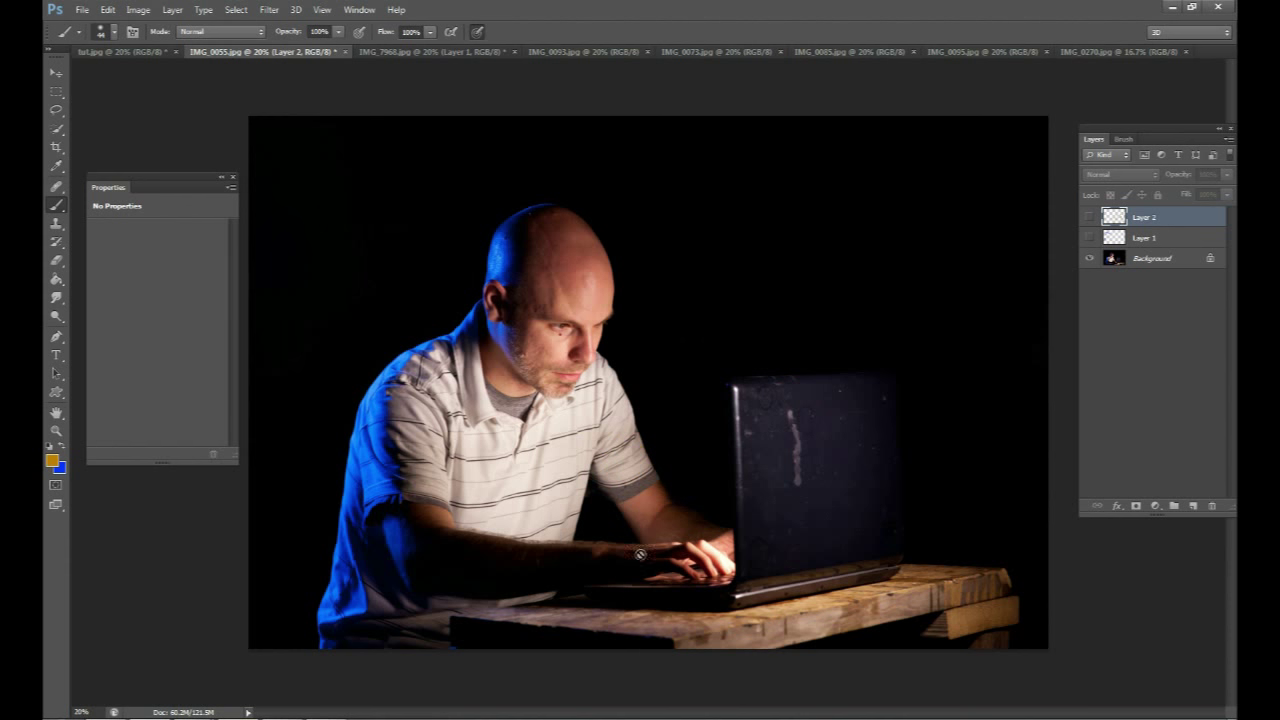
{"action": "mouse_move", "coordinate": [645, 485]}
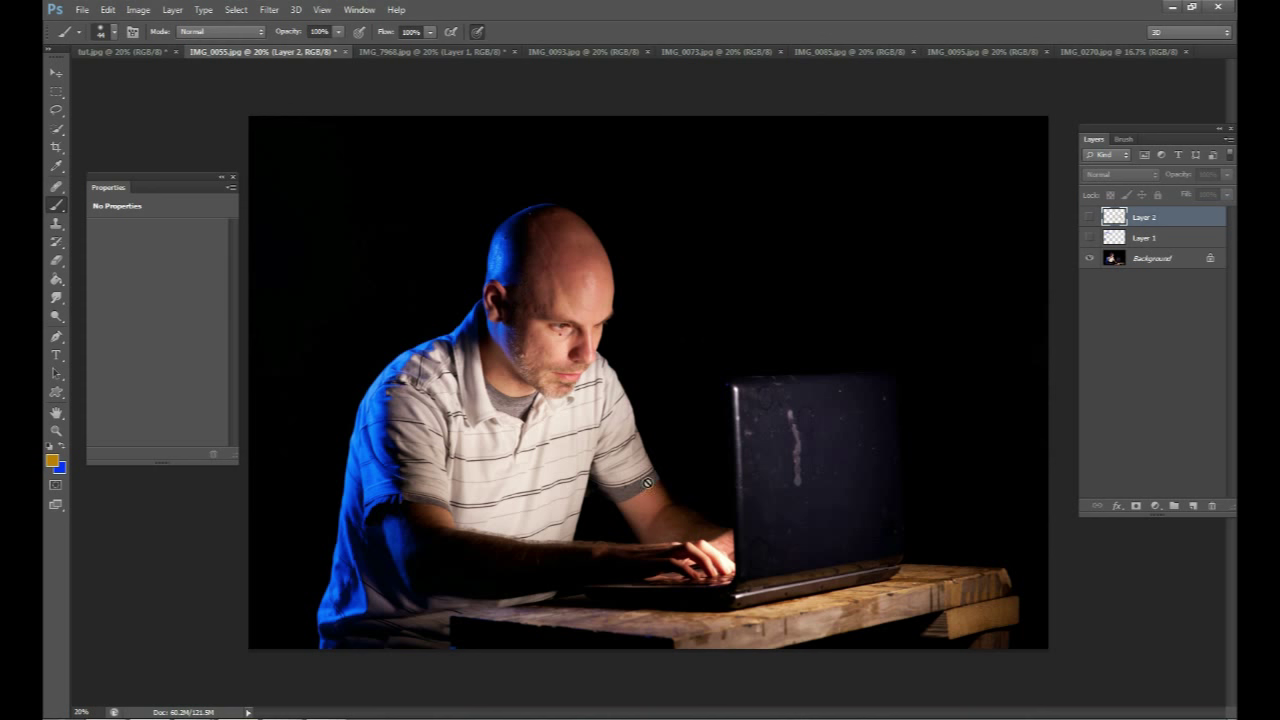
{"action": "mouse_move", "coordinate": [681, 434]}
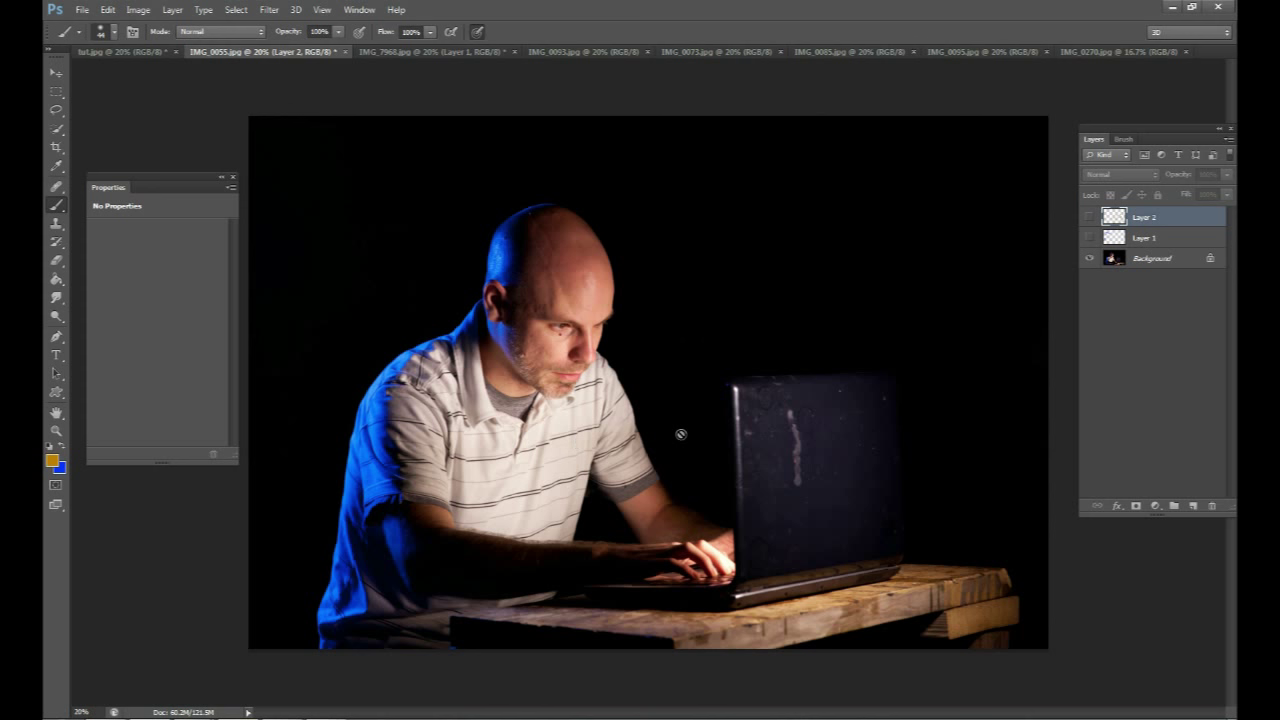
{"action": "mouse_move", "coordinate": [632, 319]}
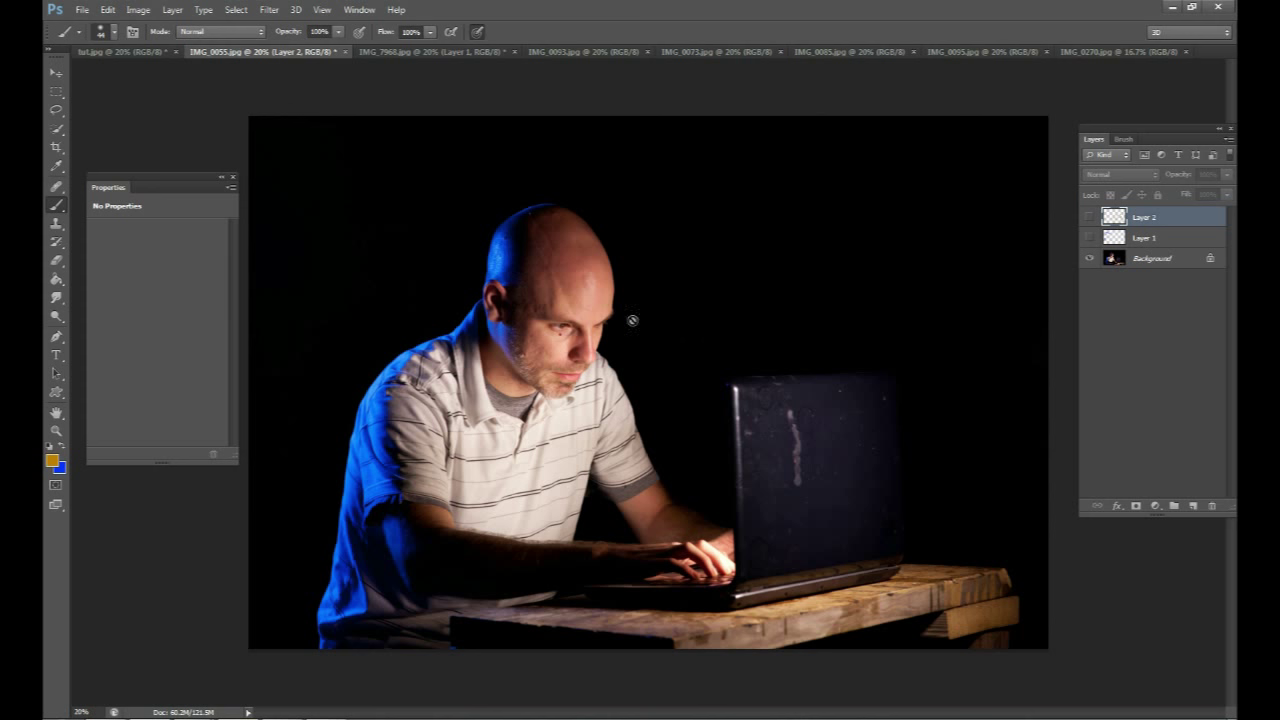
{"action": "mouse_move", "coordinate": [742, 461]}
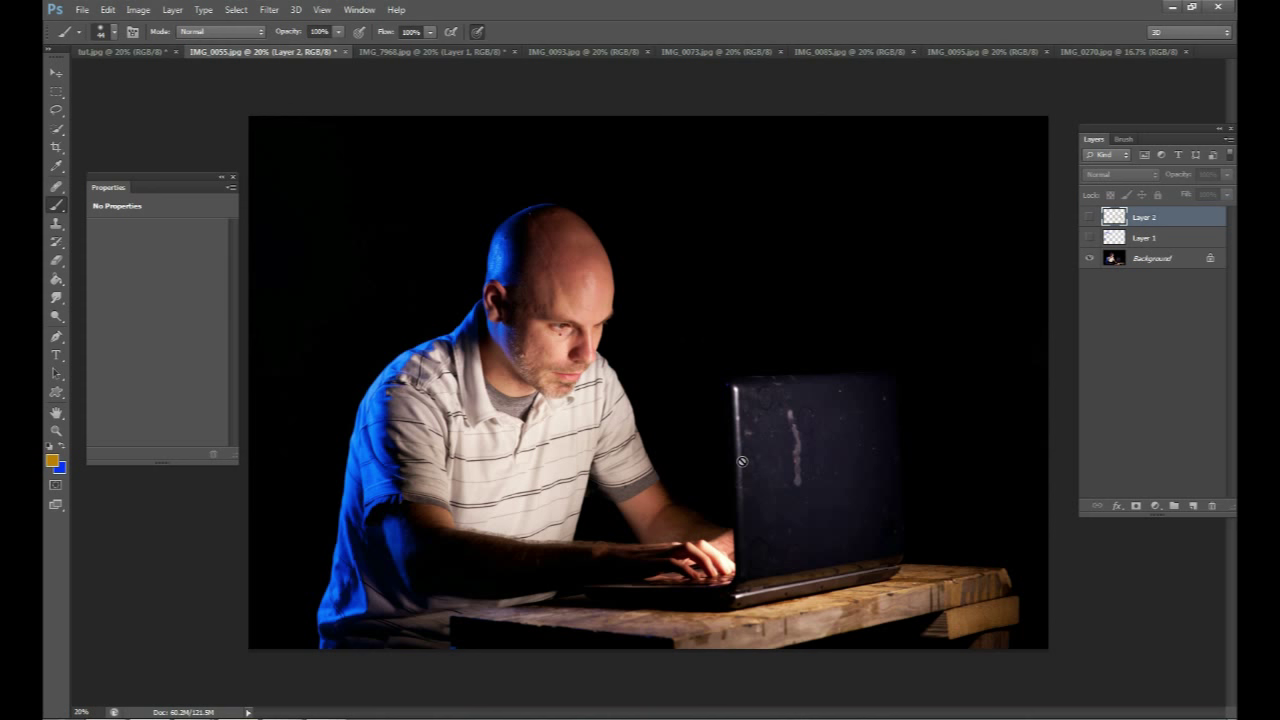
{"action": "mouse_move", "coordinate": [745, 350]}
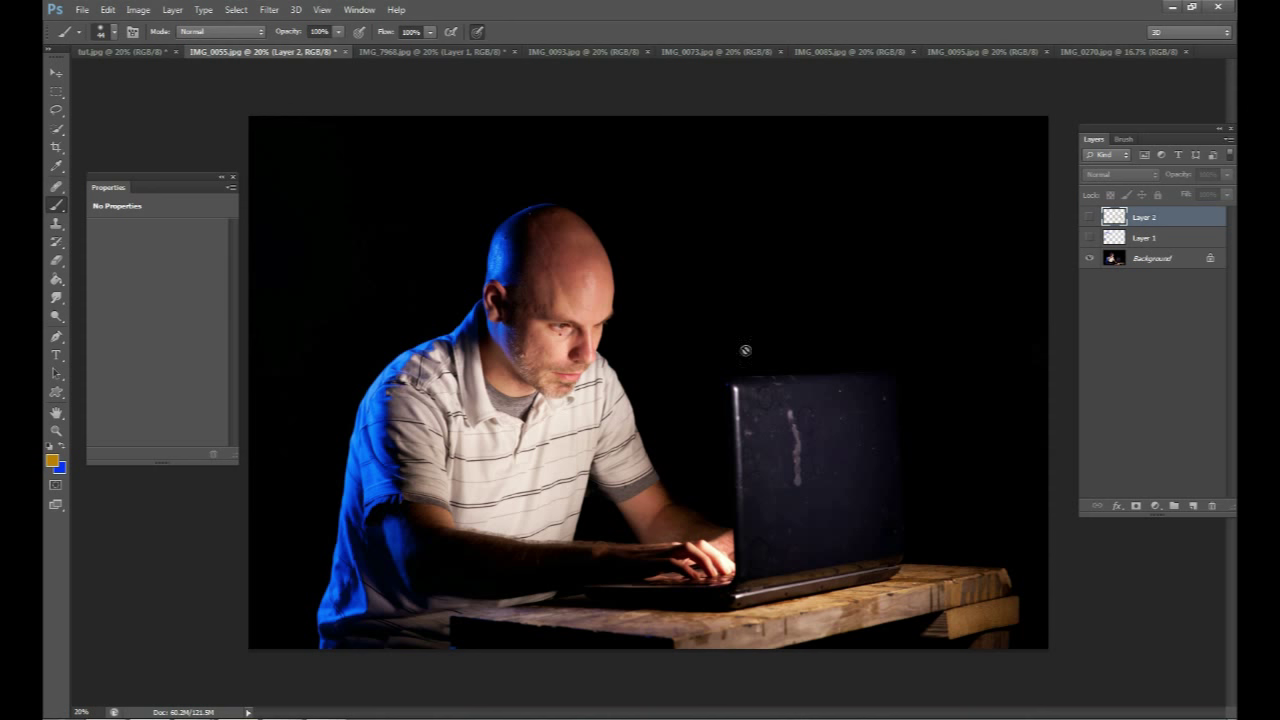
{"action": "mouse_move", "coordinate": [917, 480]}
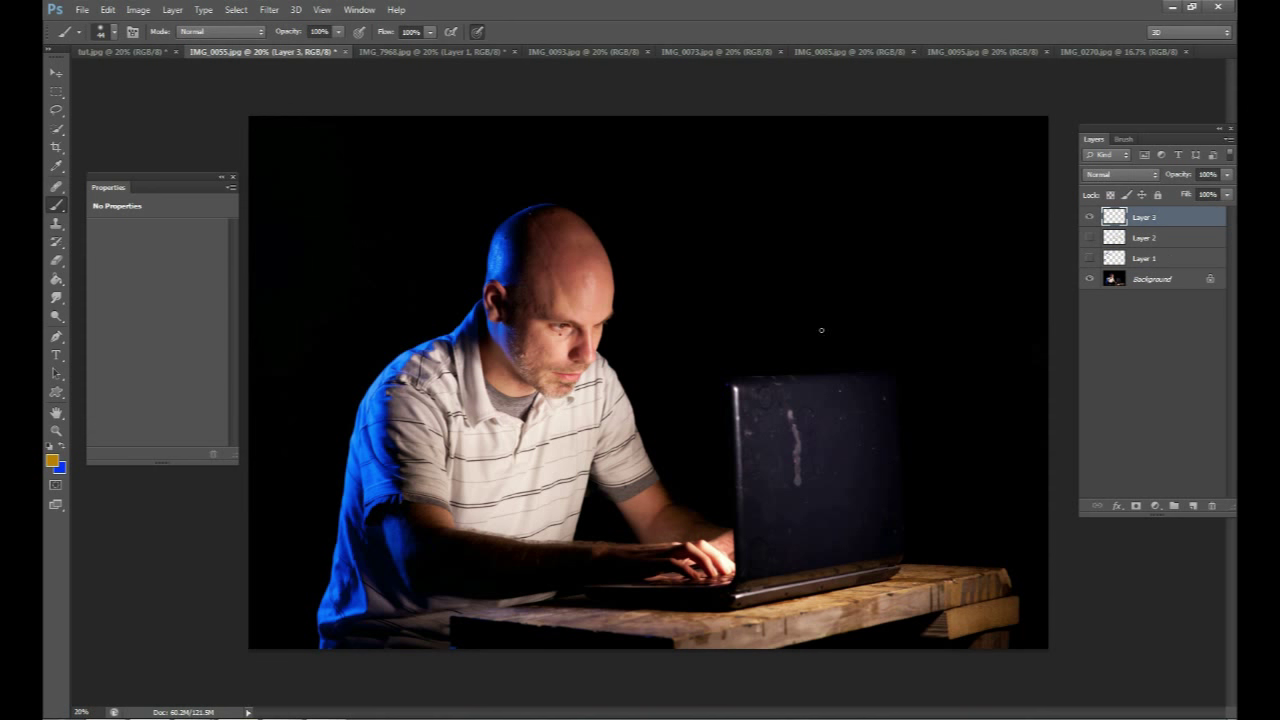
{"action": "mouse_move", "coordinate": [801, 330]}
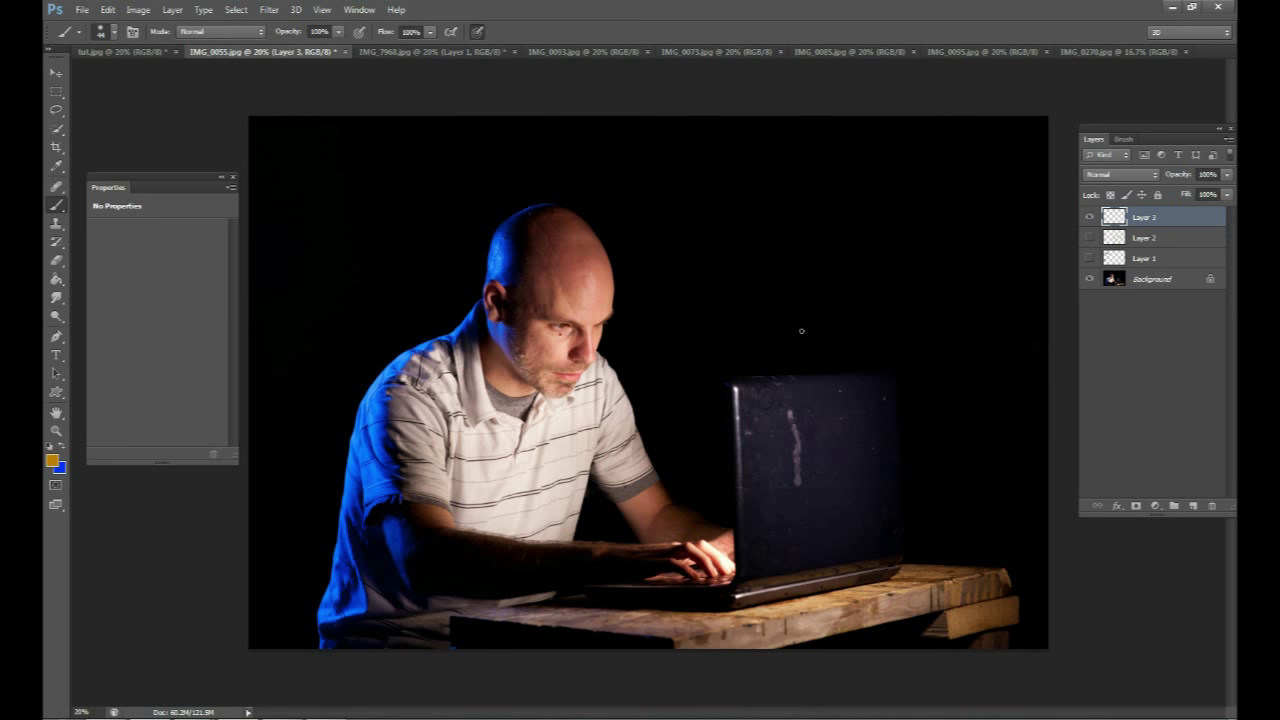
{"action": "mouse_move", "coordinate": [775, 388]}
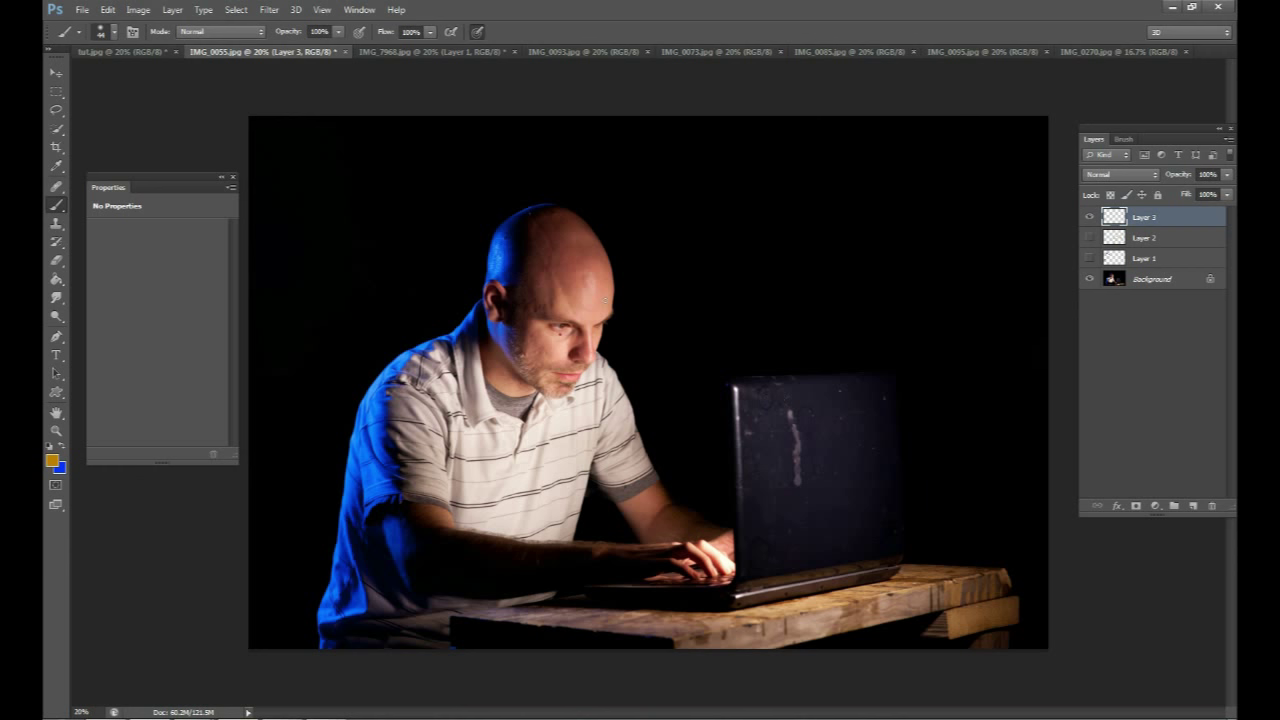
Add a new layer in the back-view photo and draw wavy heat lines on the portrait's laptop lid.
{"action": "left_click", "coordinate": [410, 52]}
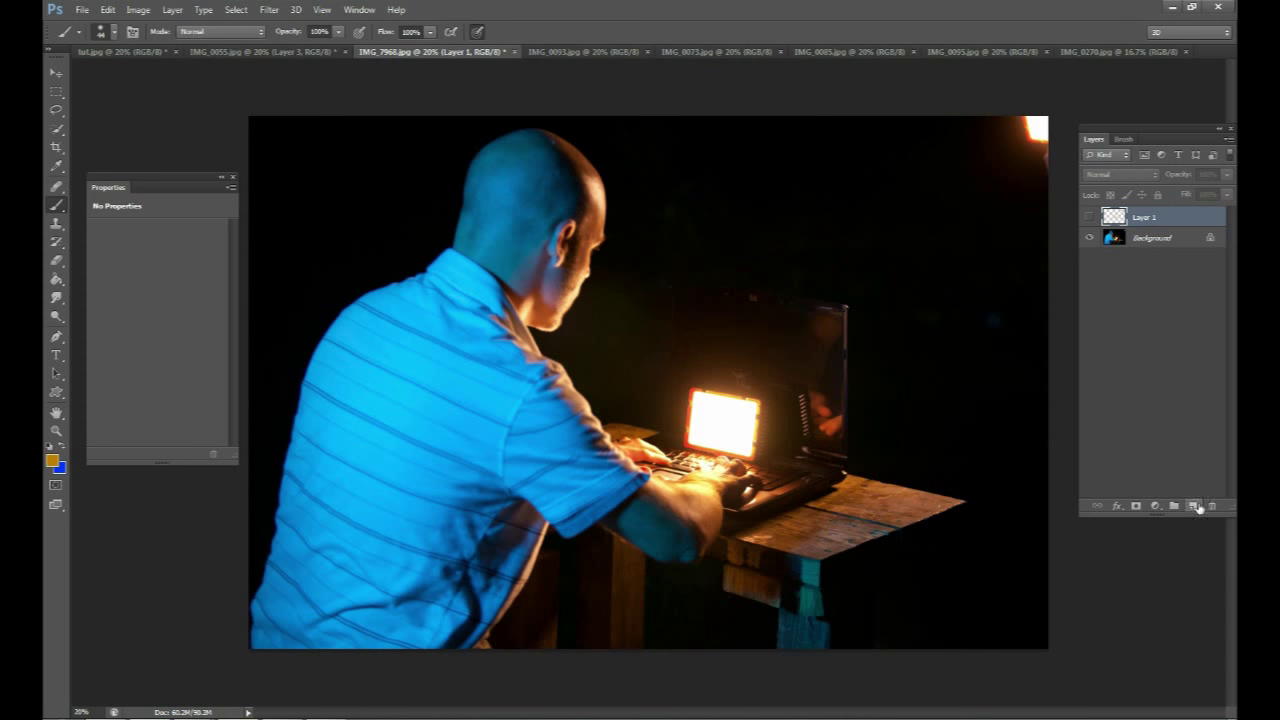
{"action": "left_click", "coordinate": [1195, 506]}
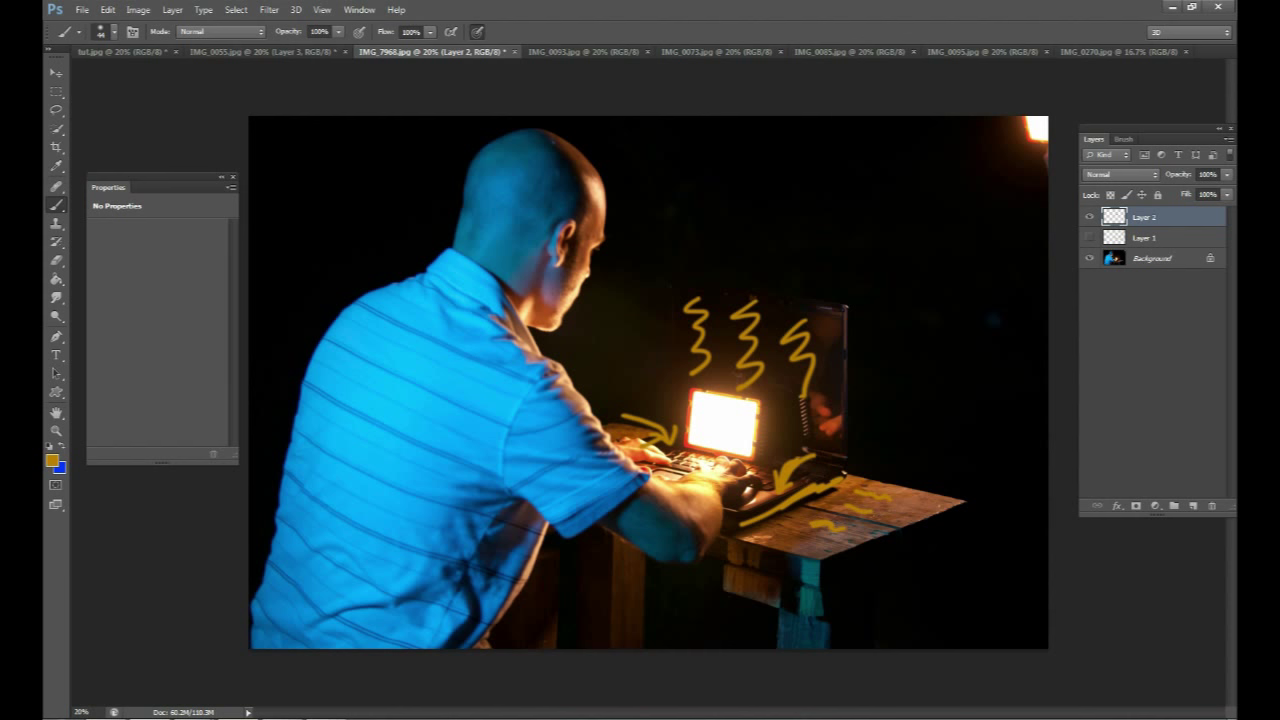
{"action": "mouse_move", "coordinate": [853, 341]}
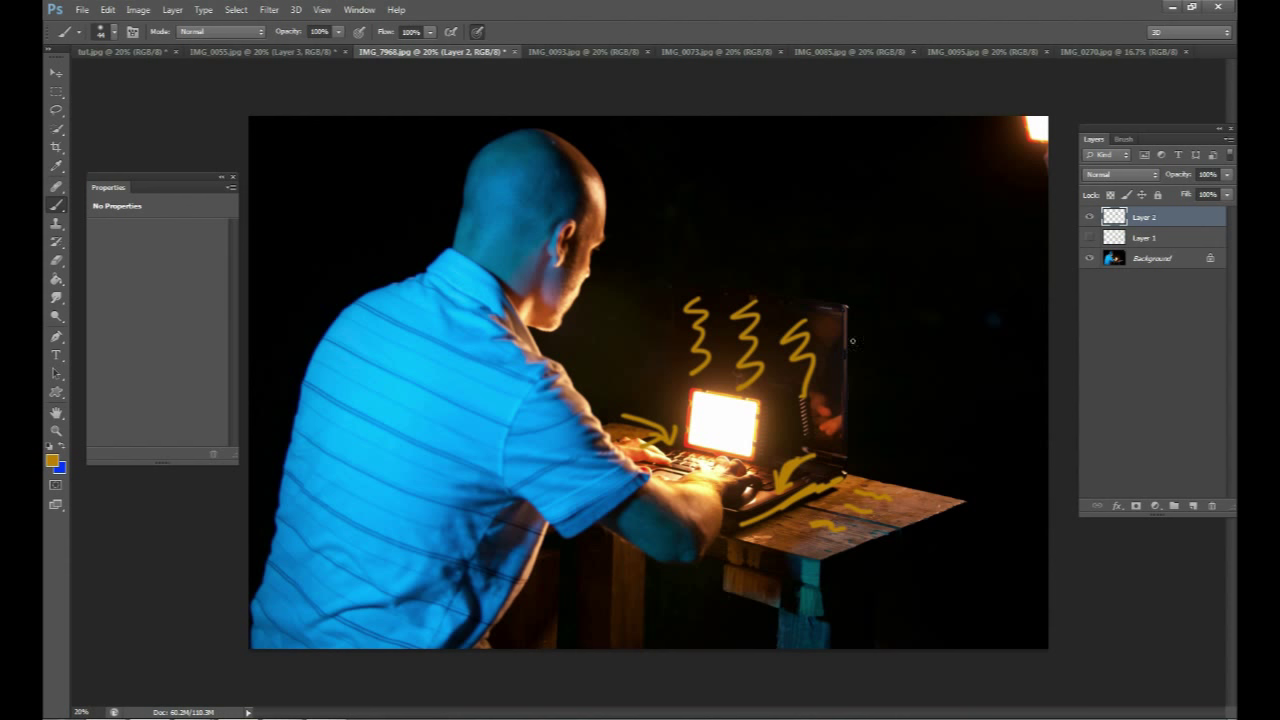
{"action": "left_click", "coordinate": [255, 52]}
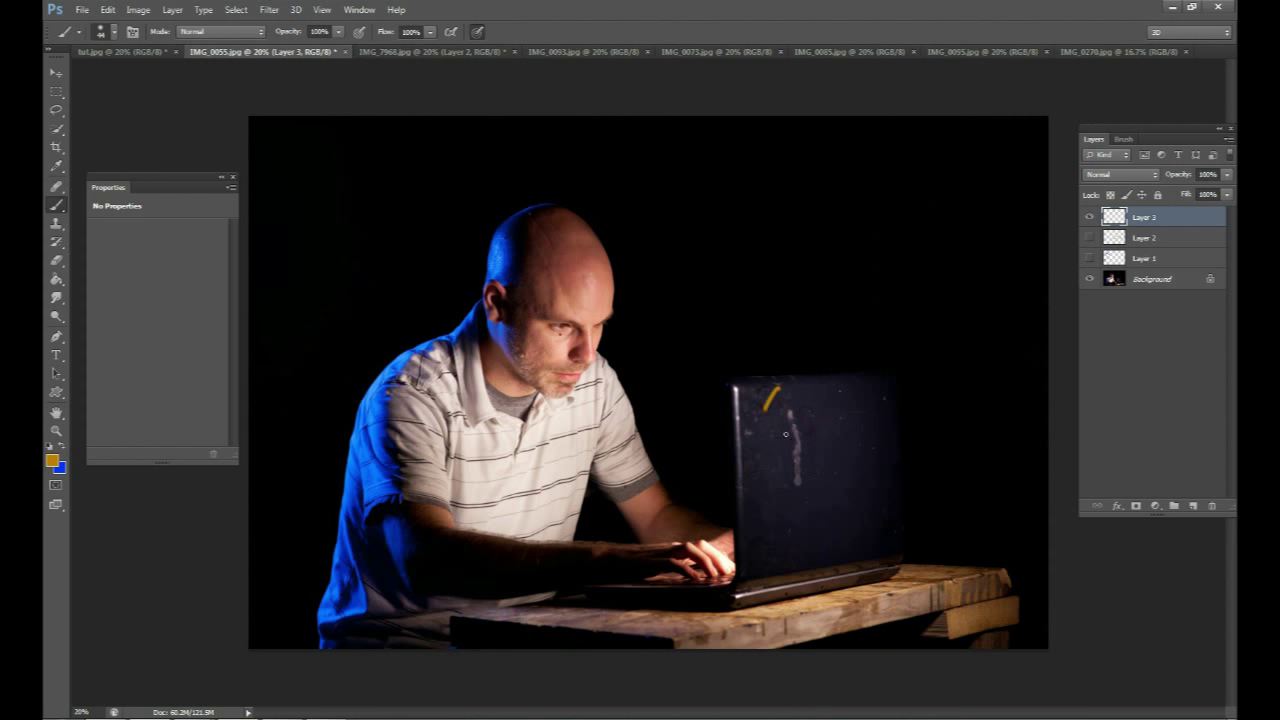
{"action": "left_click_drag", "start_coordinate": [785, 415], "coordinate": [845, 530]}
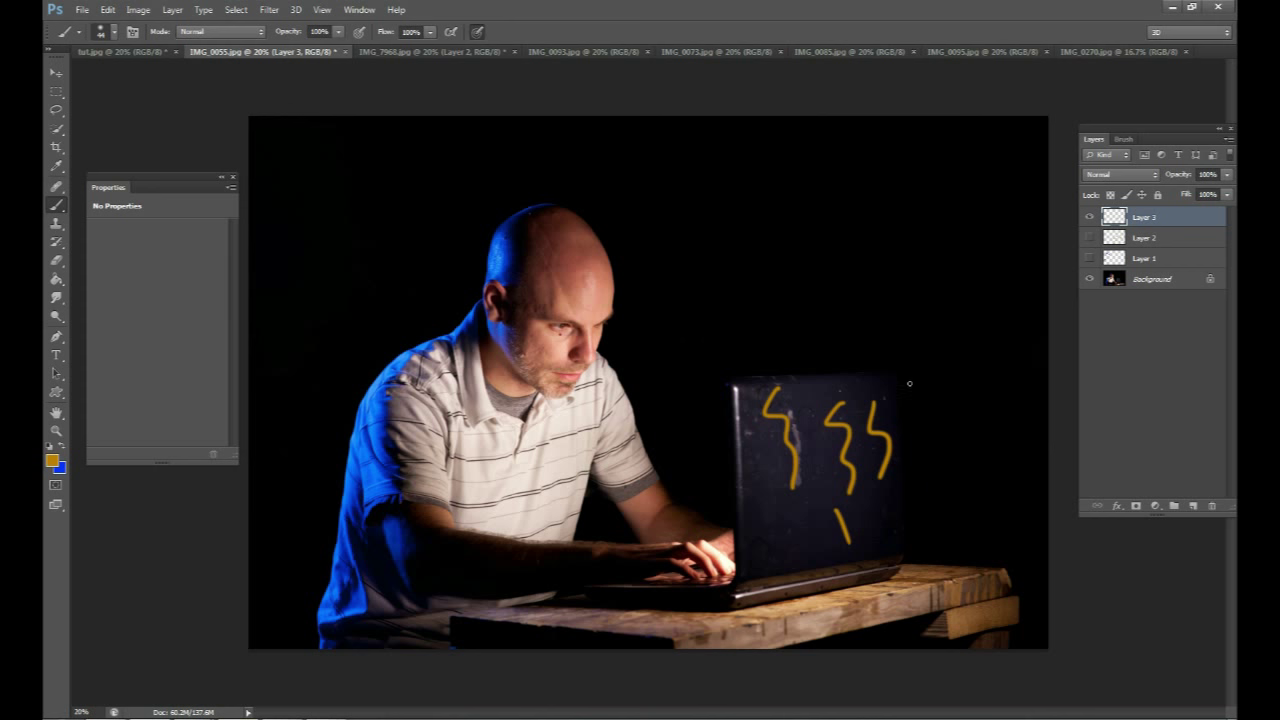
{"action": "mouse_move", "coordinate": [414, 63]}
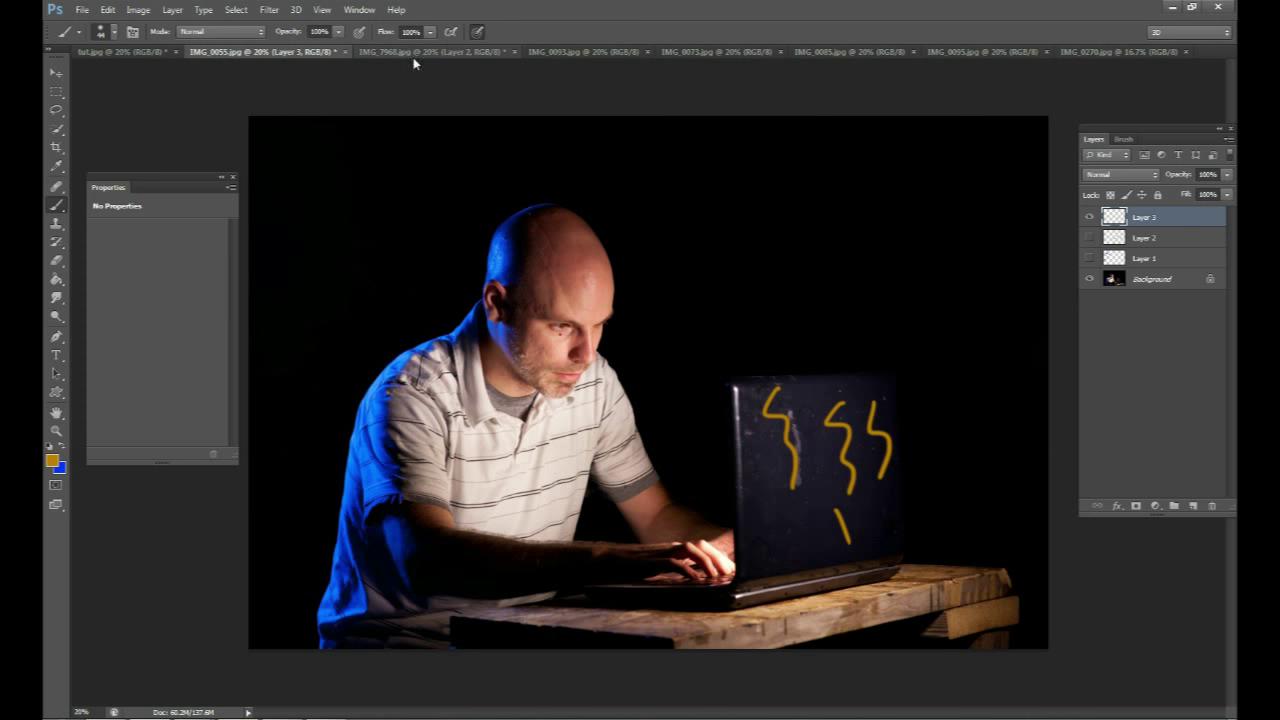
{"action": "left_click", "coordinate": [400, 51]}
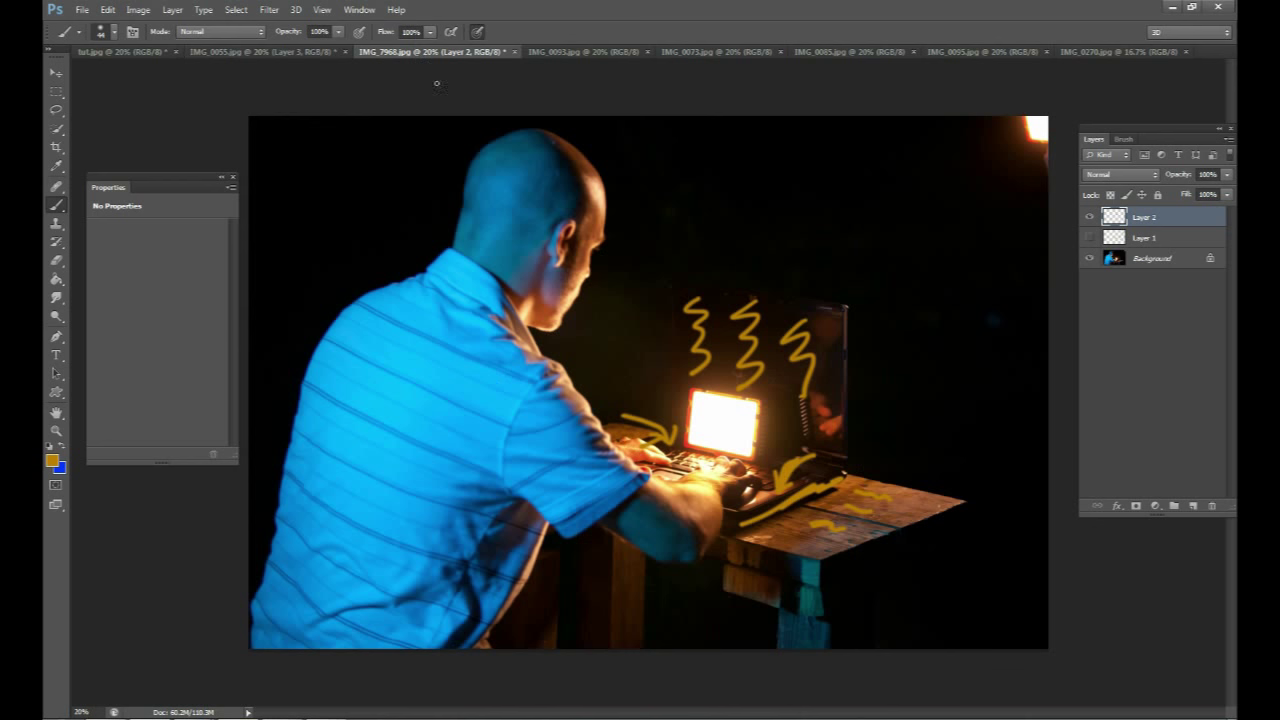
{"action": "left_click", "coordinate": [585, 51]}
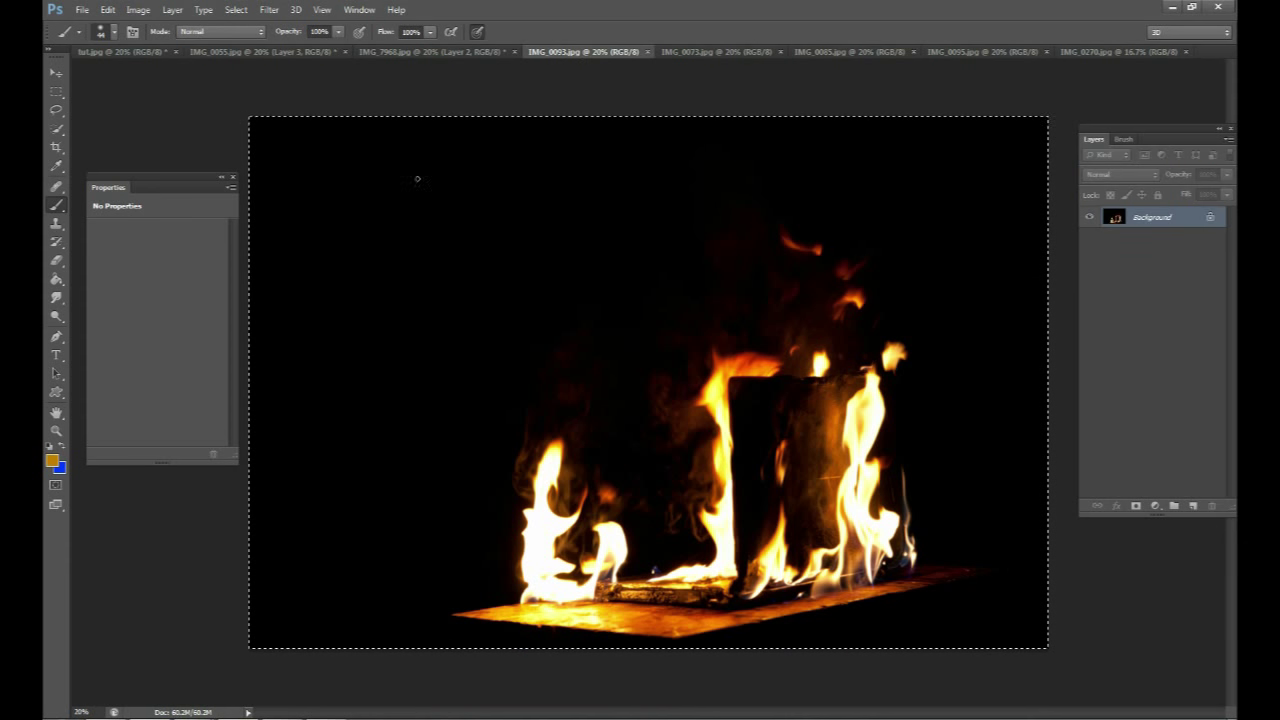
{"action": "left_click", "coordinate": [56, 72]}
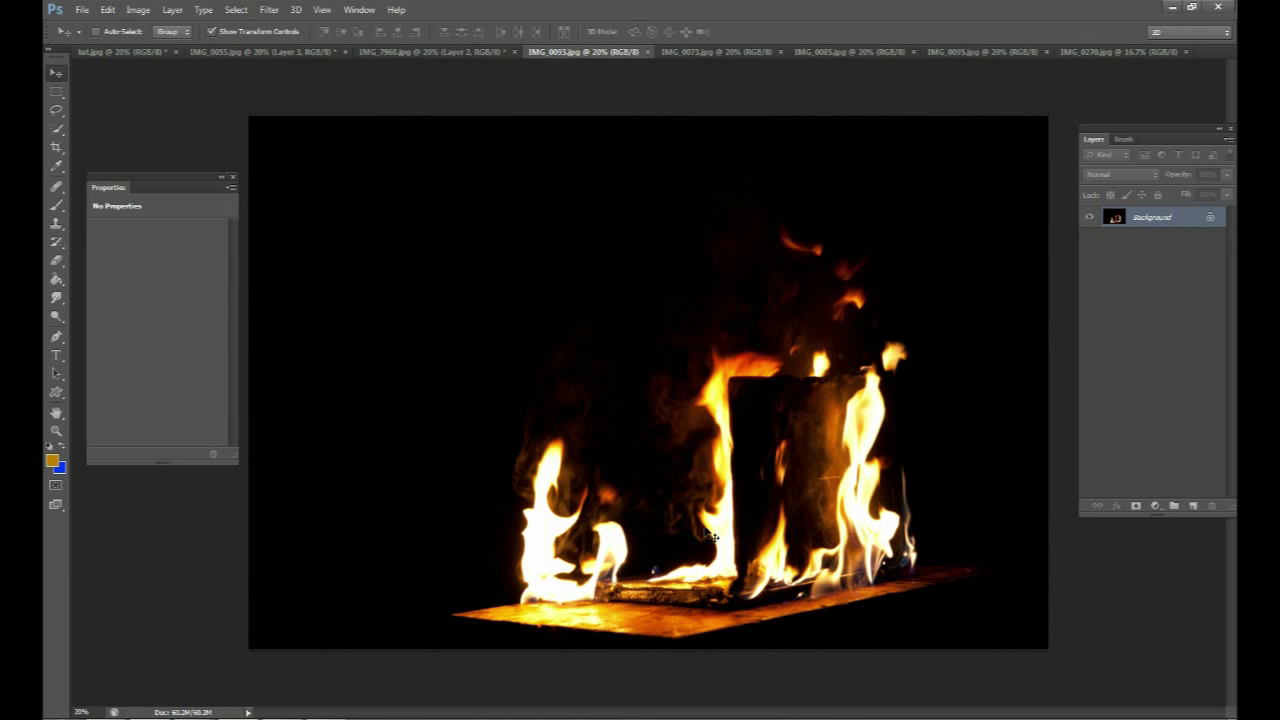
{"action": "mouse_move", "coordinate": [697, 585]}
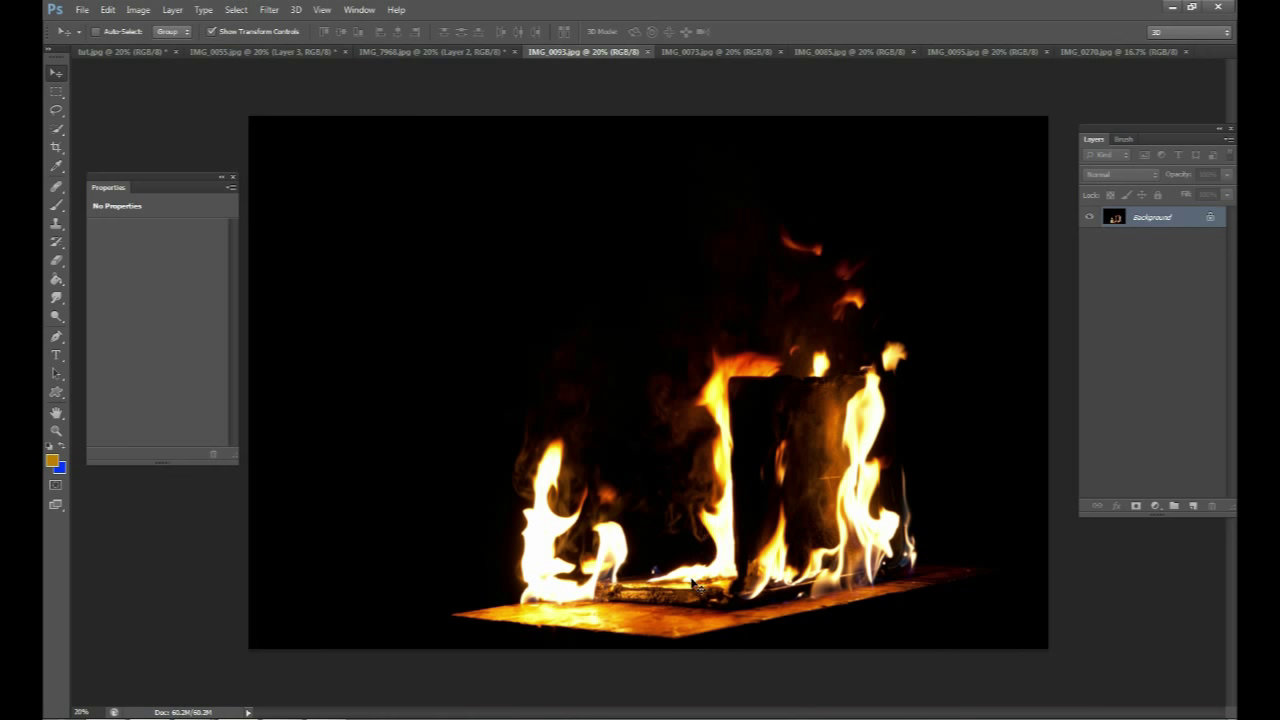
{"action": "mouse_move", "coordinate": [683, 53]}
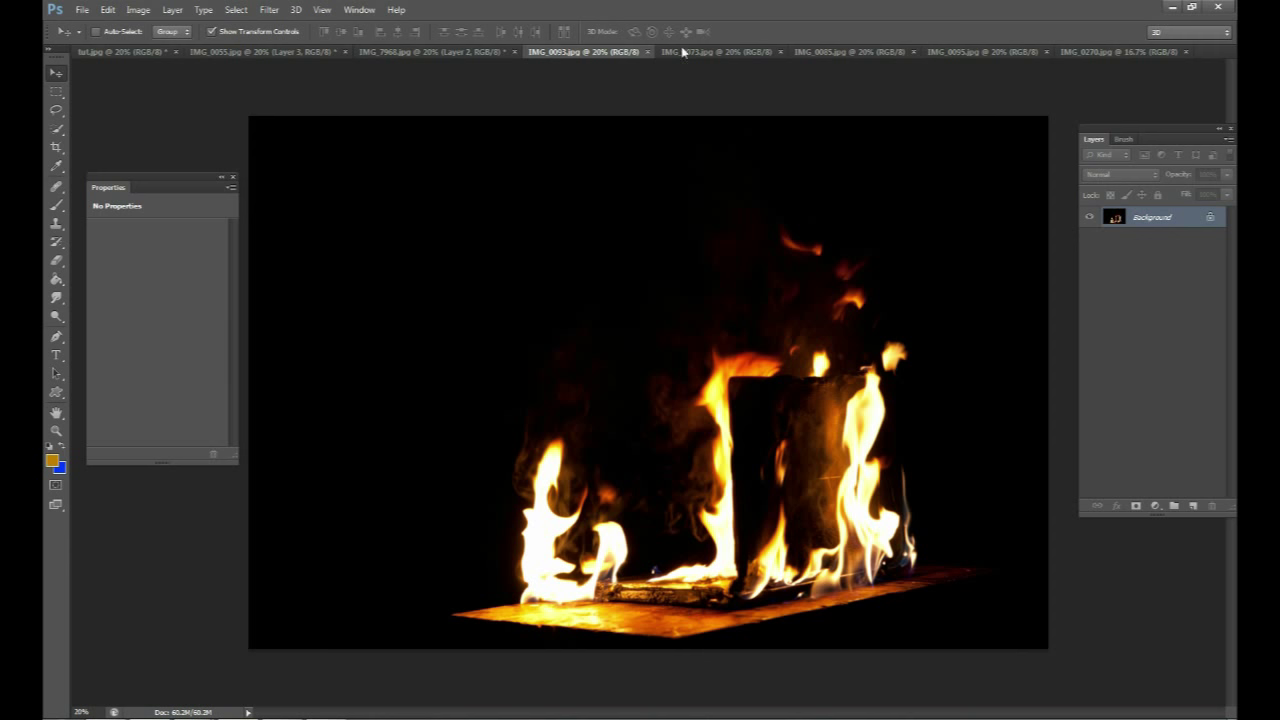
{"action": "left_click", "coordinate": [715, 52]}
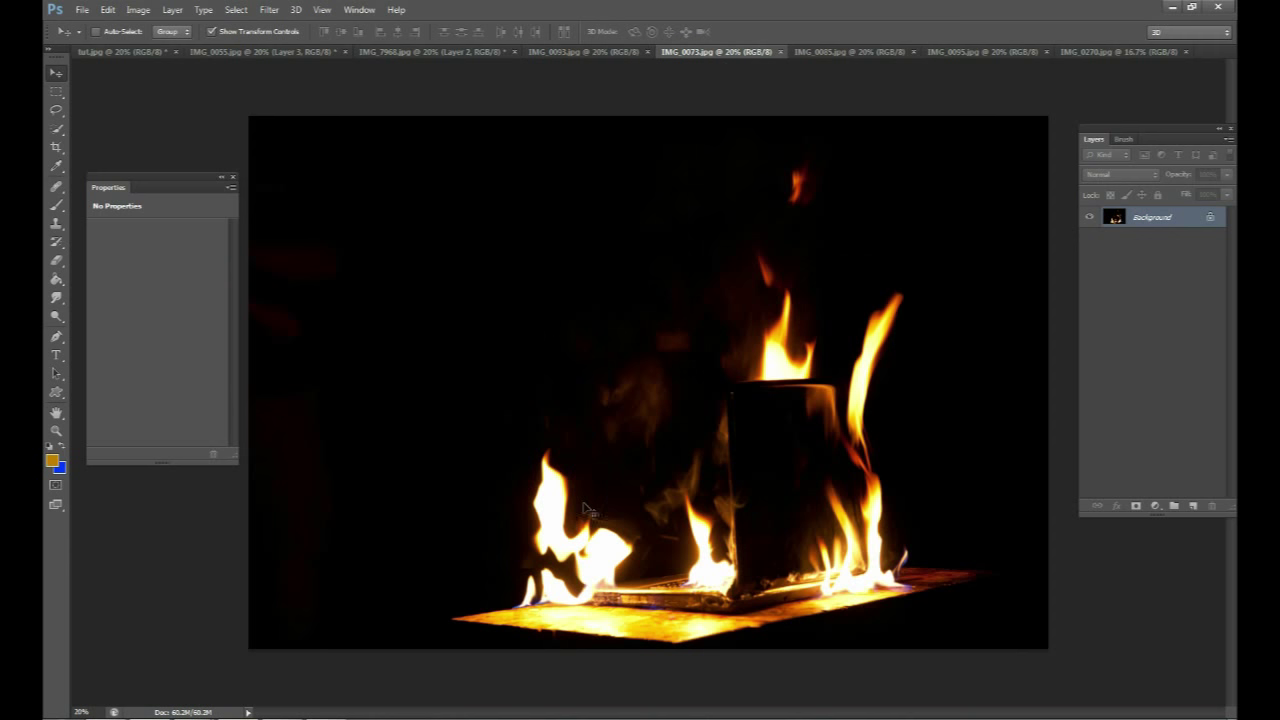
{"action": "mouse_move", "coordinate": [867, 353]}
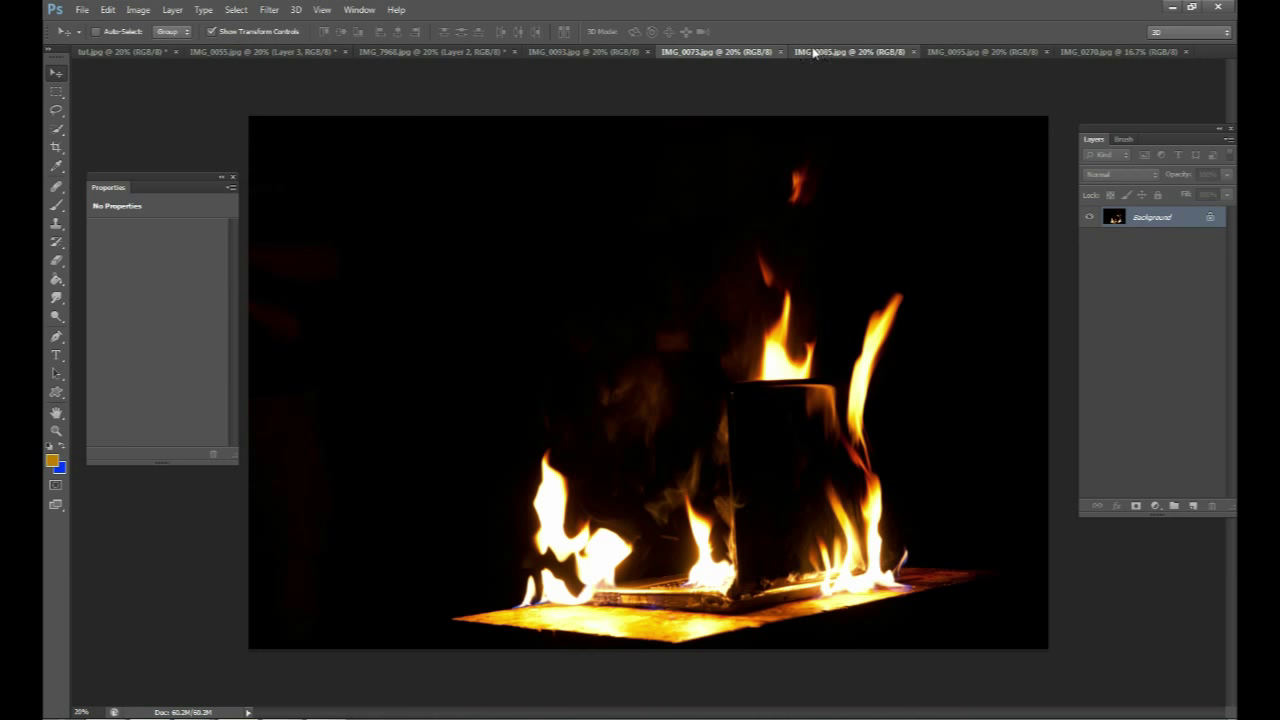
{"action": "left_click", "coordinate": [848, 51]}
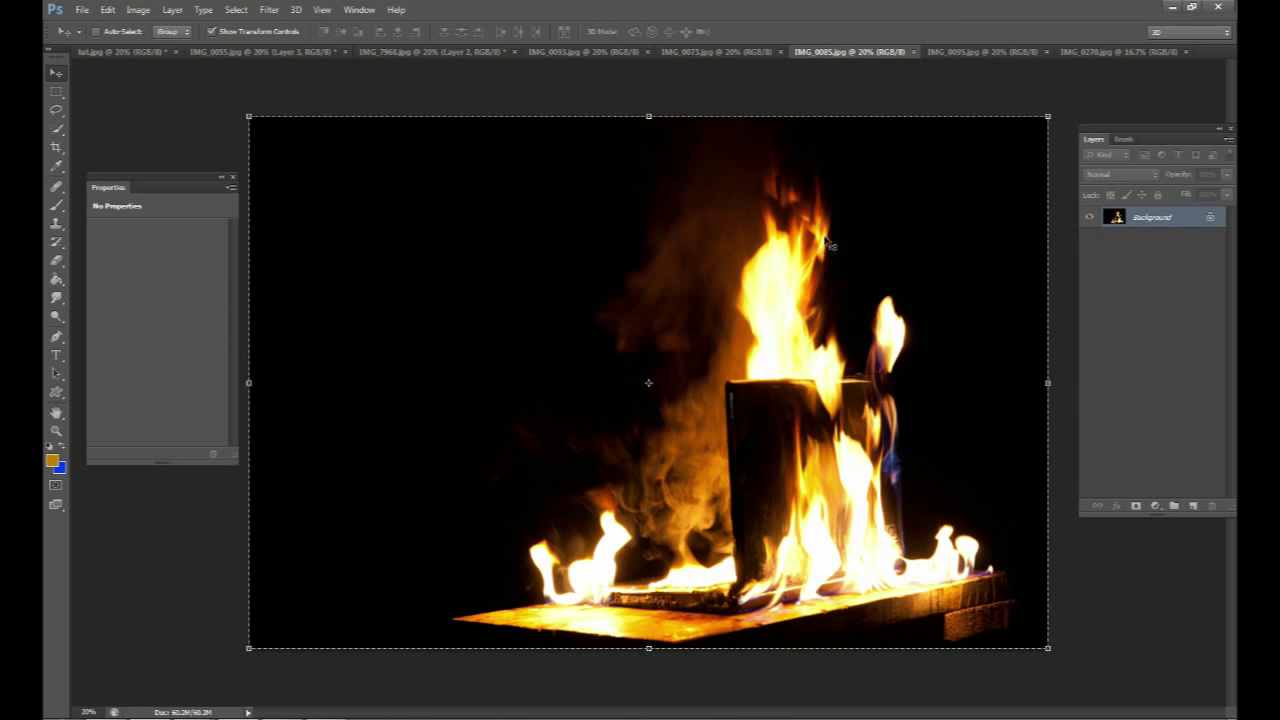
{"action": "mouse_move", "coordinate": [652, 385]}
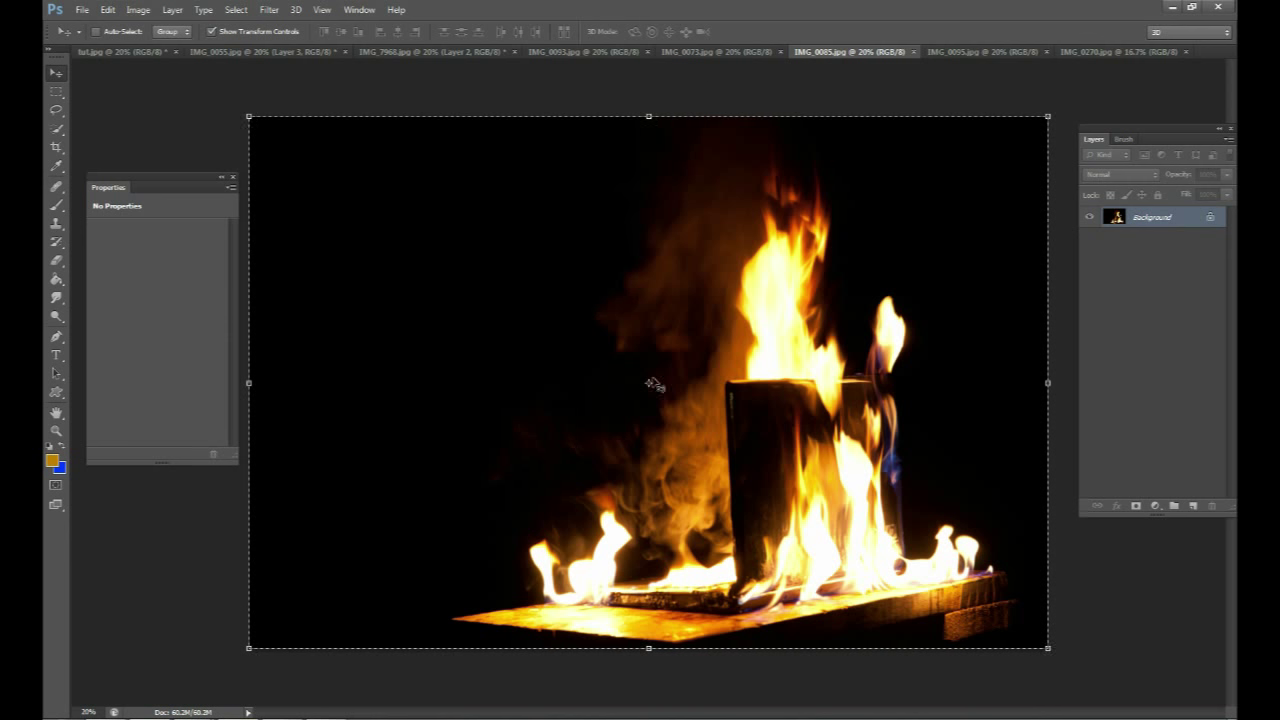
{"action": "mouse_move", "coordinate": [705, 453]}
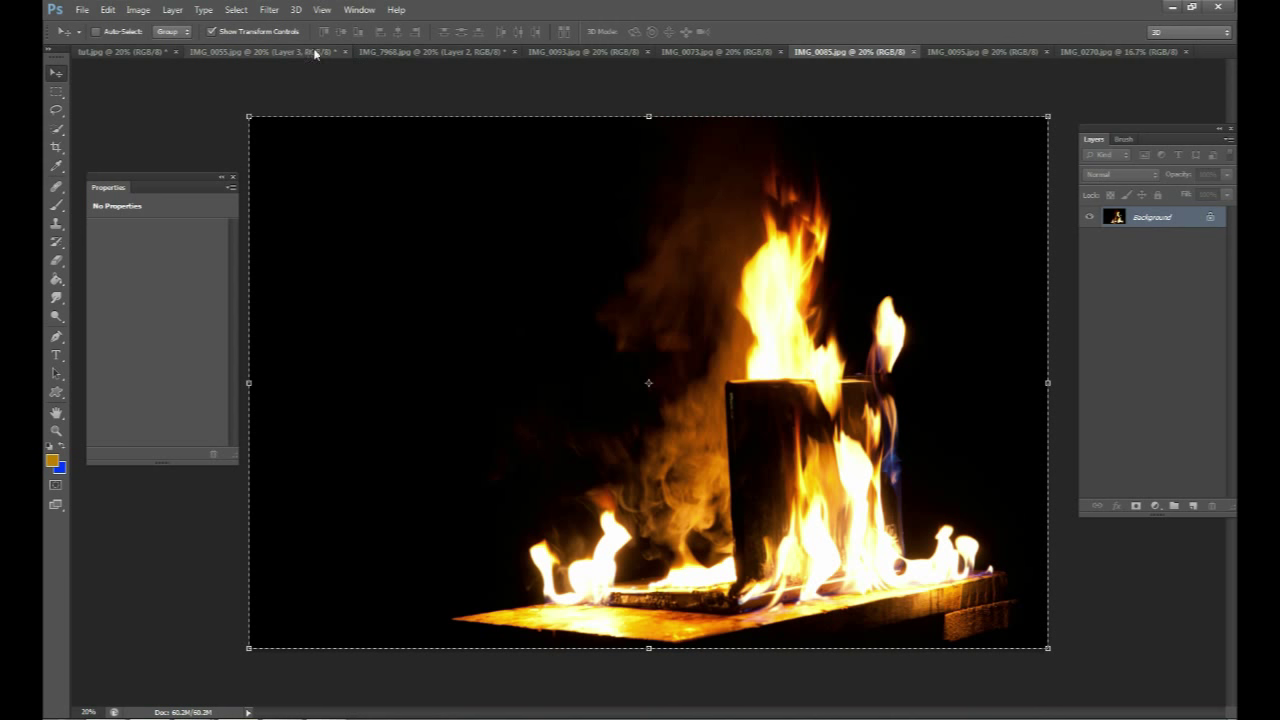
{"action": "left_click", "coordinate": [235, 52]}
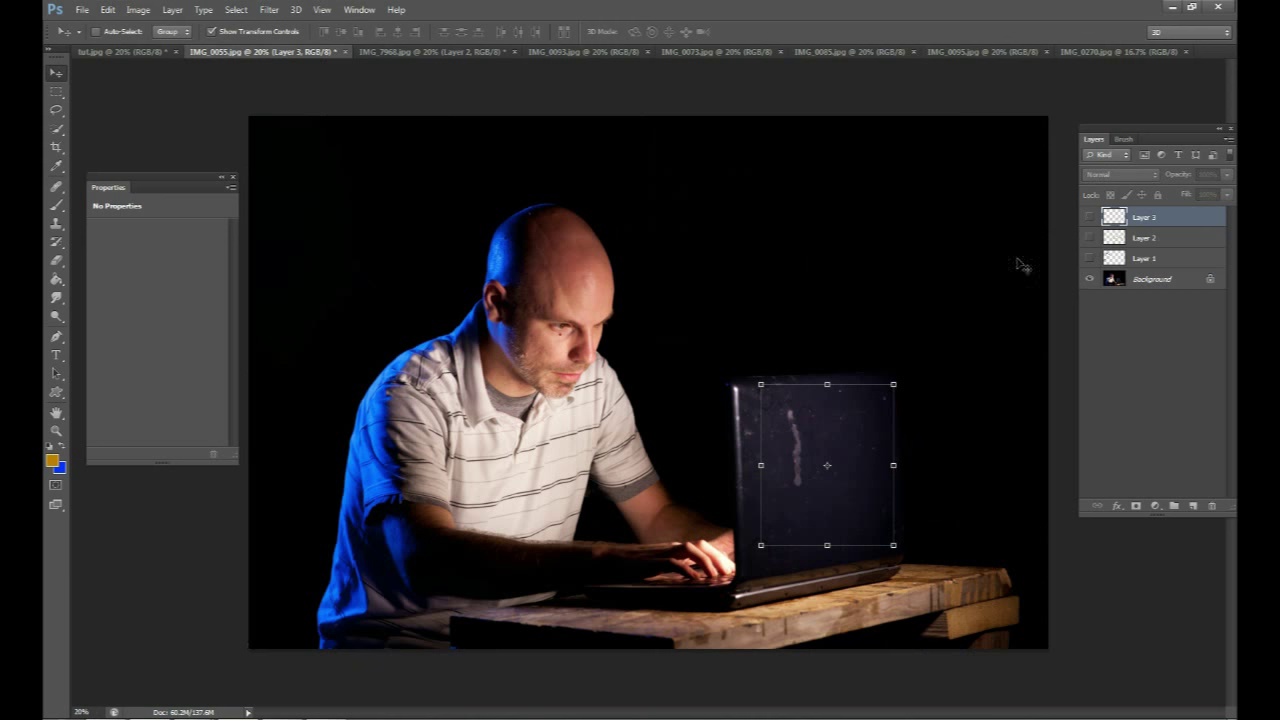
{"action": "left_click", "coordinate": [1150, 278]}
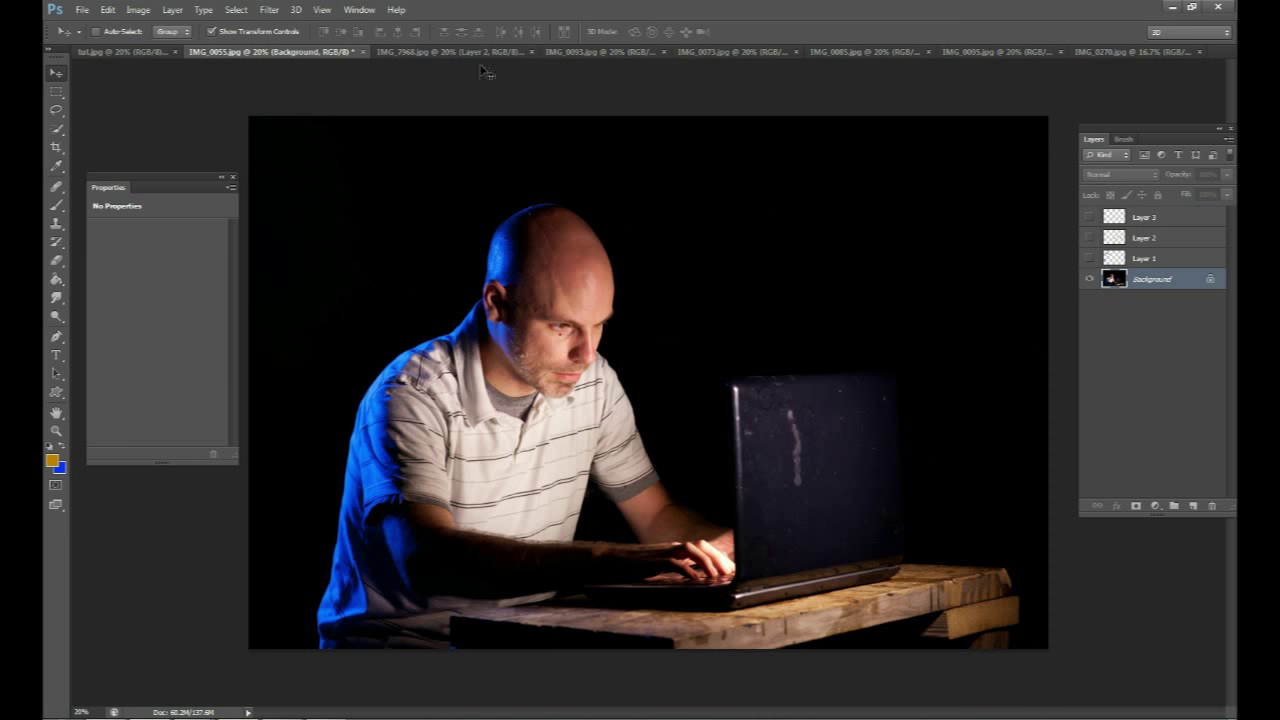
{"action": "left_click", "coordinate": [450, 51]}
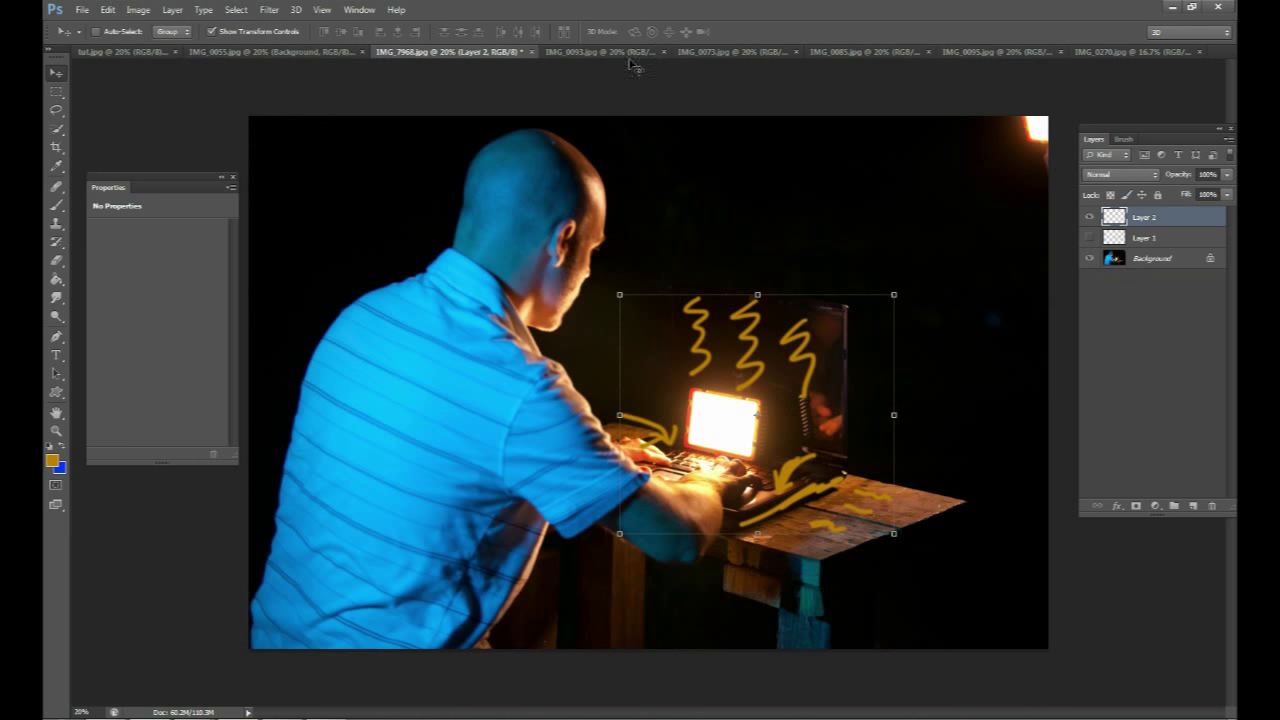
{"action": "left_click", "coordinate": [730, 52]}
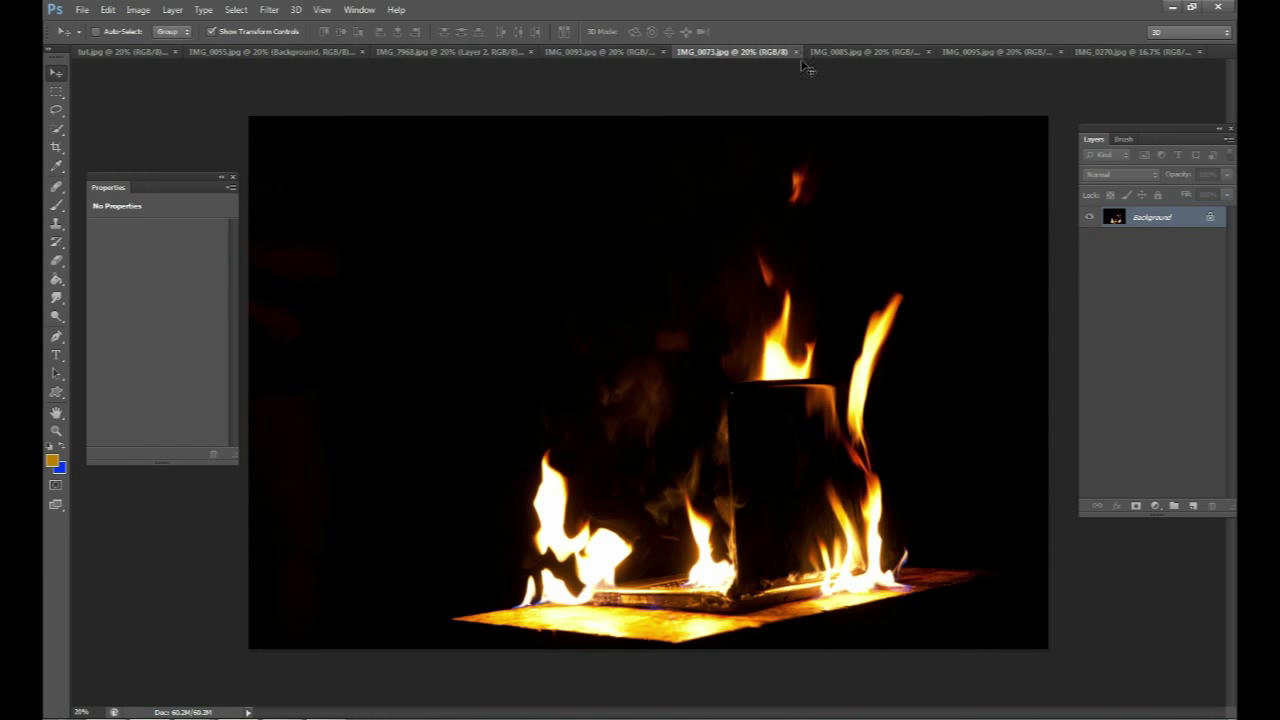
{"action": "left_click", "coordinate": [865, 51]}
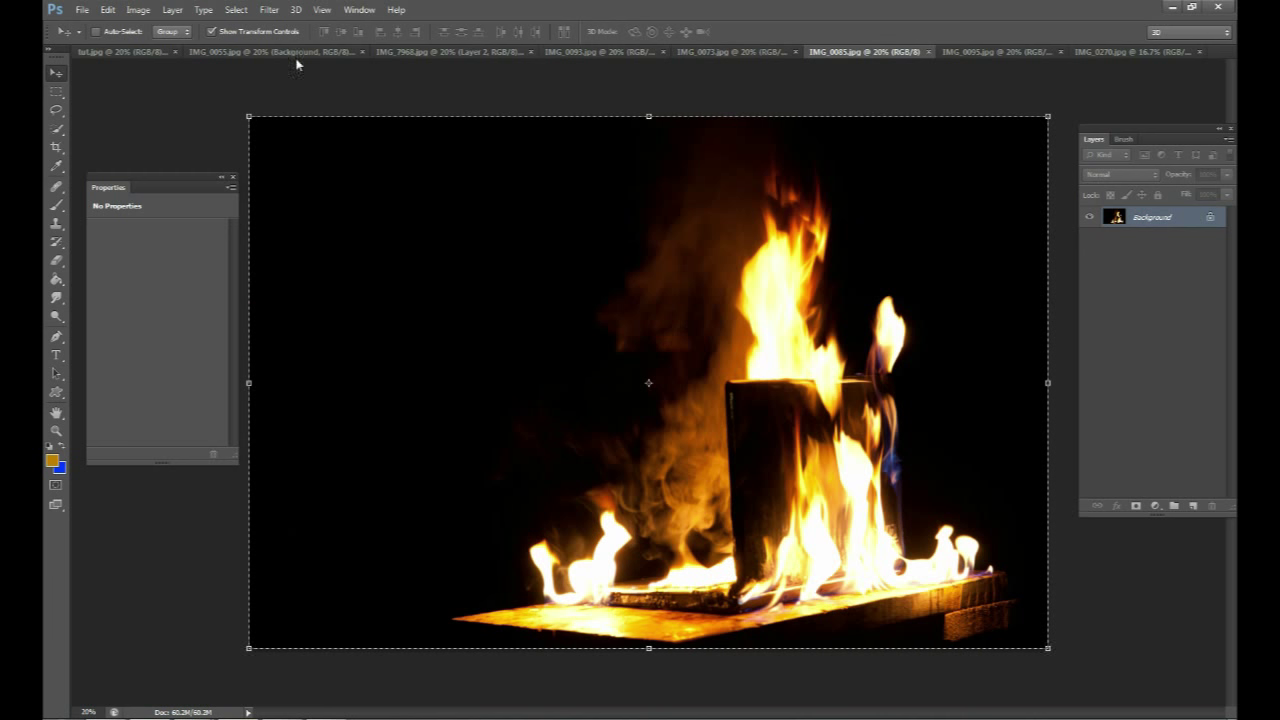
{"action": "left_click", "coordinate": [595, 51]}
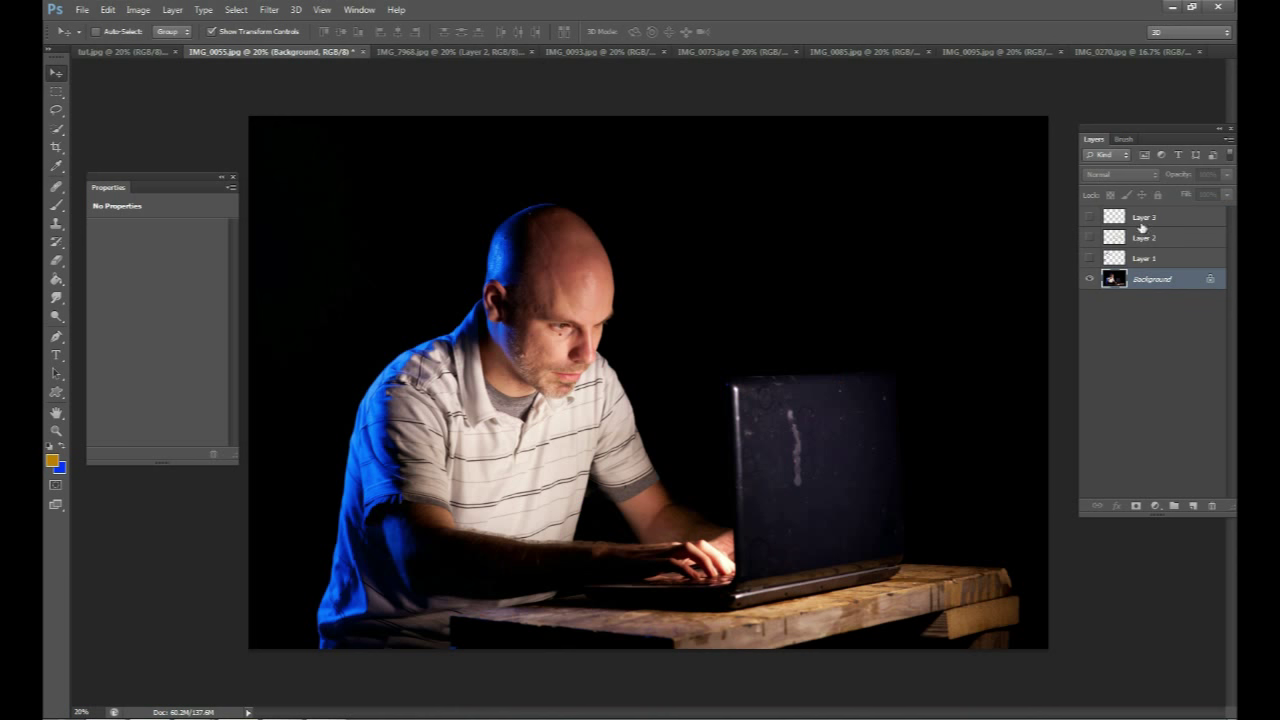
Delete empty layers and paste the whole IMG_0093 fire photo into IMG_0055 as a layer.
{"action": "left_click", "coordinate": [1145, 217]}
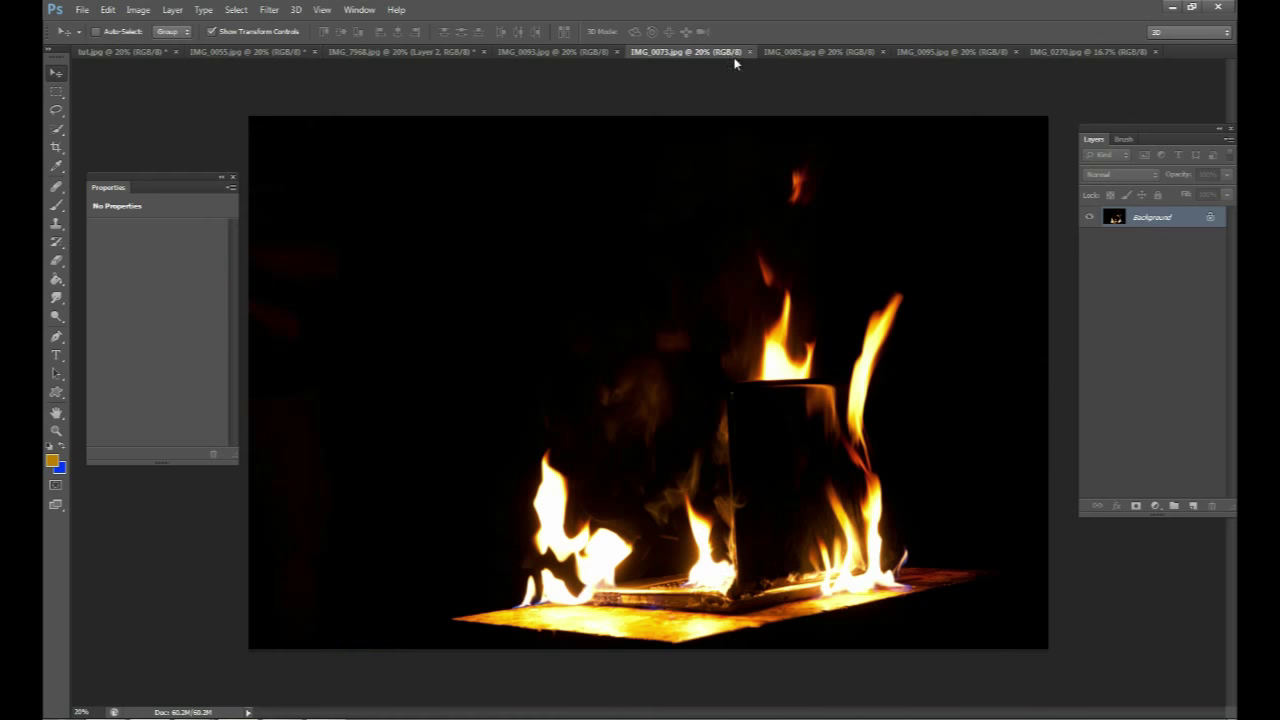
{"action": "left_click", "coordinate": [815, 52]}
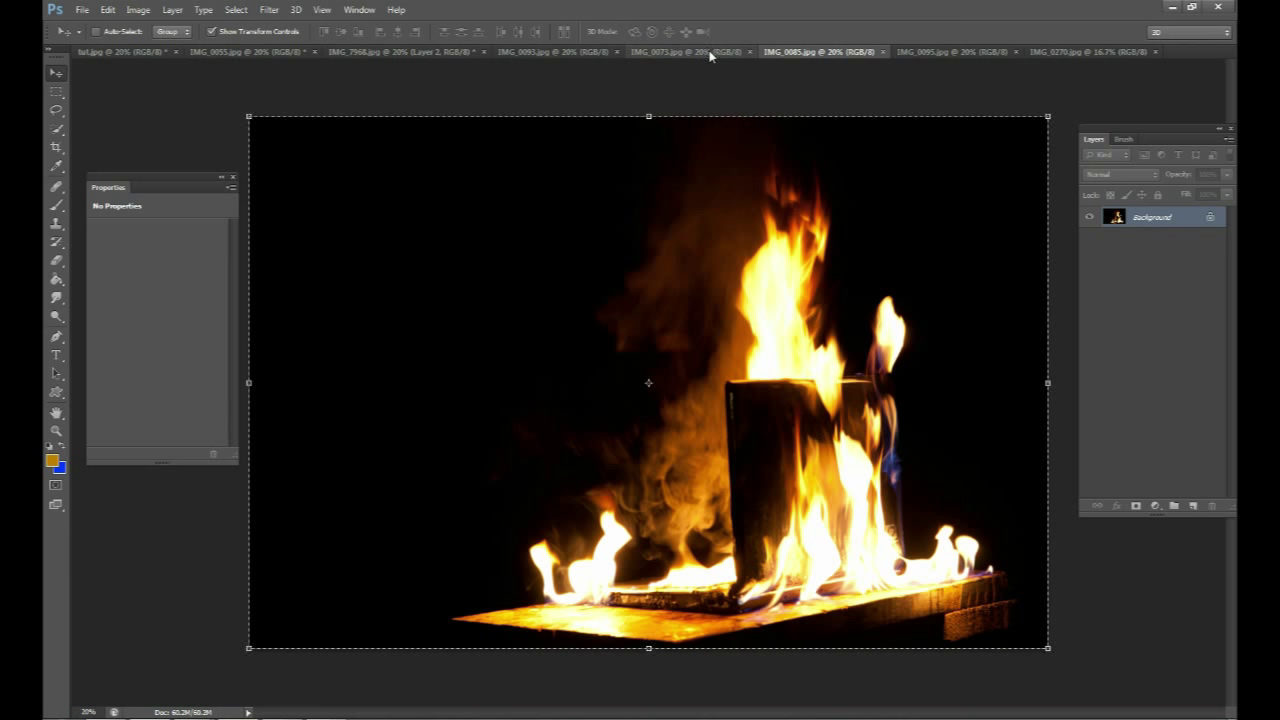
{"action": "left_click", "coordinate": [540, 51]}
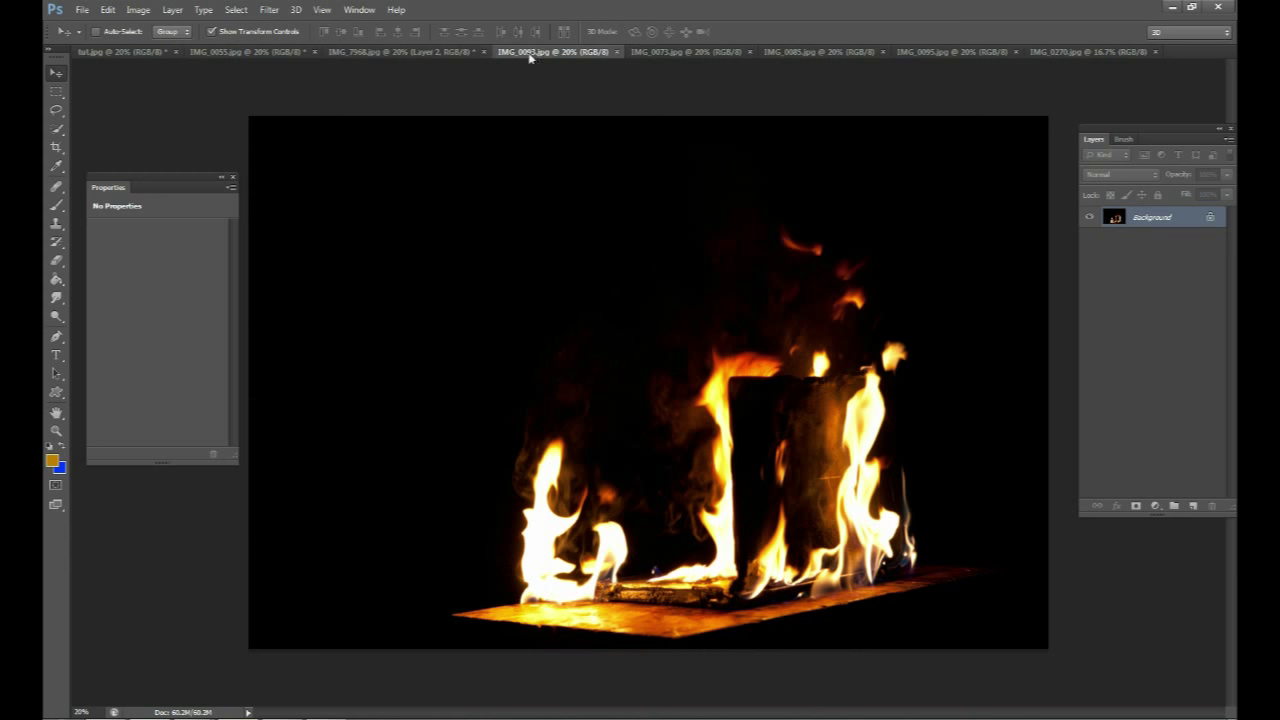
{"action": "left_click", "coordinate": [270, 25]}
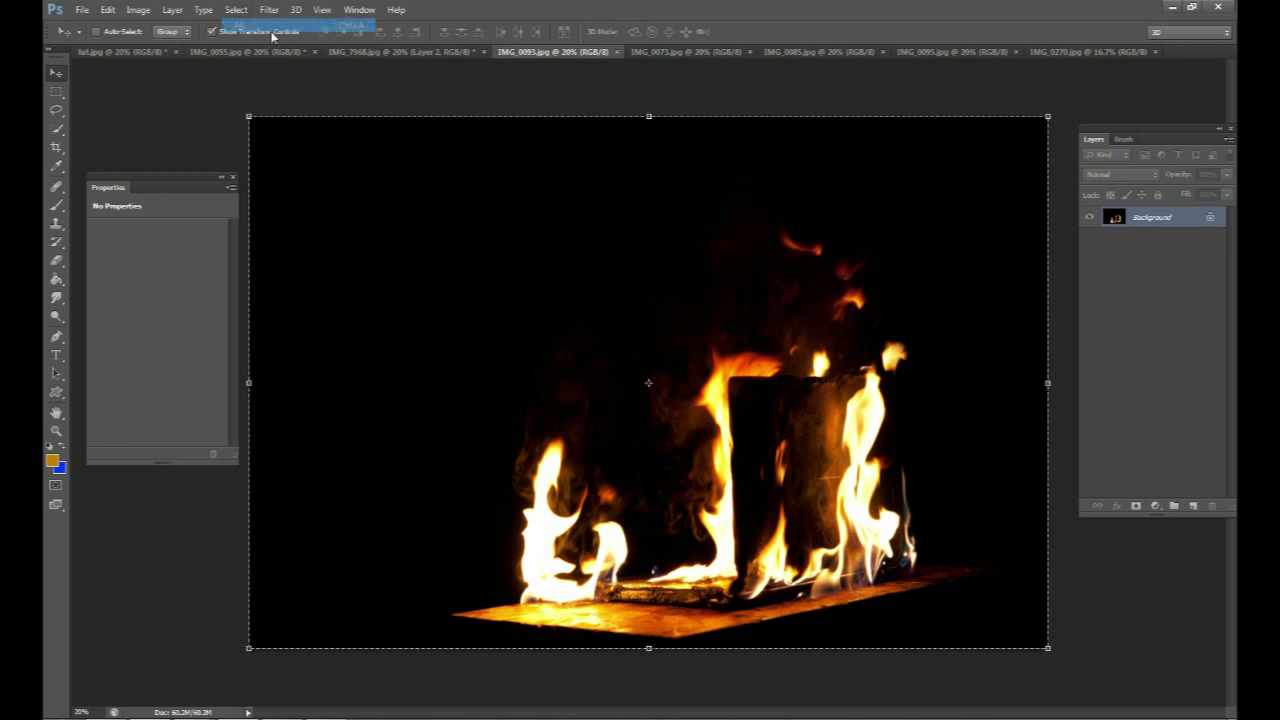
{"action": "left_click", "coordinate": [230, 52]}
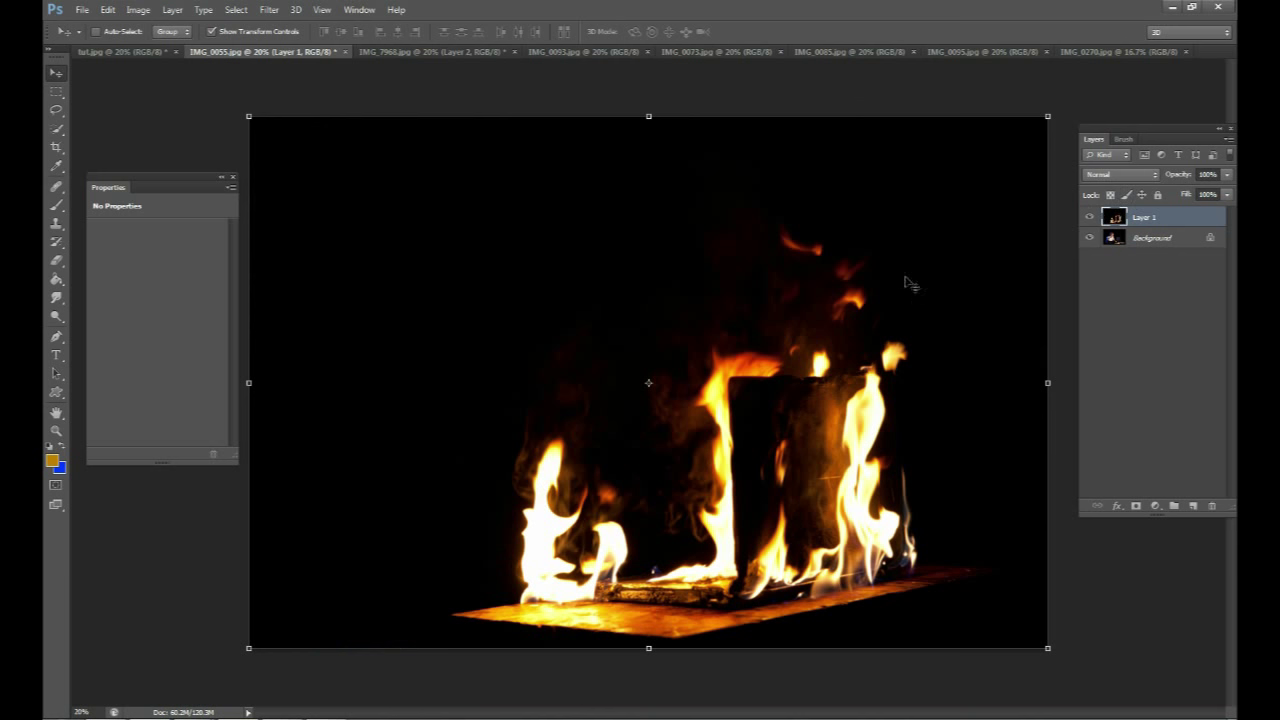
{"action": "left_click", "coordinate": [1090, 217]}
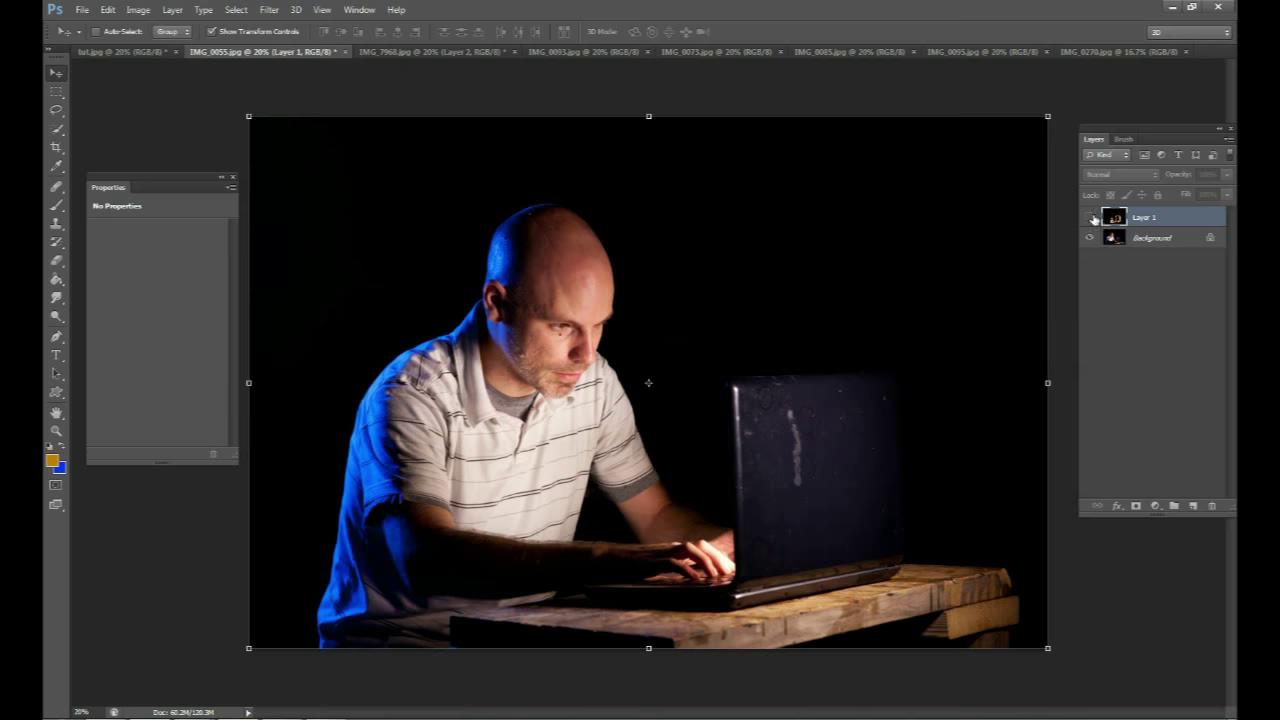
{"action": "left_click", "coordinate": [1089, 217]}
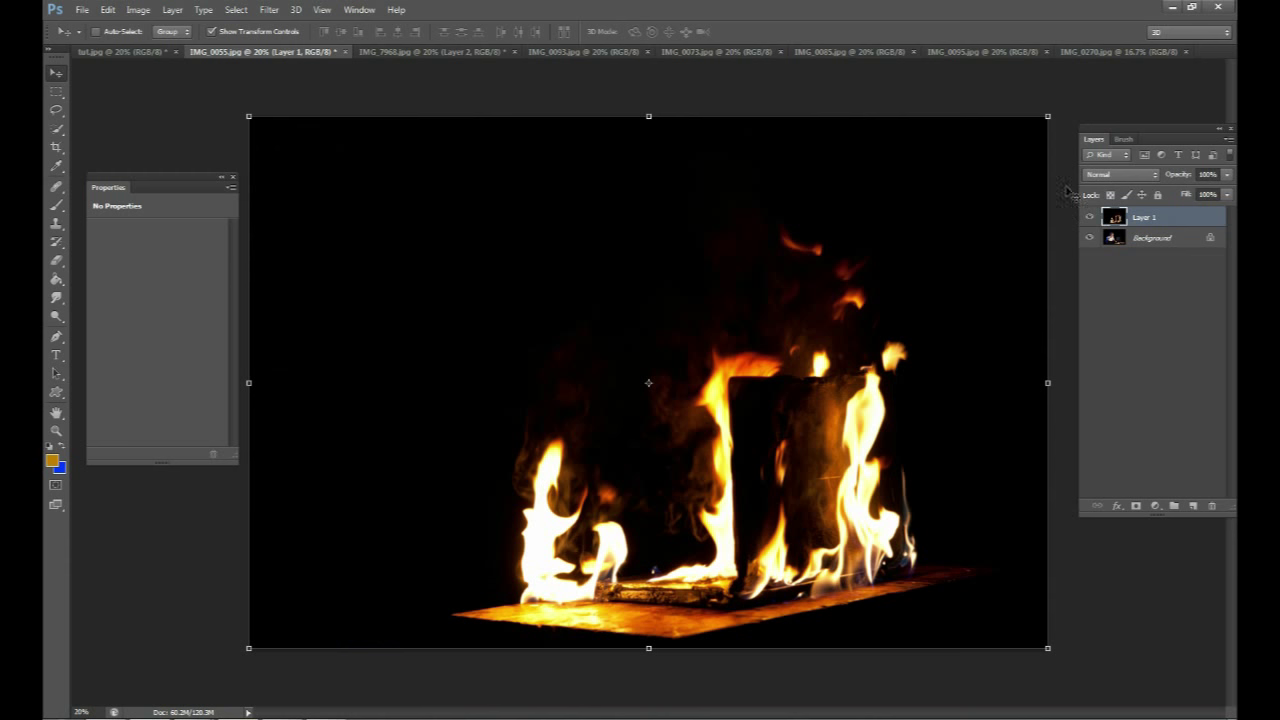
Set Layer 1's blend mode to Screen, briefly revert to Normal, then Screen again.
{"action": "left_click", "coordinate": [1100, 170]}
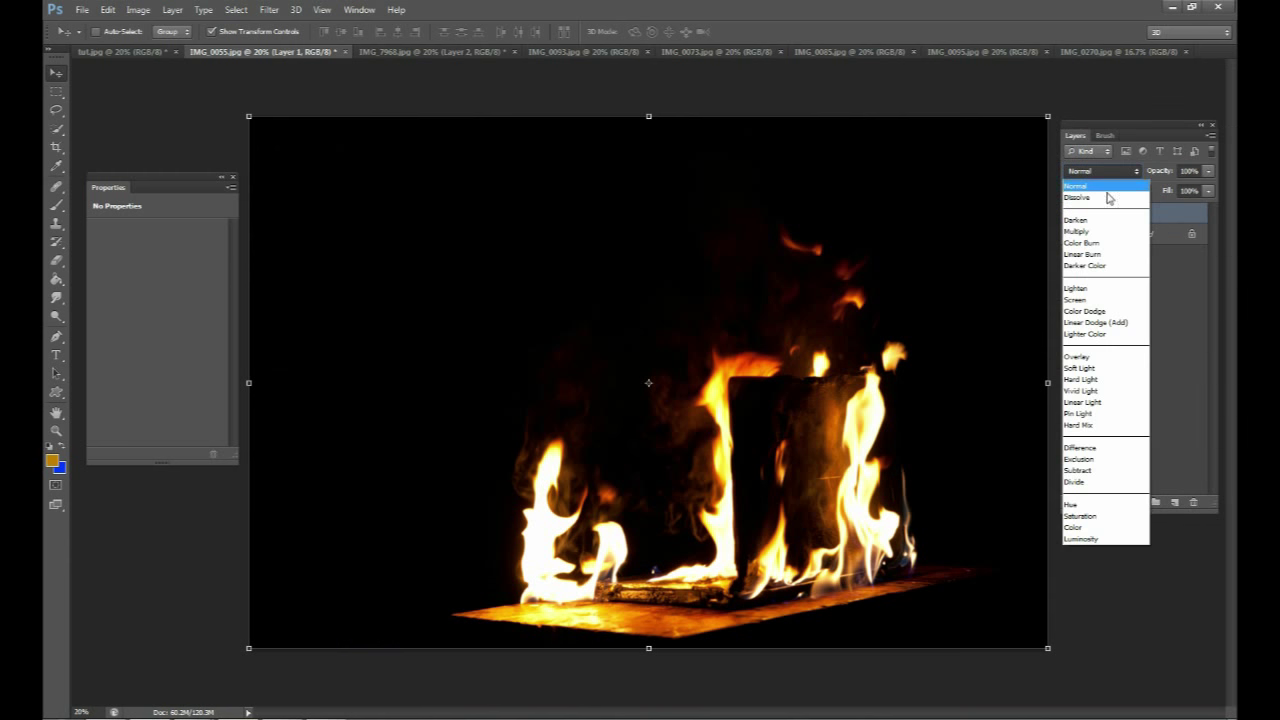
{"action": "left_click", "coordinate": [1075, 300]}
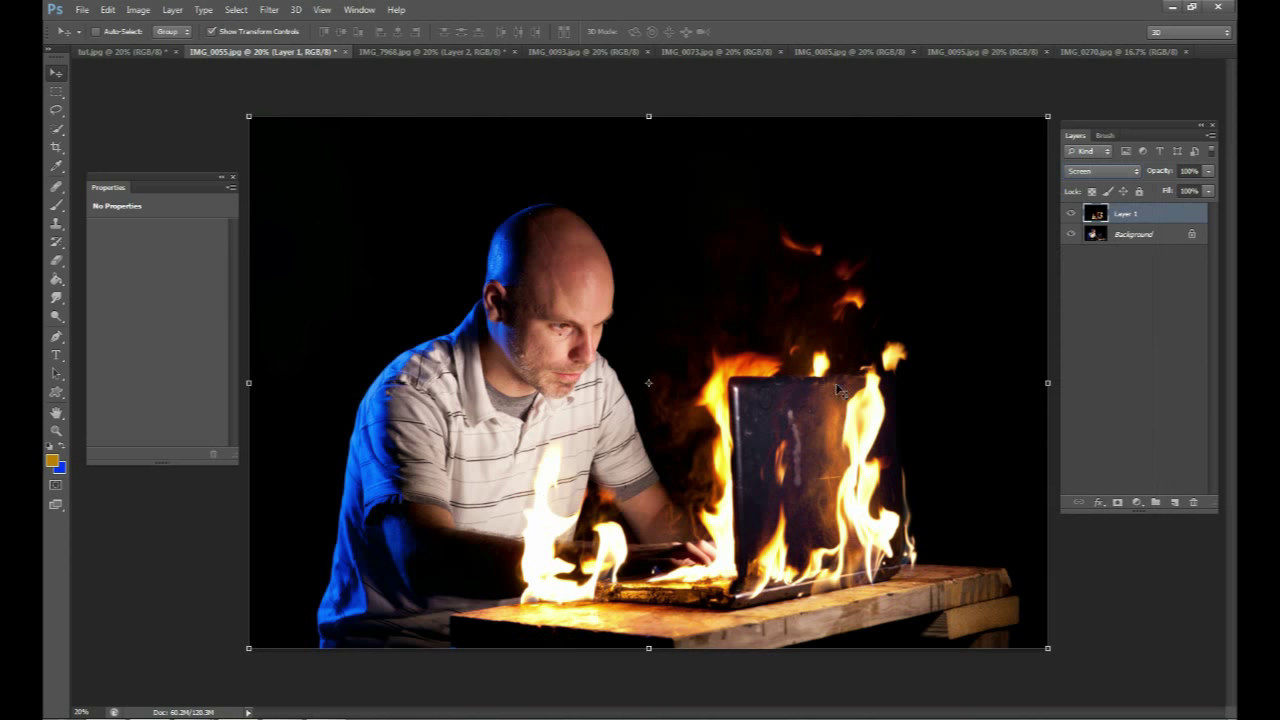
{"action": "mouse_move", "coordinate": [900, 345]}
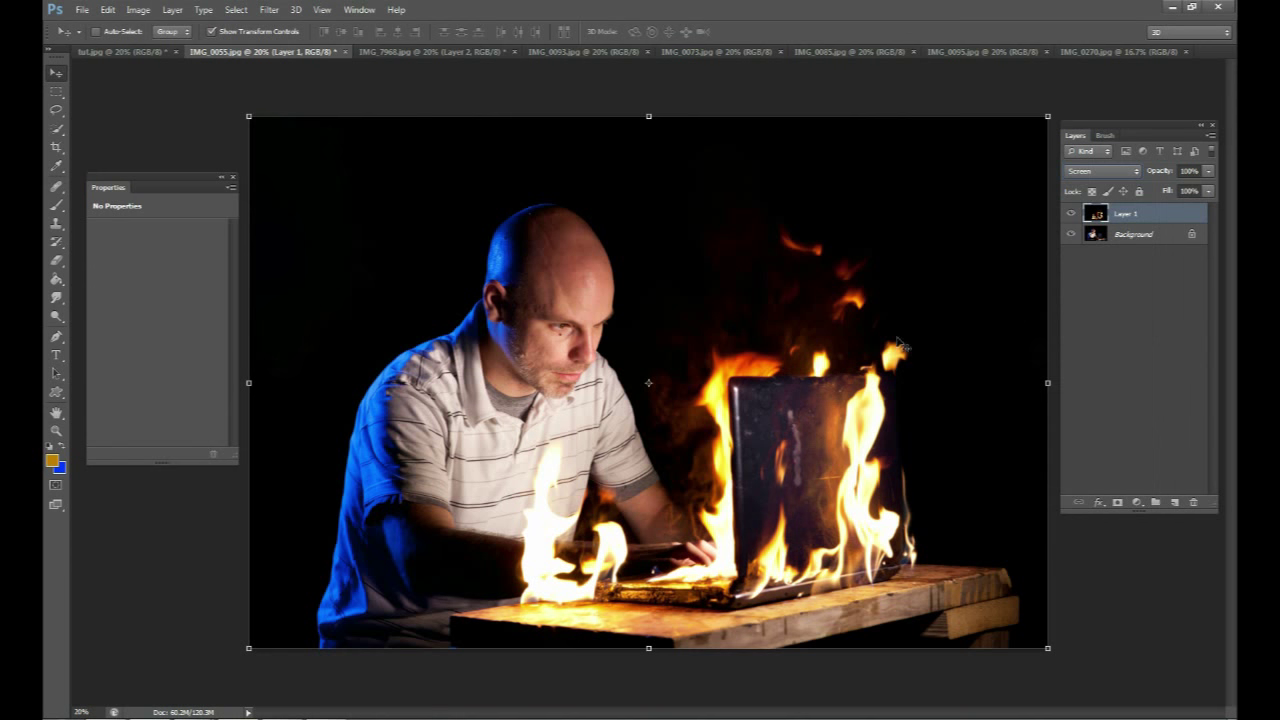
{"action": "mouse_move", "coordinate": [885, 585]}
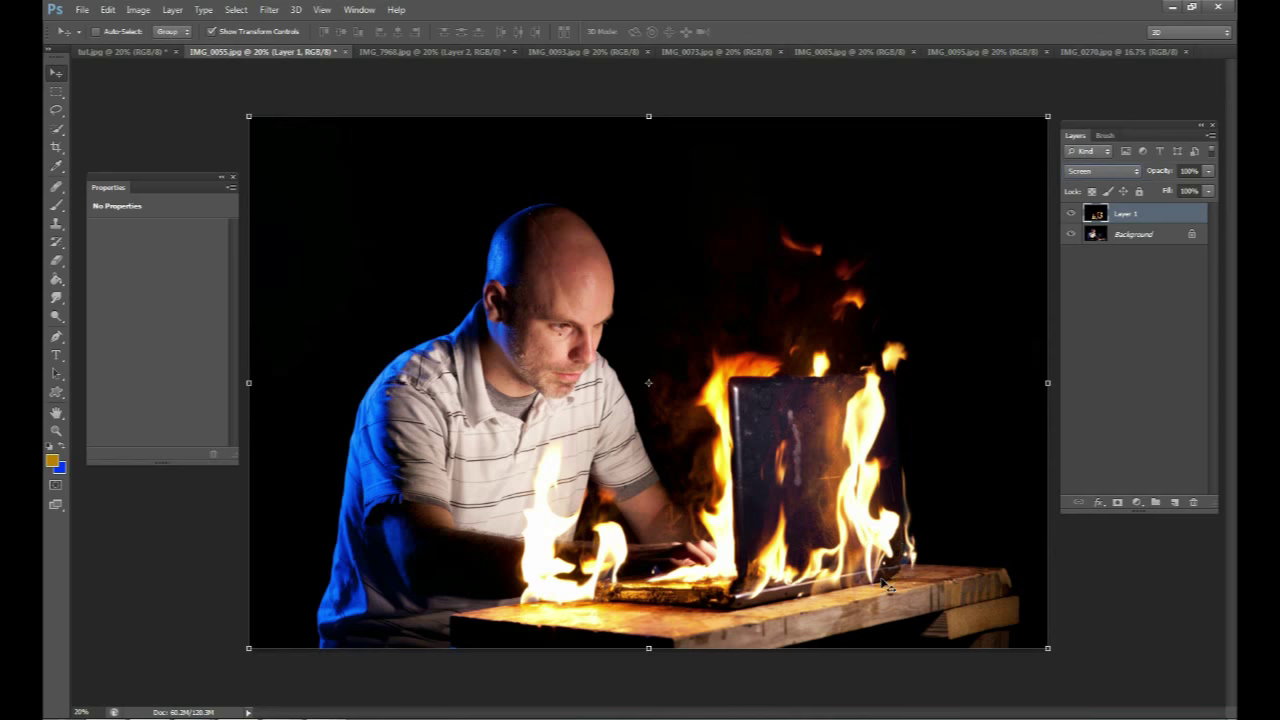
{"action": "mouse_move", "coordinate": [680, 570]}
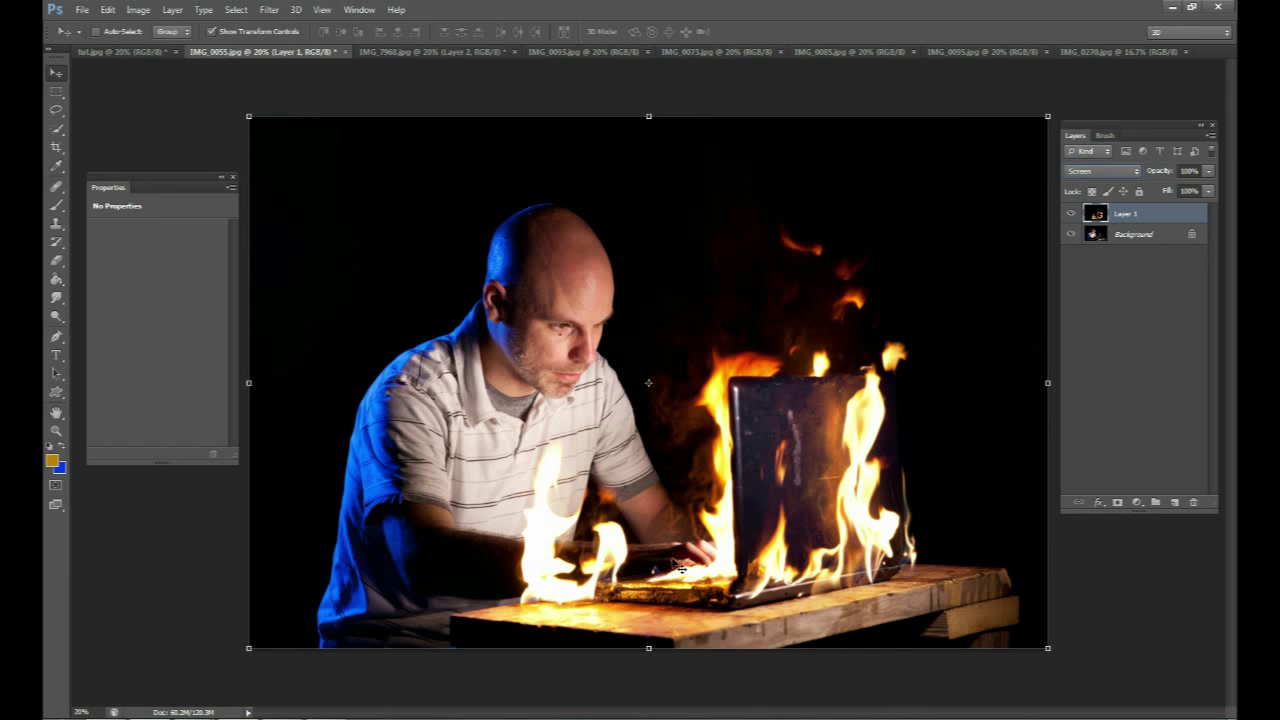
{"action": "left_click", "coordinate": [1100, 170]}
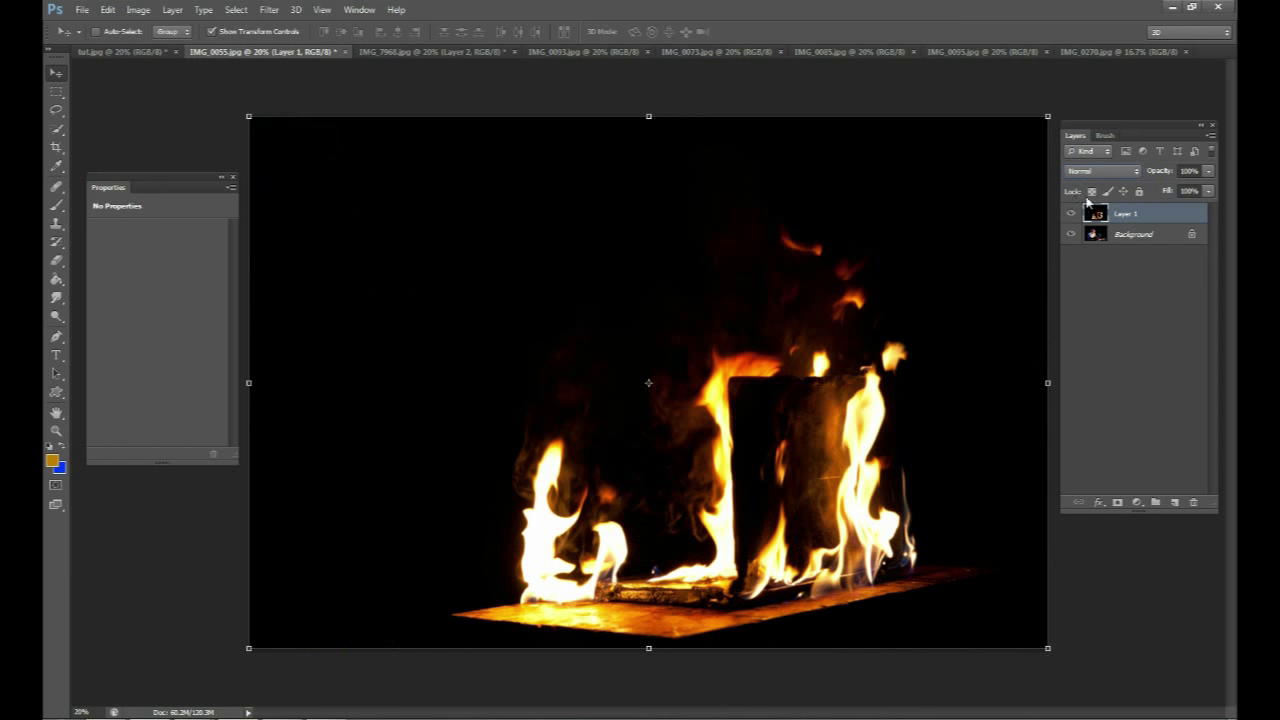
{"action": "mouse_move", "coordinate": [728, 400]}
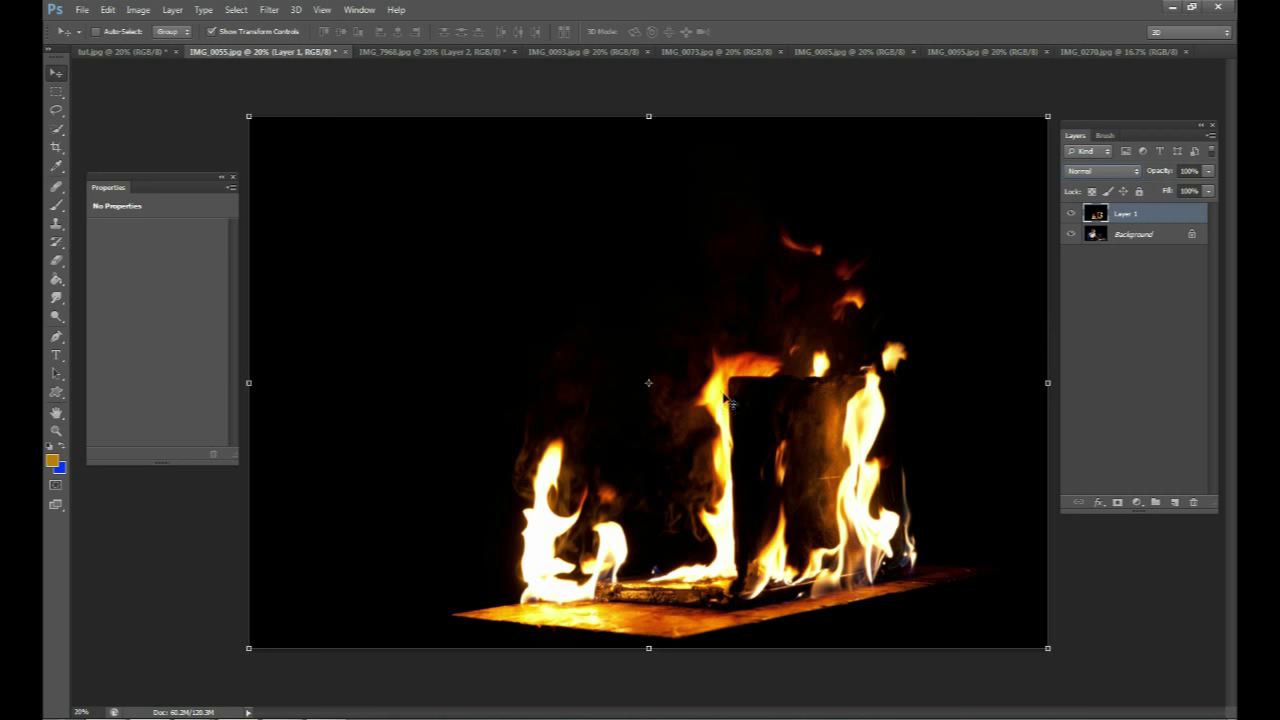
{"action": "mouse_move", "coordinate": [905, 388]}
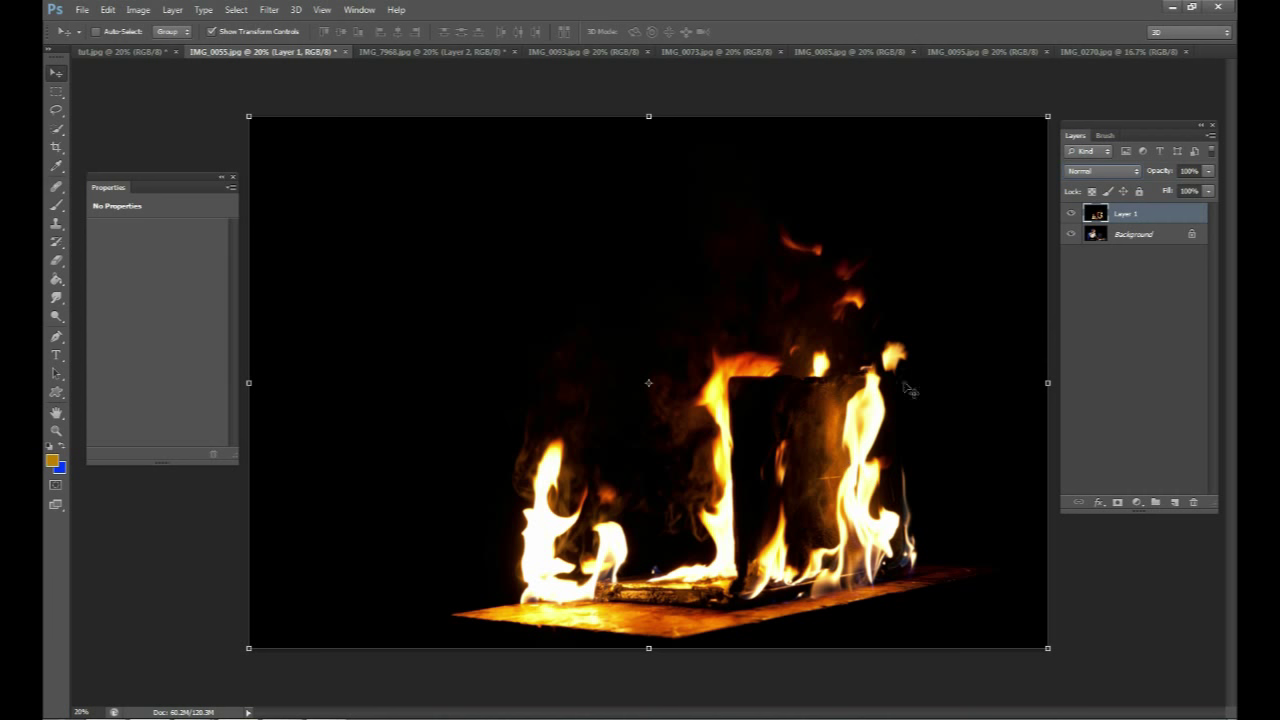
{"action": "left_click", "coordinate": [1100, 170]}
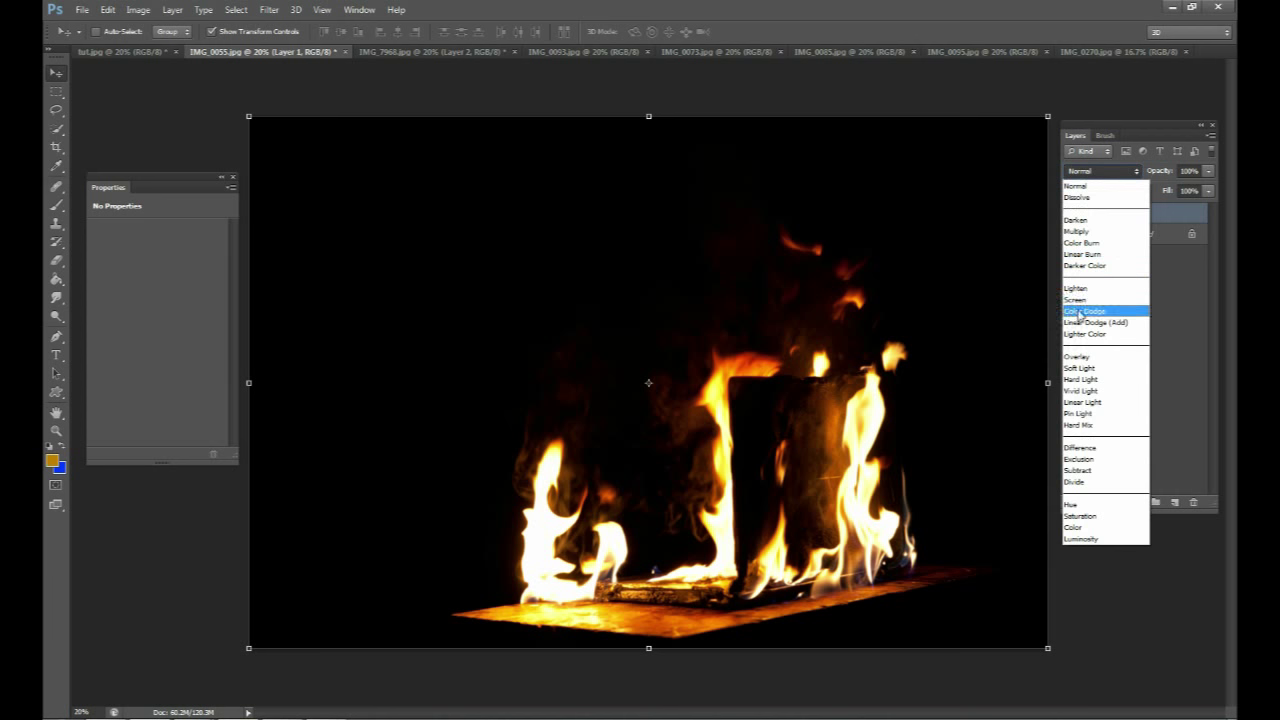
{"action": "left_click", "coordinate": [1075, 299]}
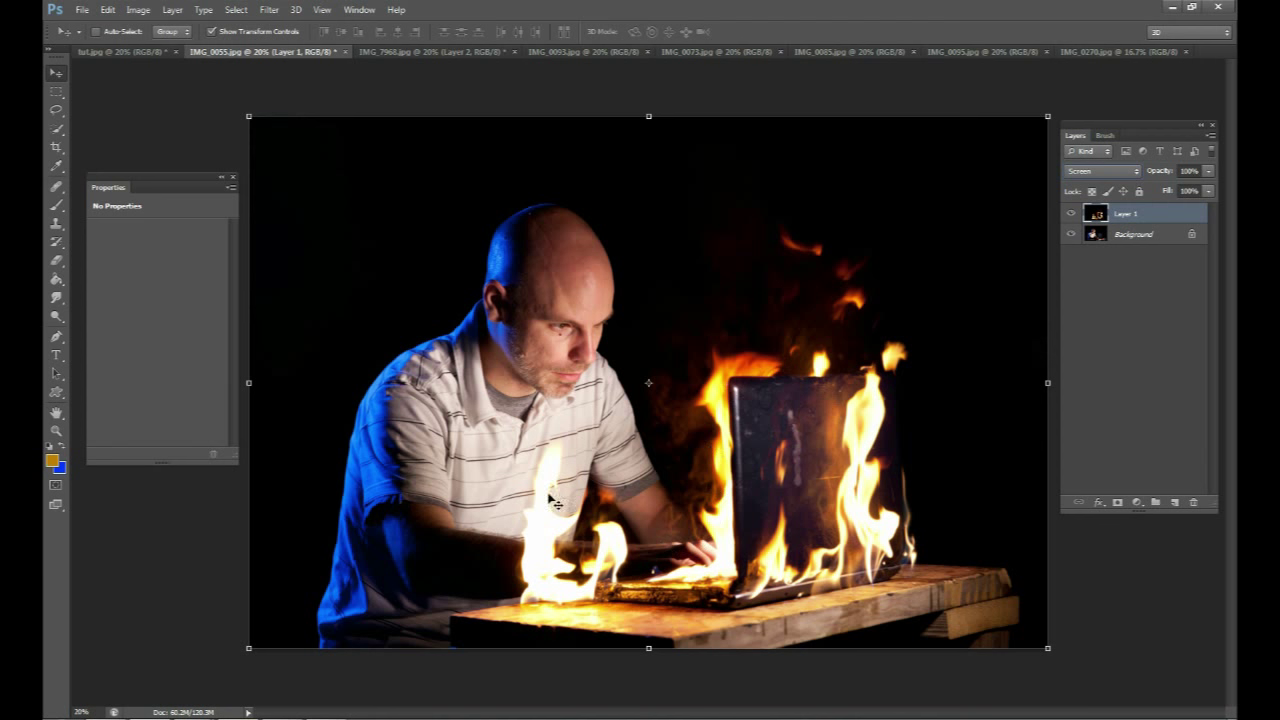
{"action": "mouse_move", "coordinate": [725, 225]}
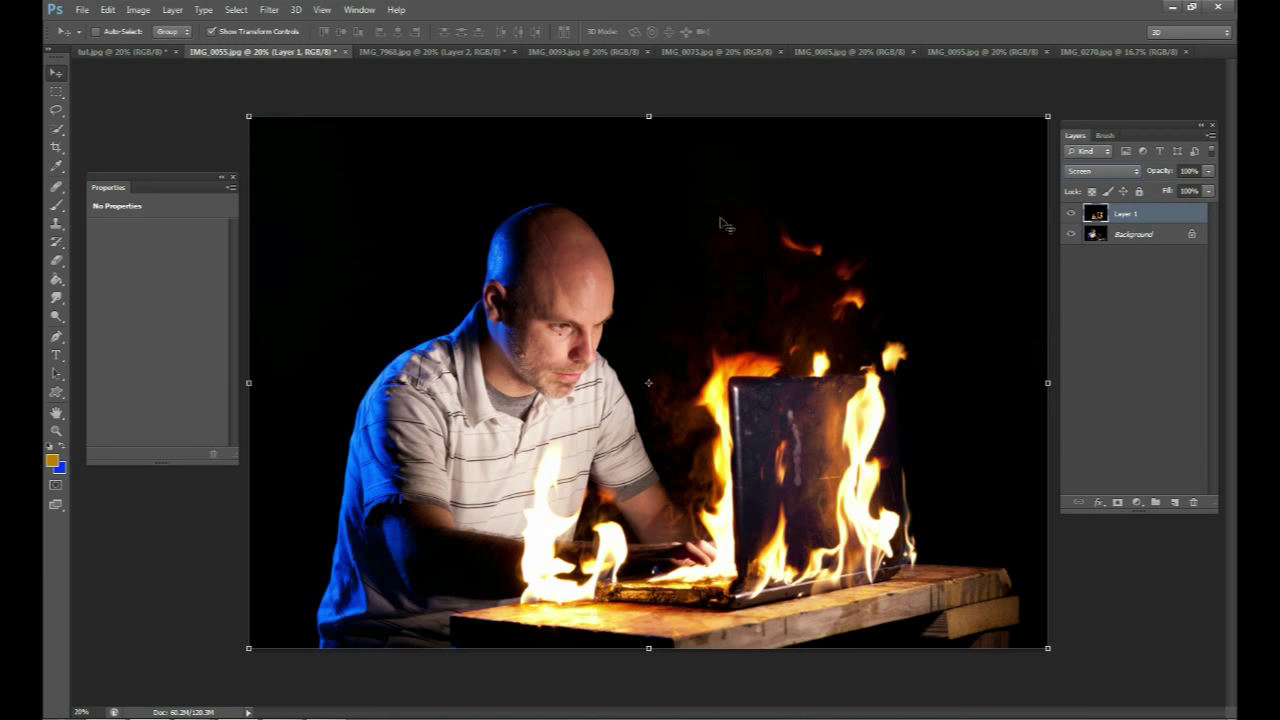
{"action": "mouse_move", "coordinate": [715, 240]}
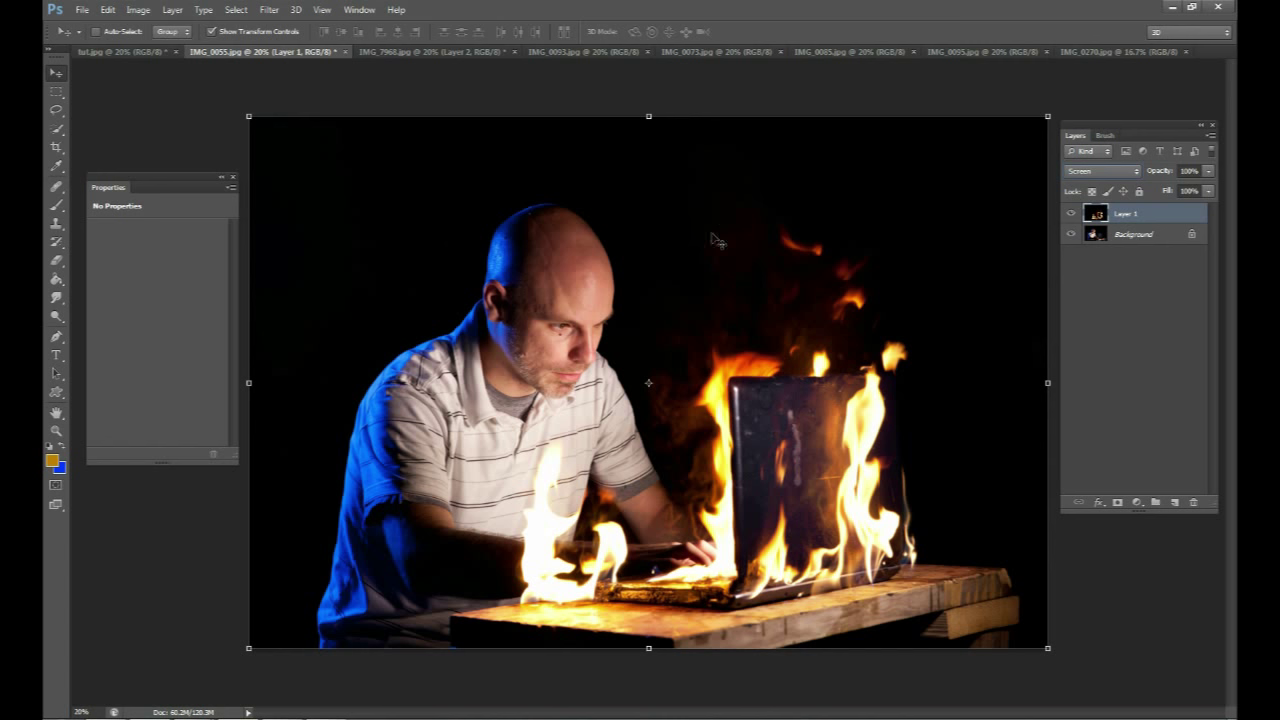
{"action": "mouse_move", "coordinate": [1040, 242]}
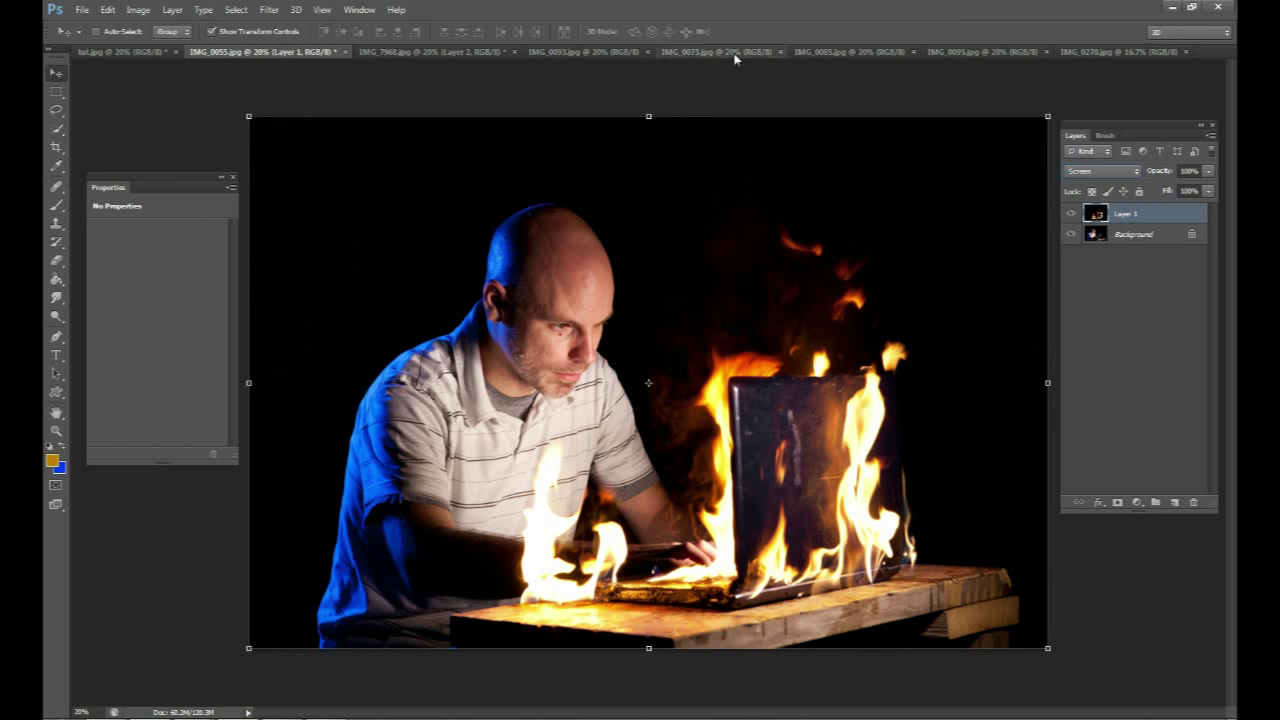
Select all of the tall-flame photo and toggle the first fire layer to compare.
{"action": "left_click", "coordinate": [845, 52]}
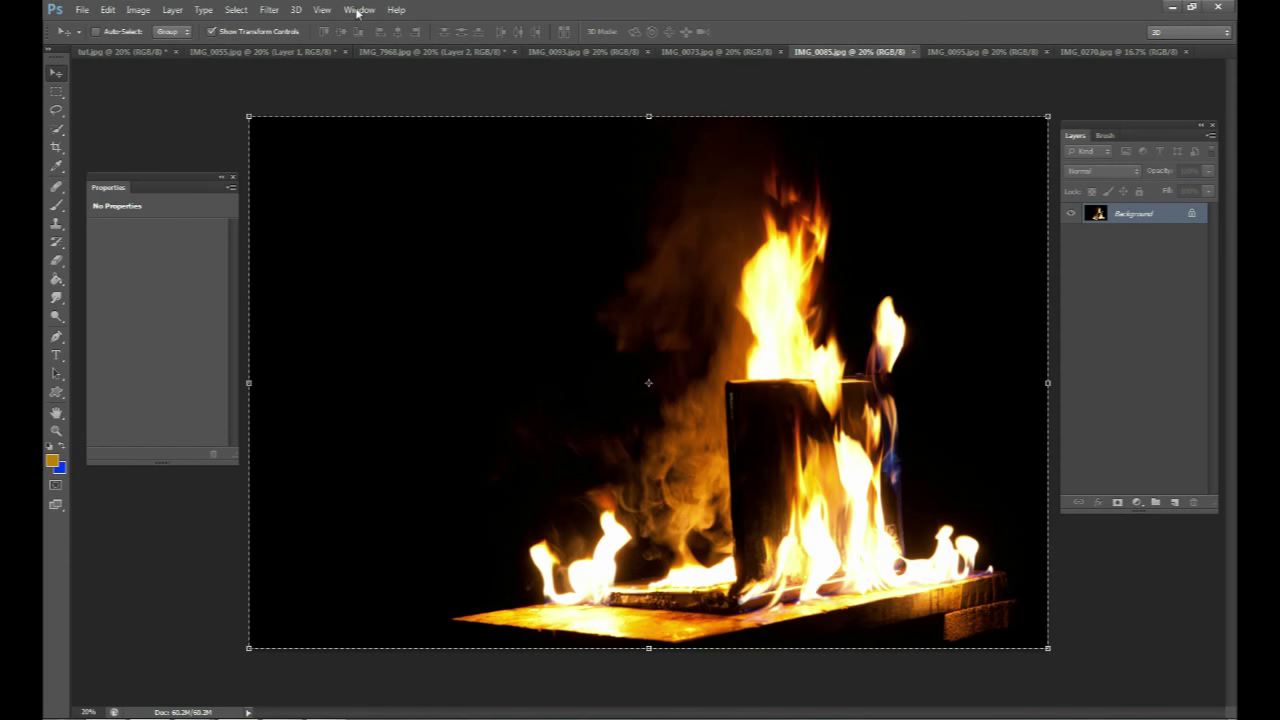
{"action": "left_click", "coordinate": [235, 10]}
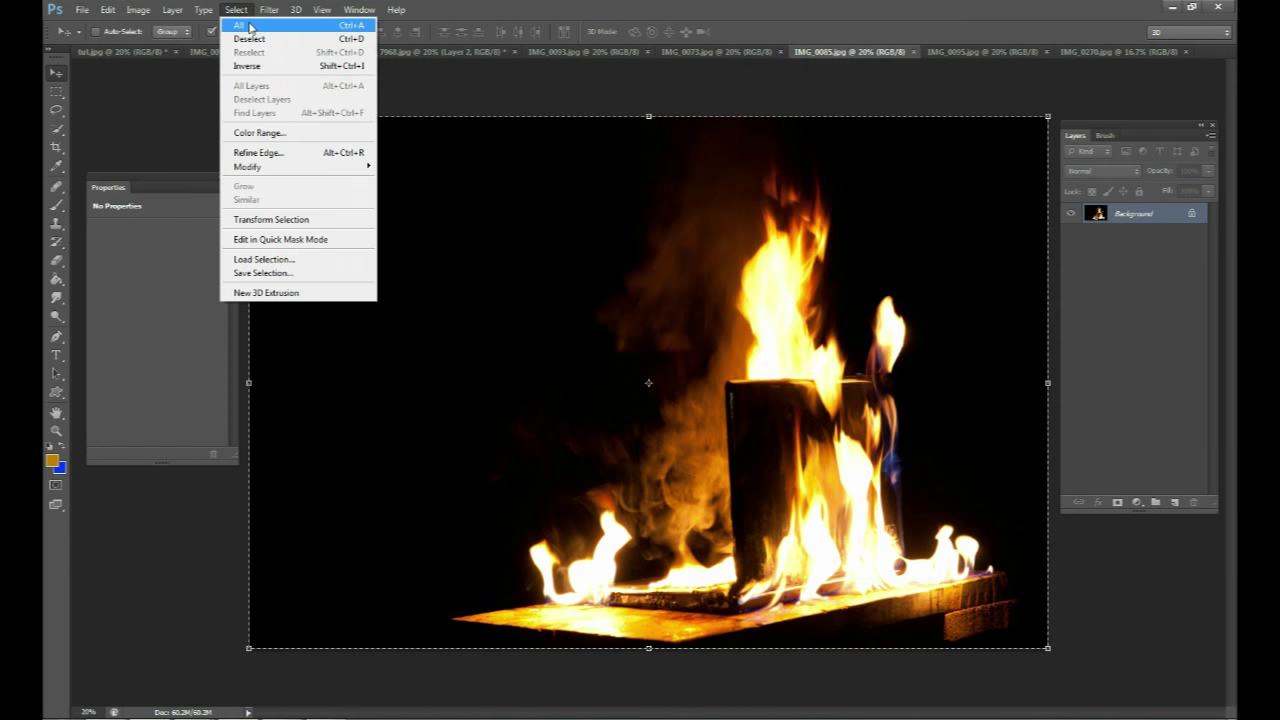
{"action": "left_click", "coordinate": [239, 25]}
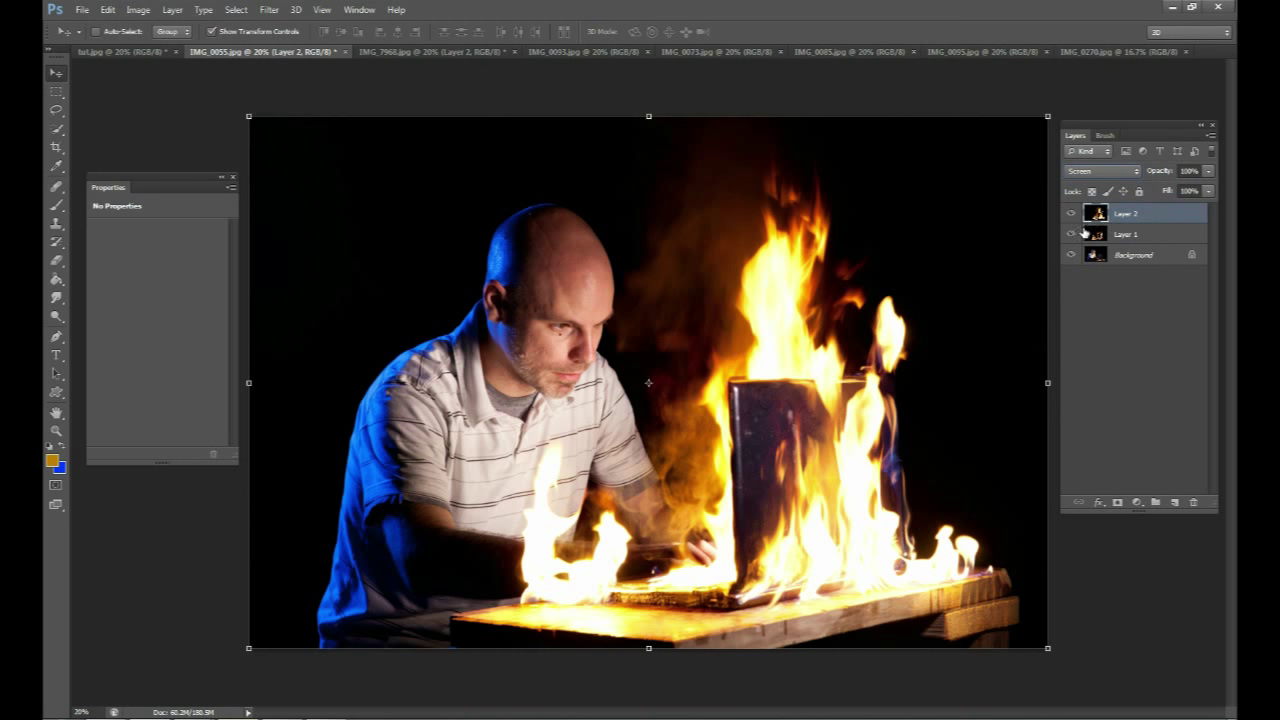
{"action": "mouse_move", "coordinate": [765, 420]}
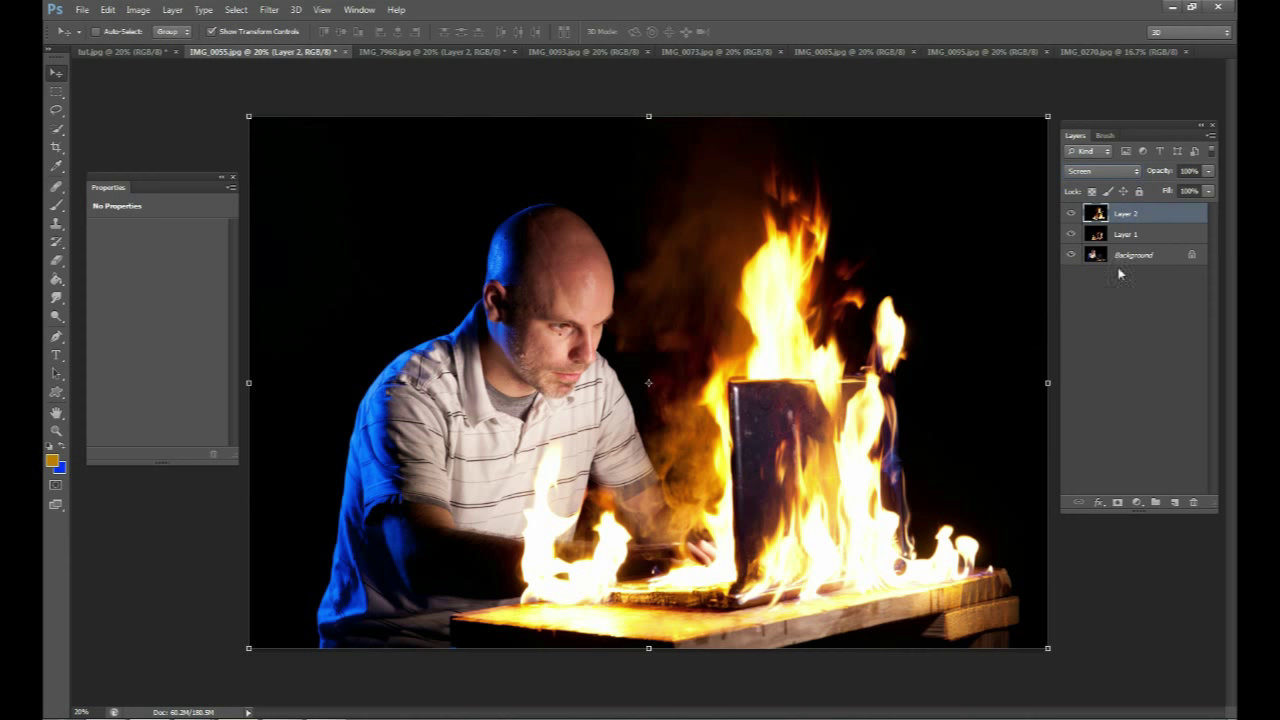
{"action": "left_click", "coordinate": [1071, 234]}
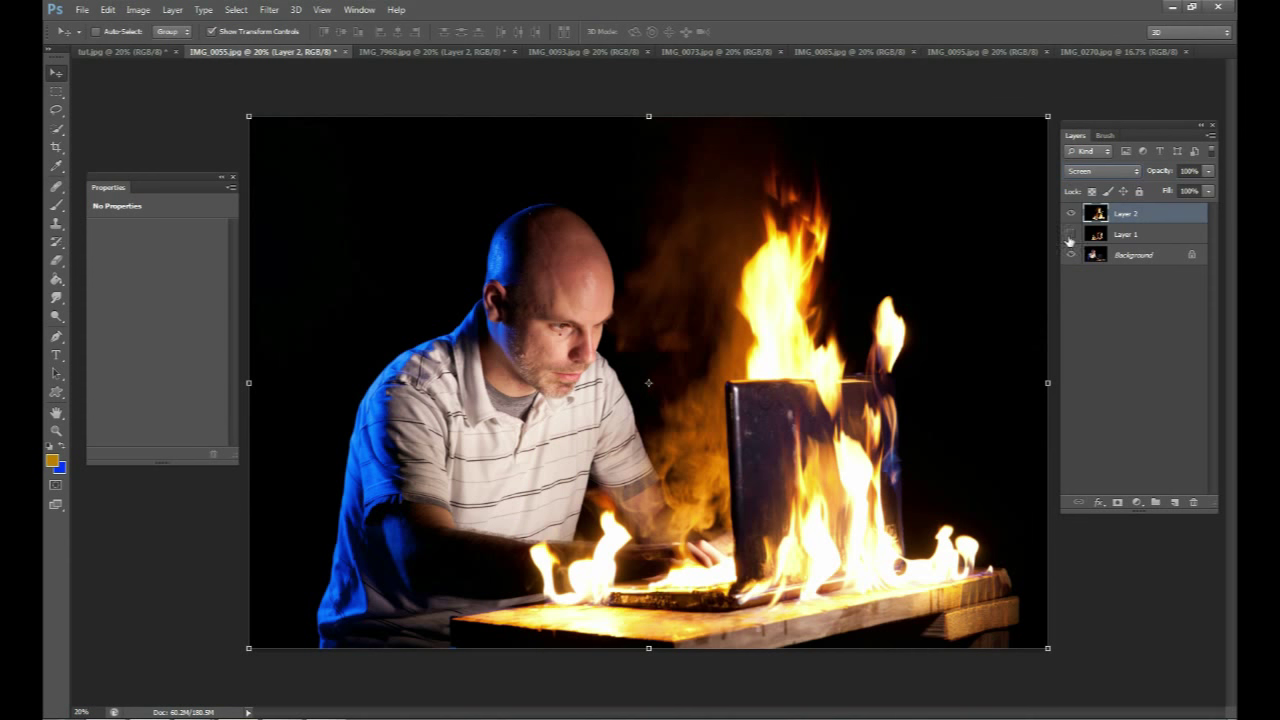
{"action": "left_click", "coordinate": [1070, 234]}
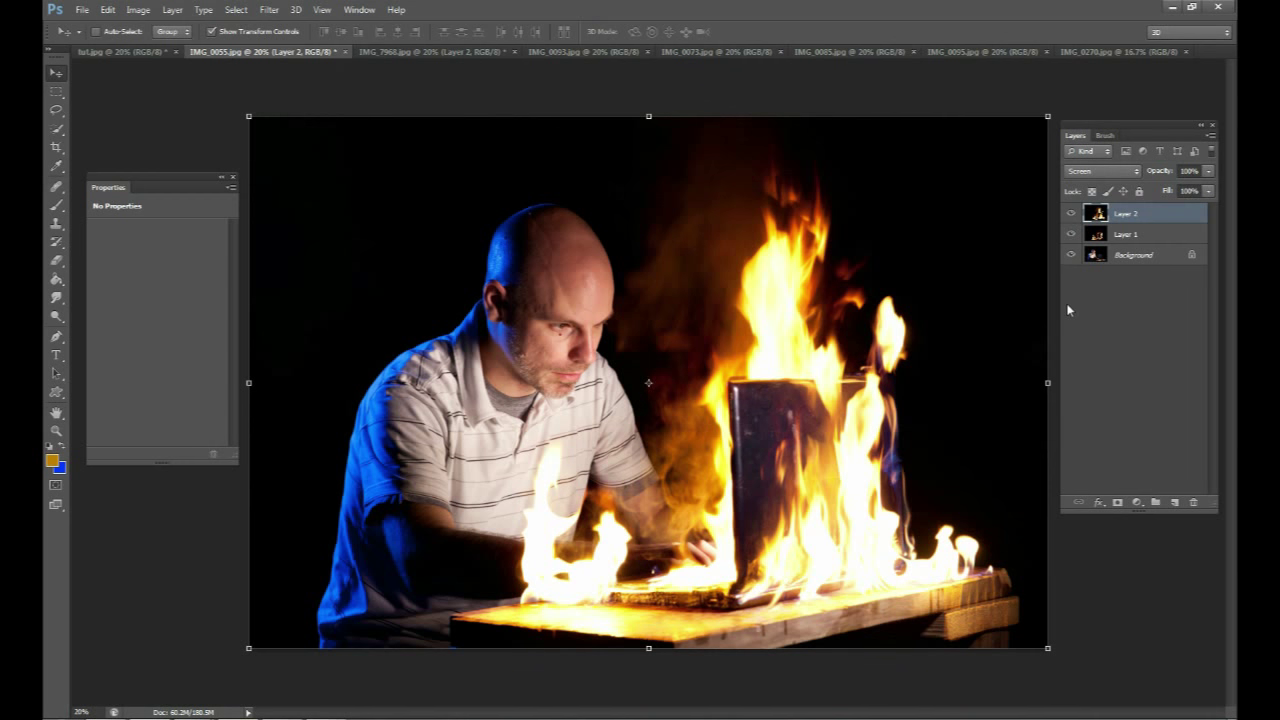
View the other source fire photos, then add an empty layer atop the composite.
{"action": "left_click", "coordinate": [712, 51]}
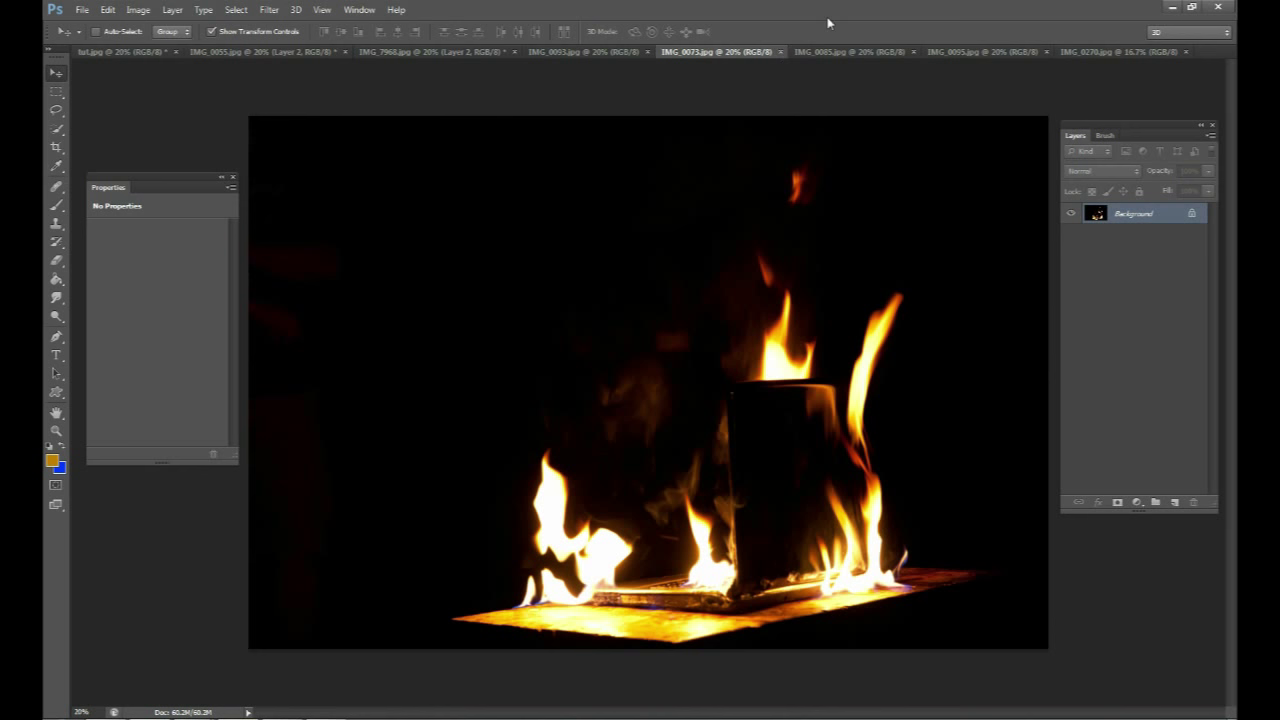
{"action": "left_click", "coordinate": [849, 51]}
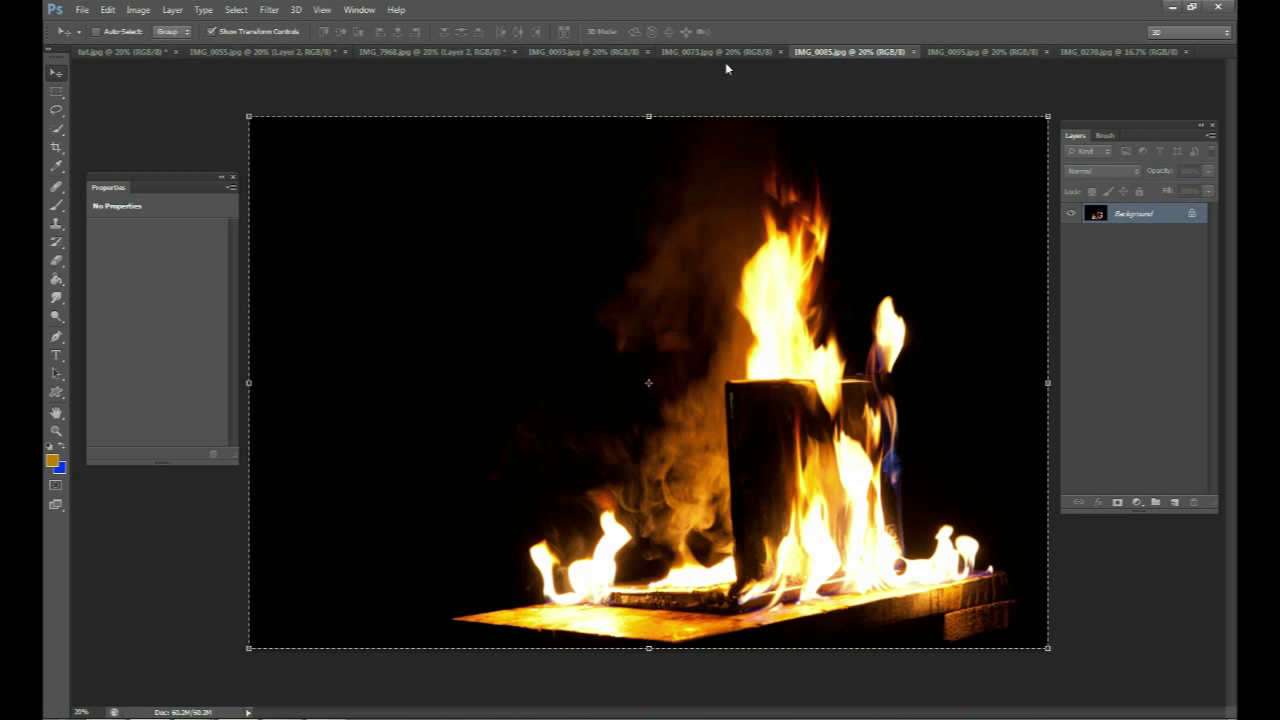
{"action": "left_click", "coordinate": [262, 51]}
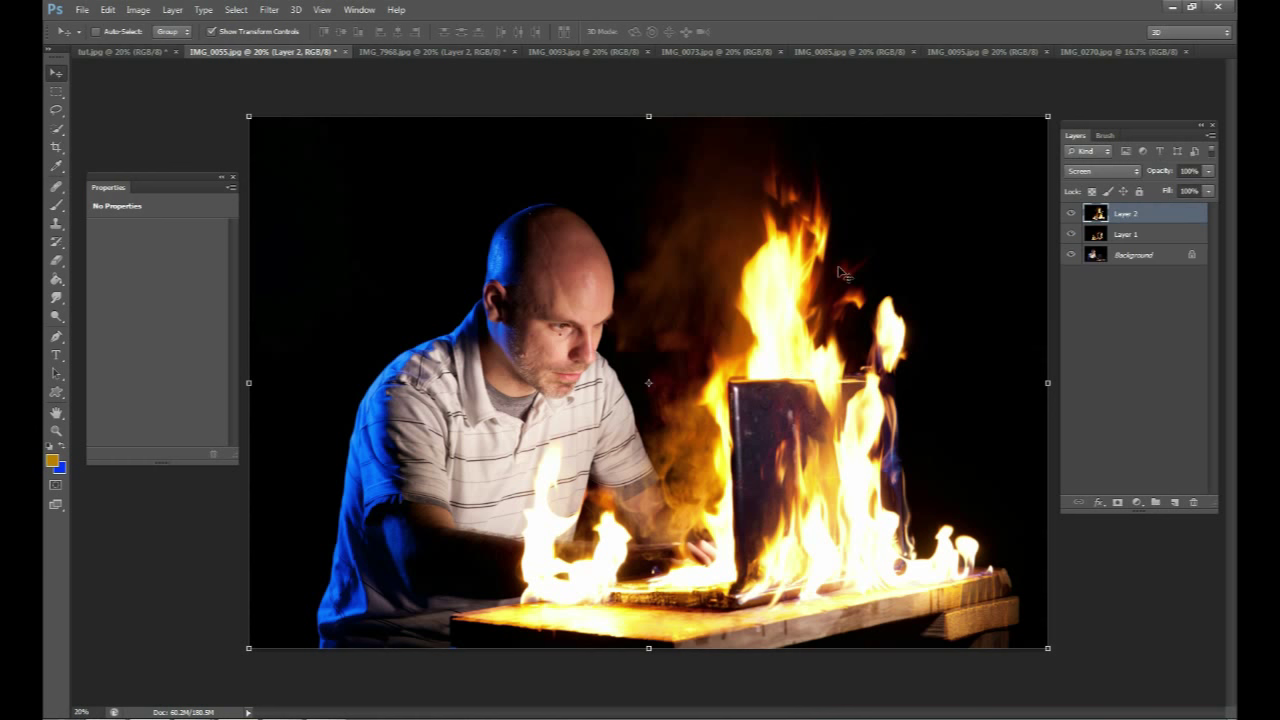
{"action": "mouse_move", "coordinate": [975, 343]}
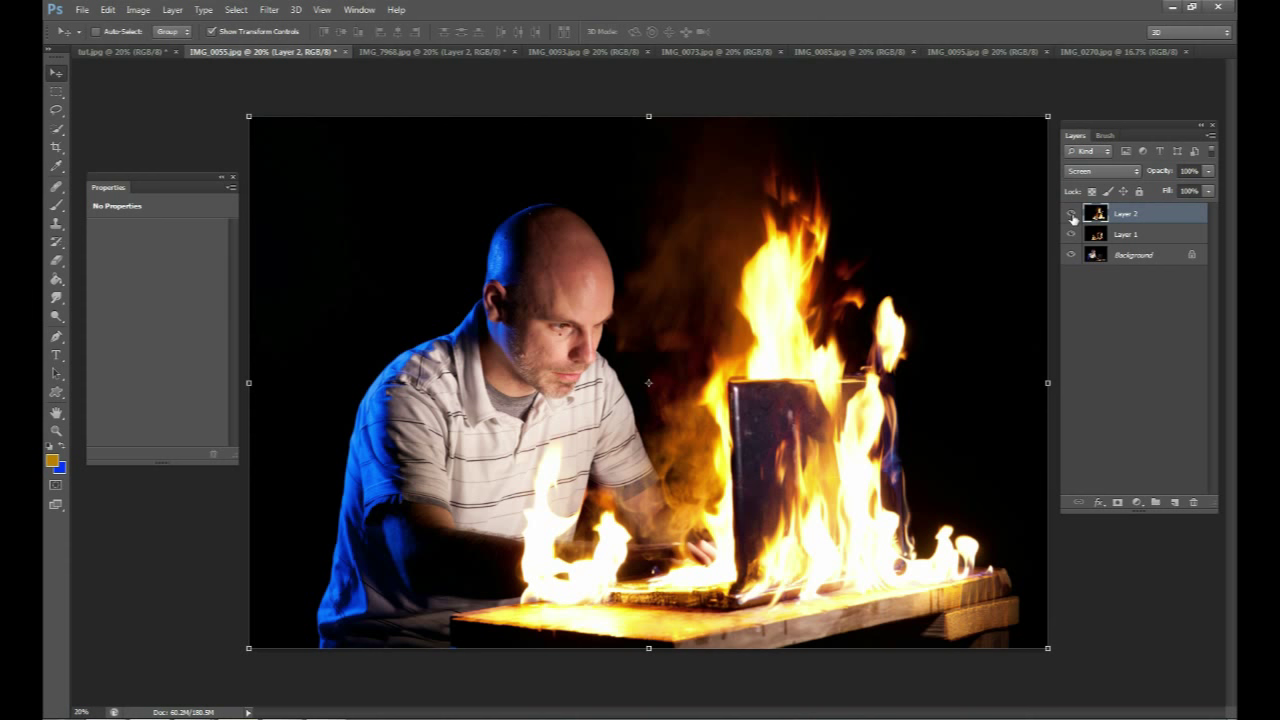
{"action": "left_click", "coordinate": [1071, 213]}
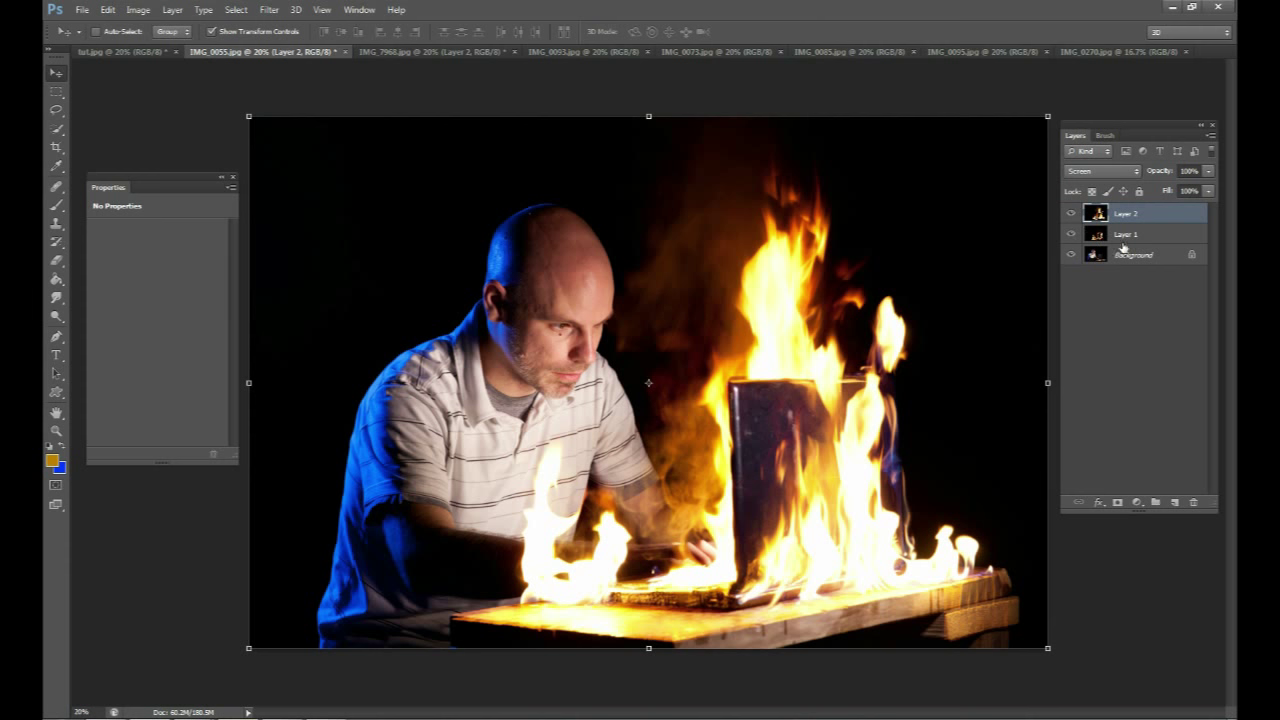
{"action": "left_click", "coordinate": [1155, 502]}
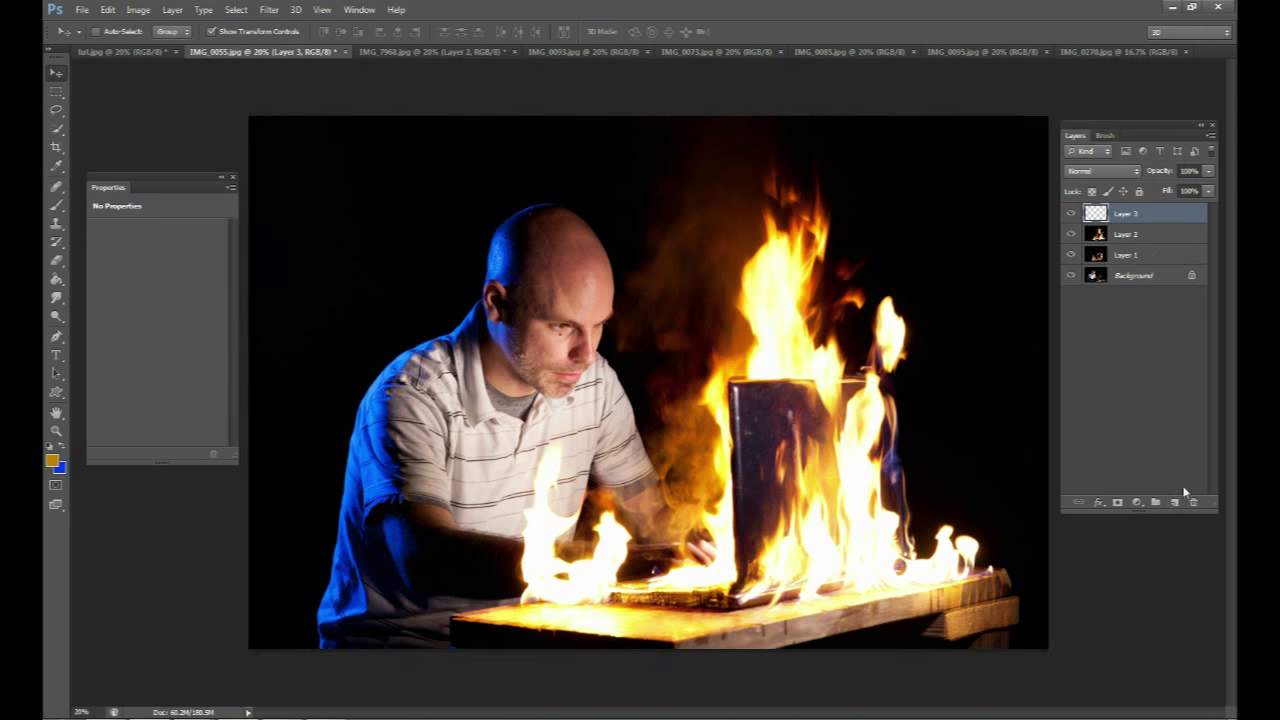
Hide Layer 1 and paint red over the face and arm on Layer 3, blended as Overlay at 25%.
{"action": "left_click", "coordinate": [57, 205]}
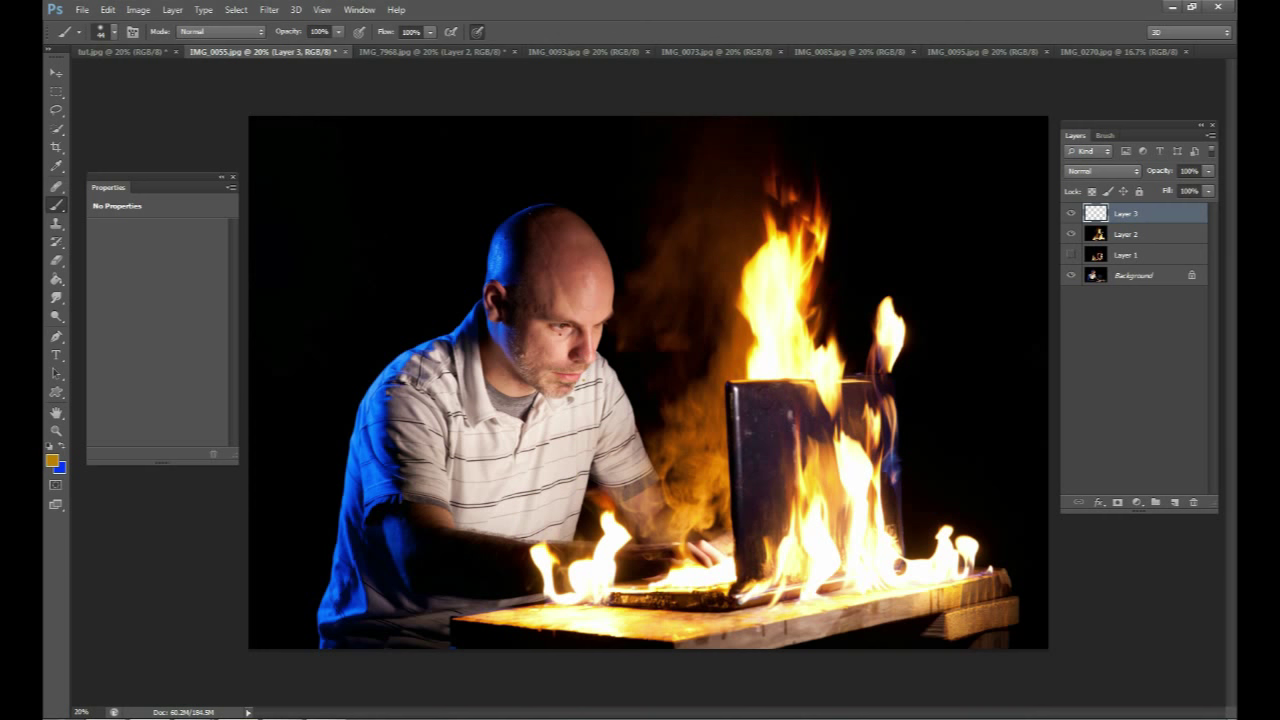
{"action": "left_click", "coordinate": [49, 458]}
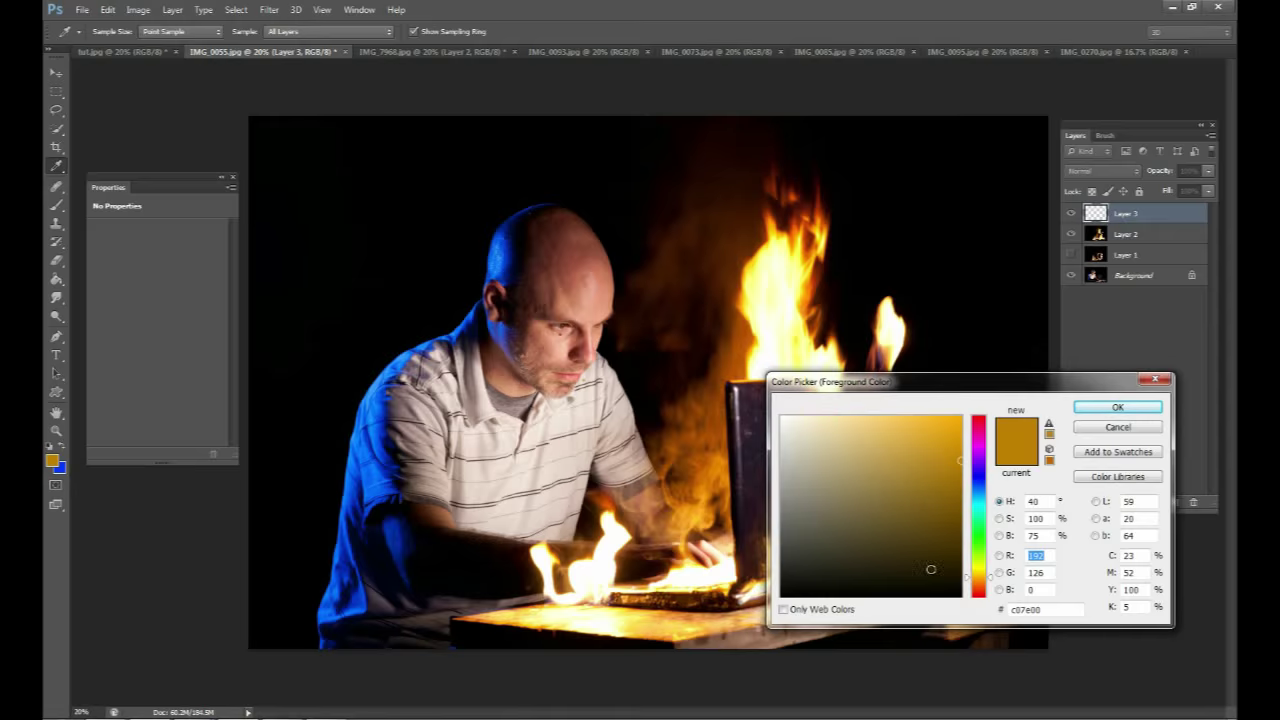
{"action": "left_click", "coordinate": [1117, 407]}
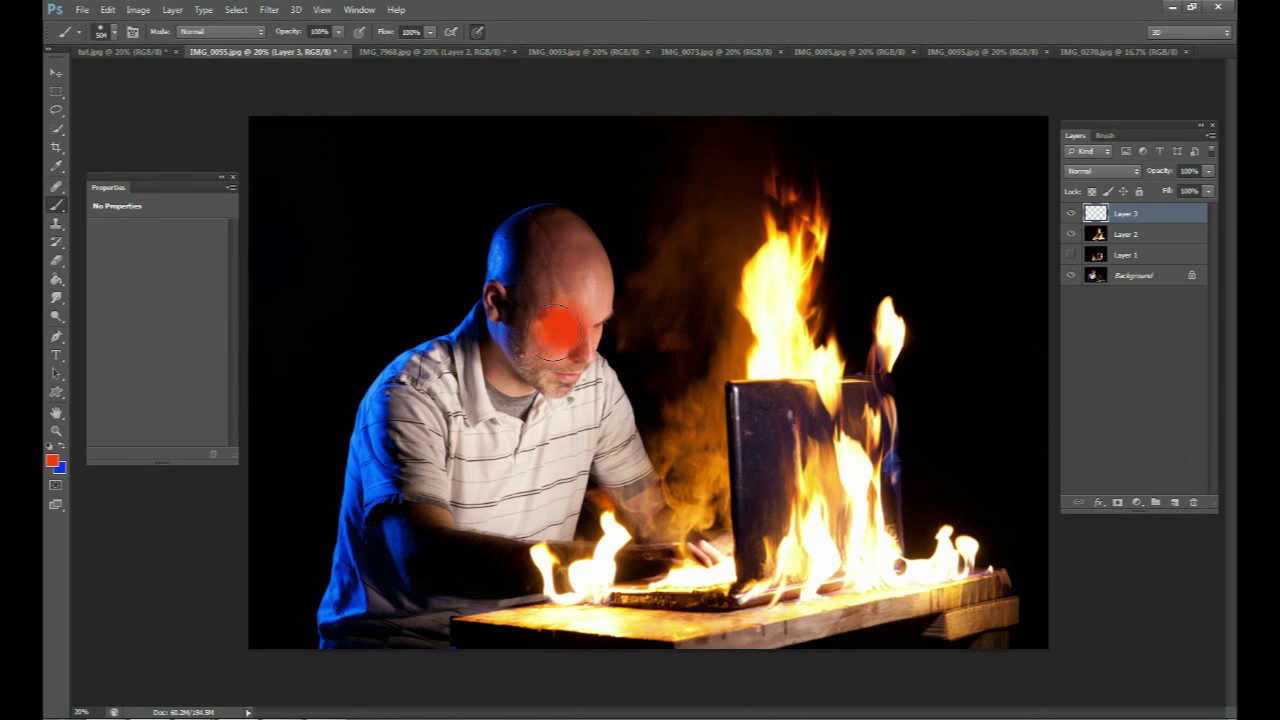
{"action": "left_click_drag", "start_coordinate": [555, 330], "coordinate": [920, 322]}
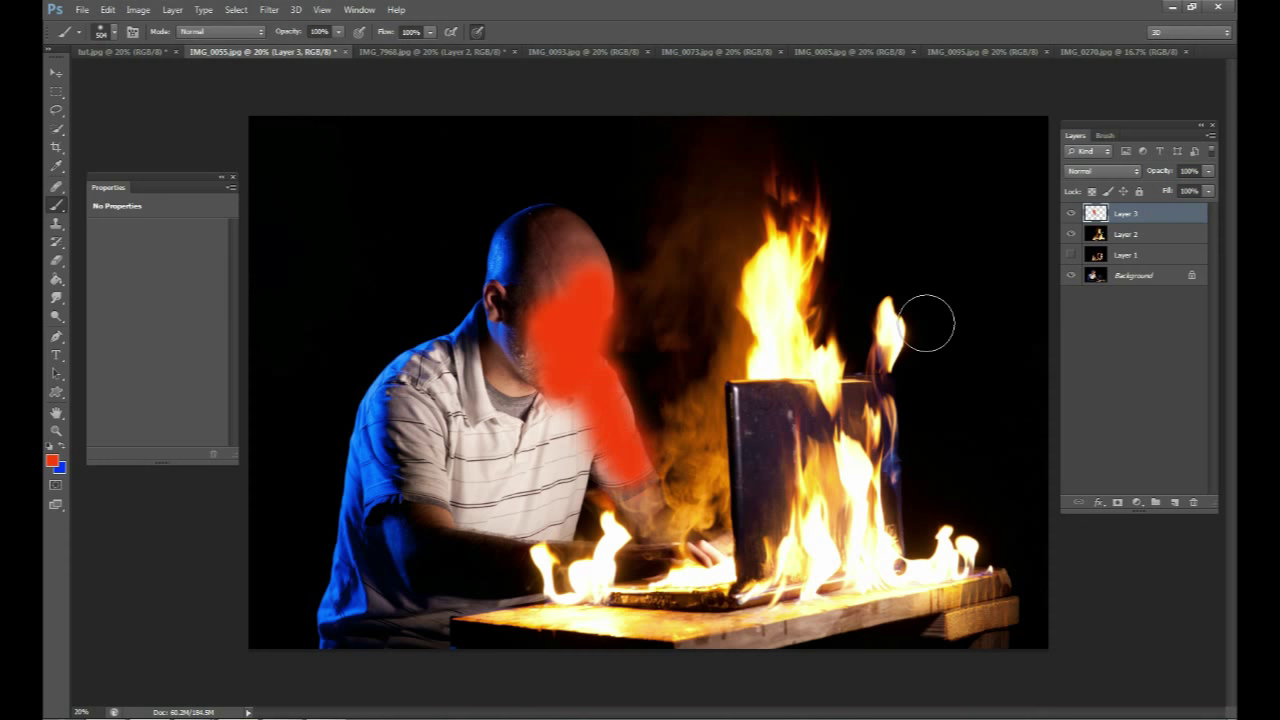
{"action": "left_click", "coordinate": [1100, 171]}
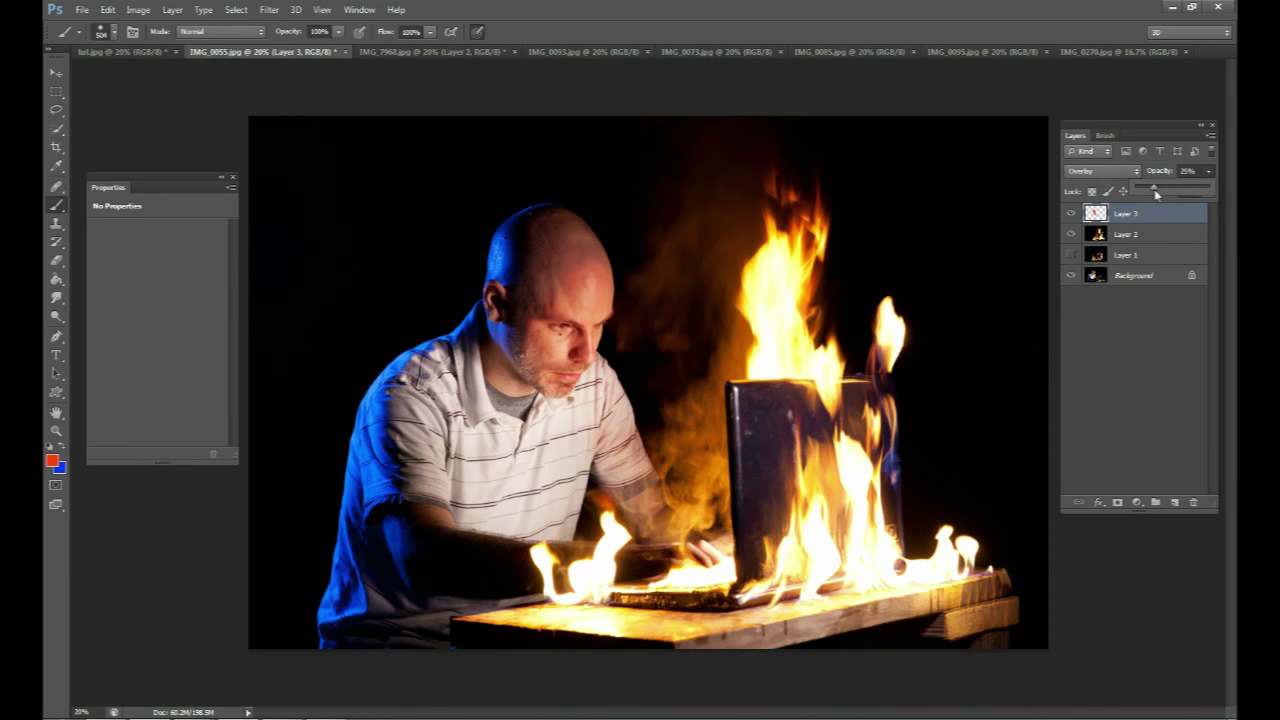
{"action": "mouse_move", "coordinate": [1170, 490]}
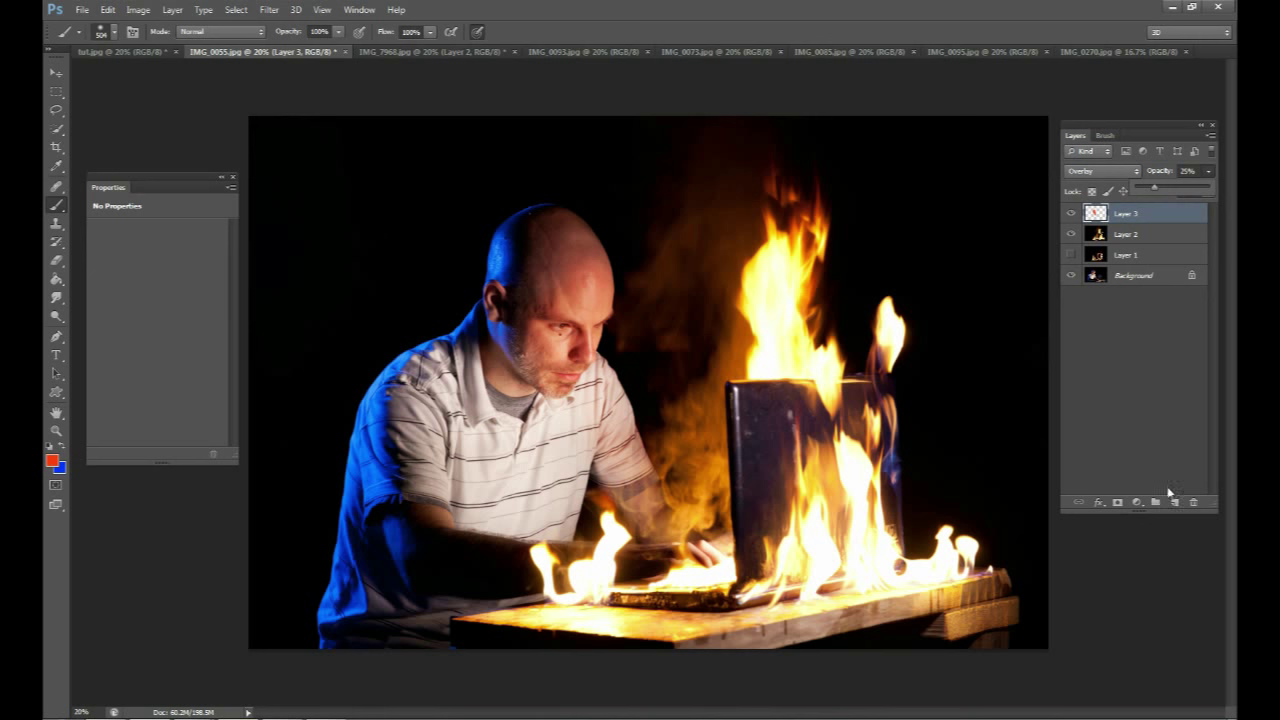
Paint orange on new Layer 4 in Overlay at lowered opacity, grouped with Layer 3.
{"action": "left_click", "coordinate": [1137, 502]}
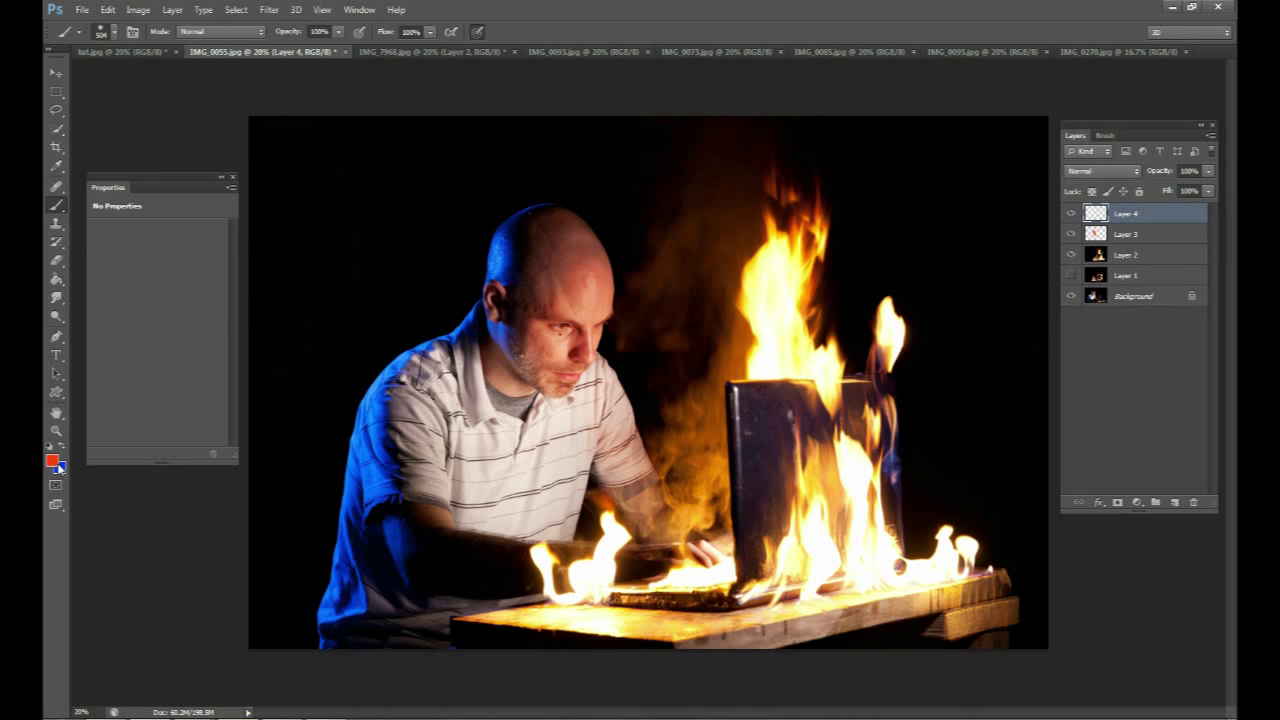
{"action": "left_click", "coordinate": [52, 460]}
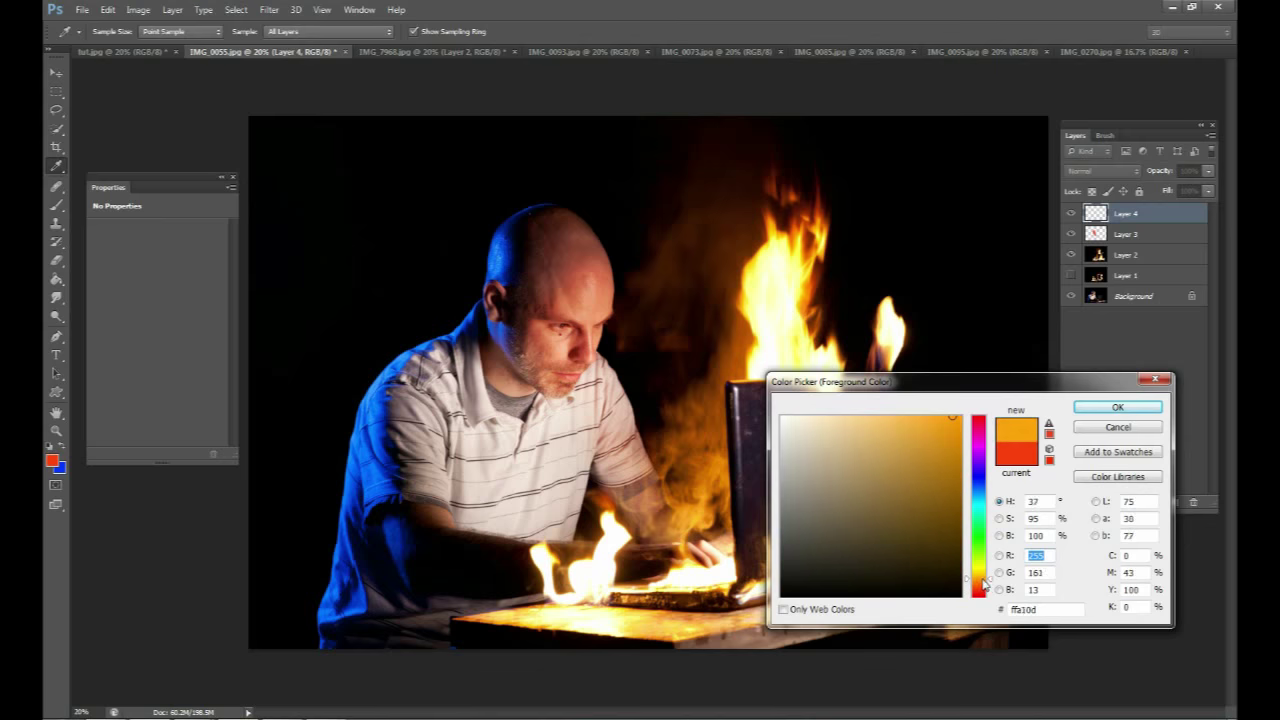
{"action": "left_click", "coordinate": [1117, 406]}
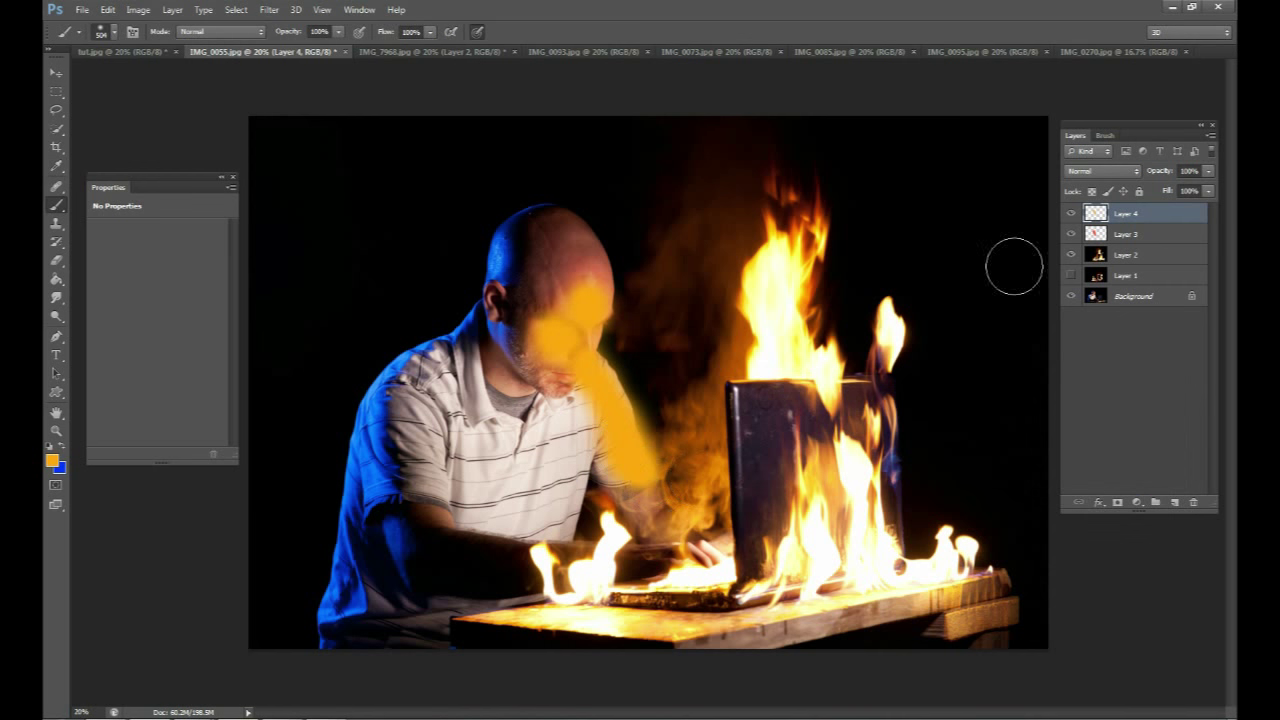
{"action": "left_click", "coordinate": [1100, 171]}
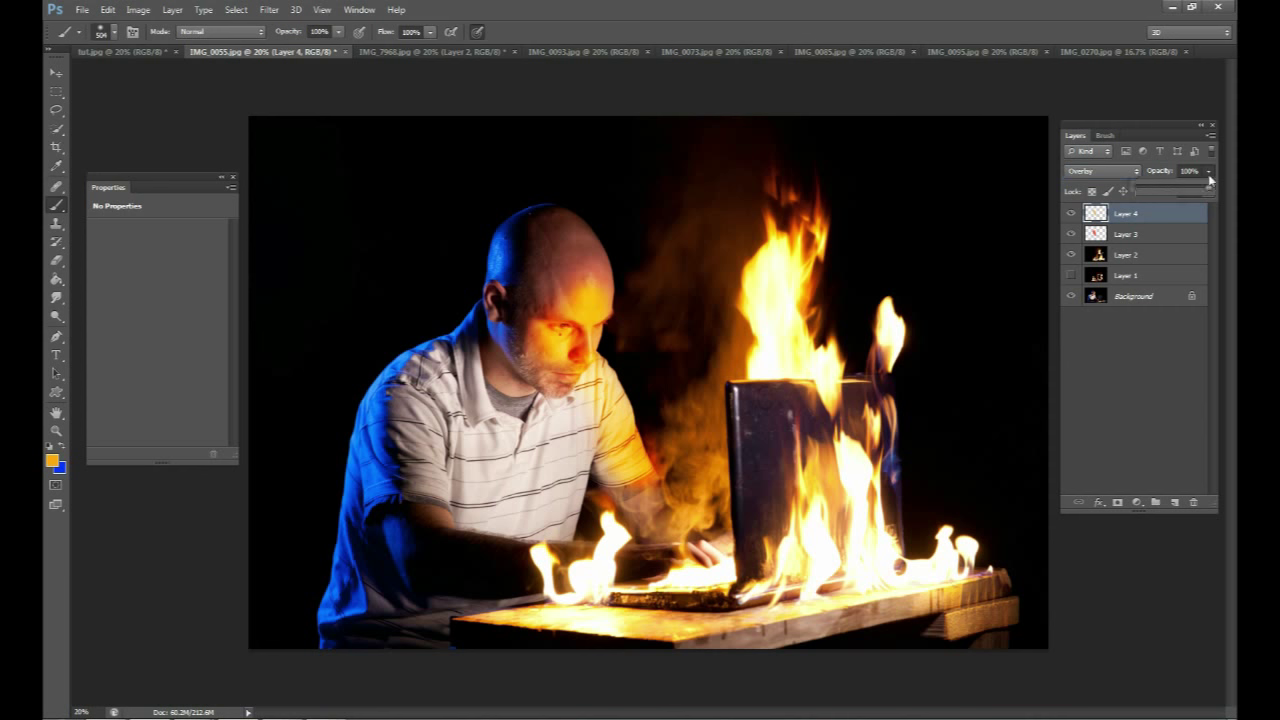
{"action": "left_click_drag", "start_coordinate": [1205, 180], "coordinate": [1130, 189]}
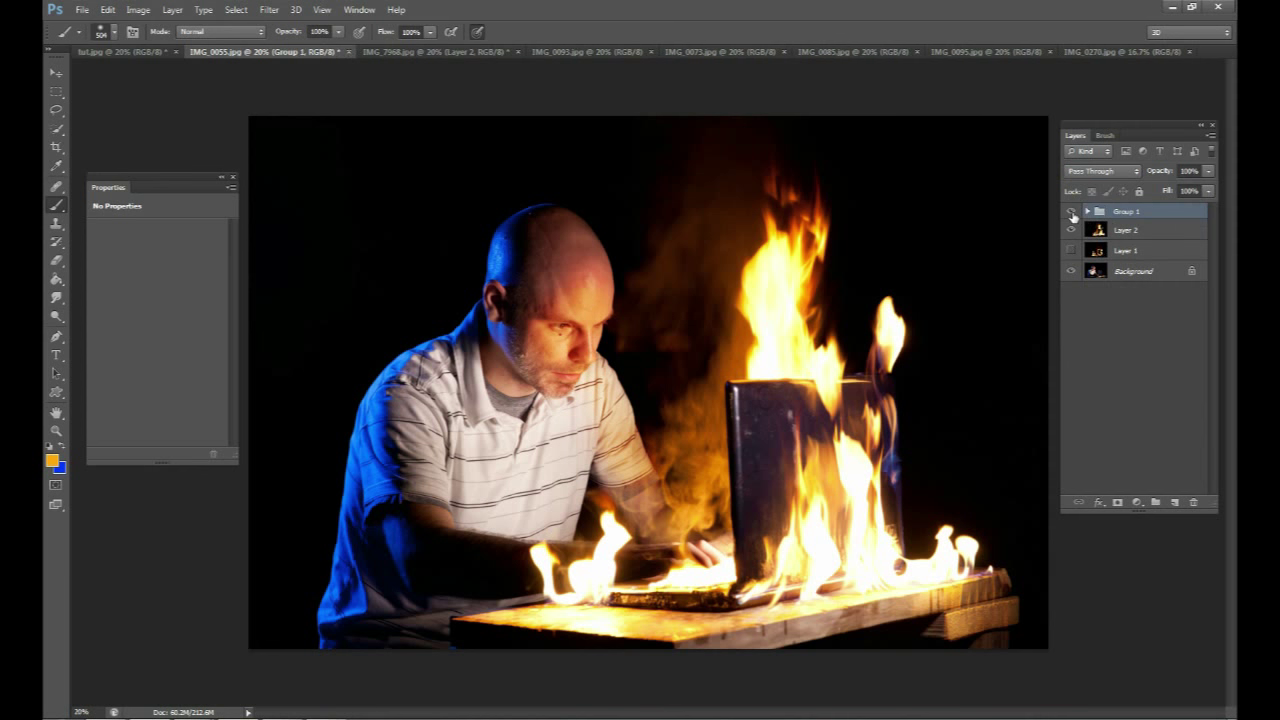
{"action": "left_click", "coordinate": [1071, 211]}
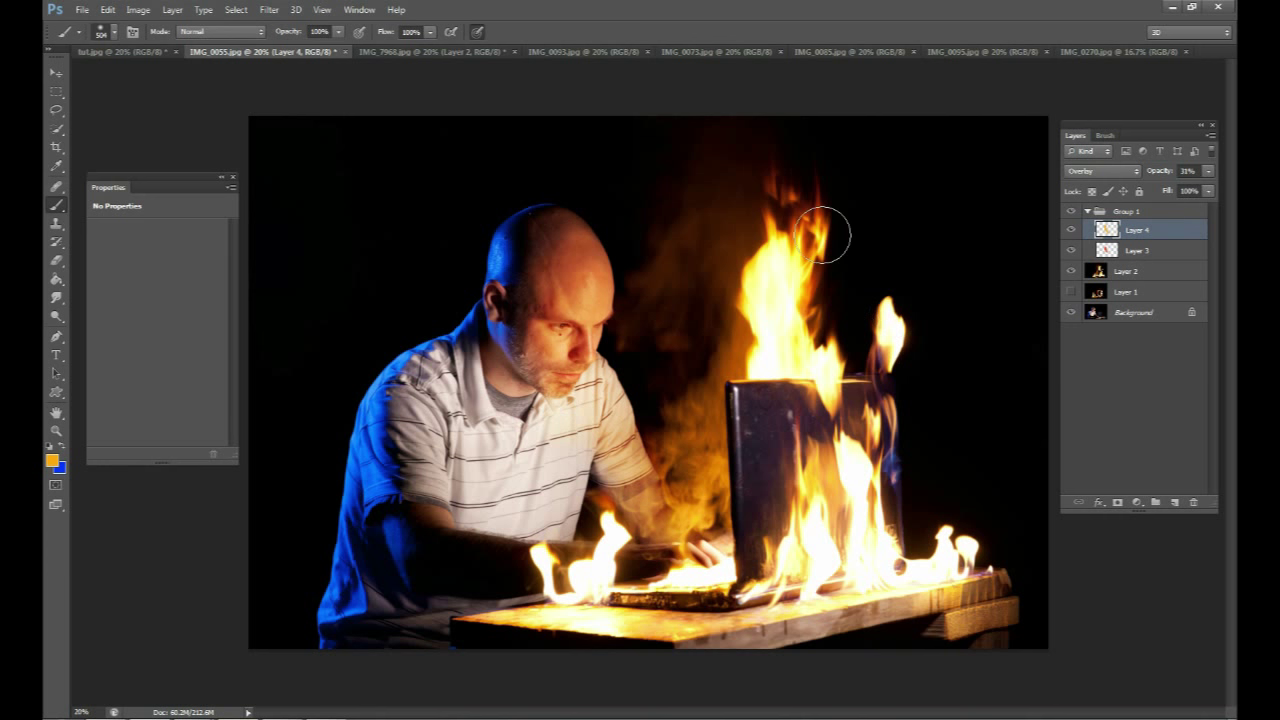
Copy the ember sparks photo into the composite, blend it in Screen, and shrink it over the laptop.
{"action": "left_click", "coordinate": [1120, 52]}
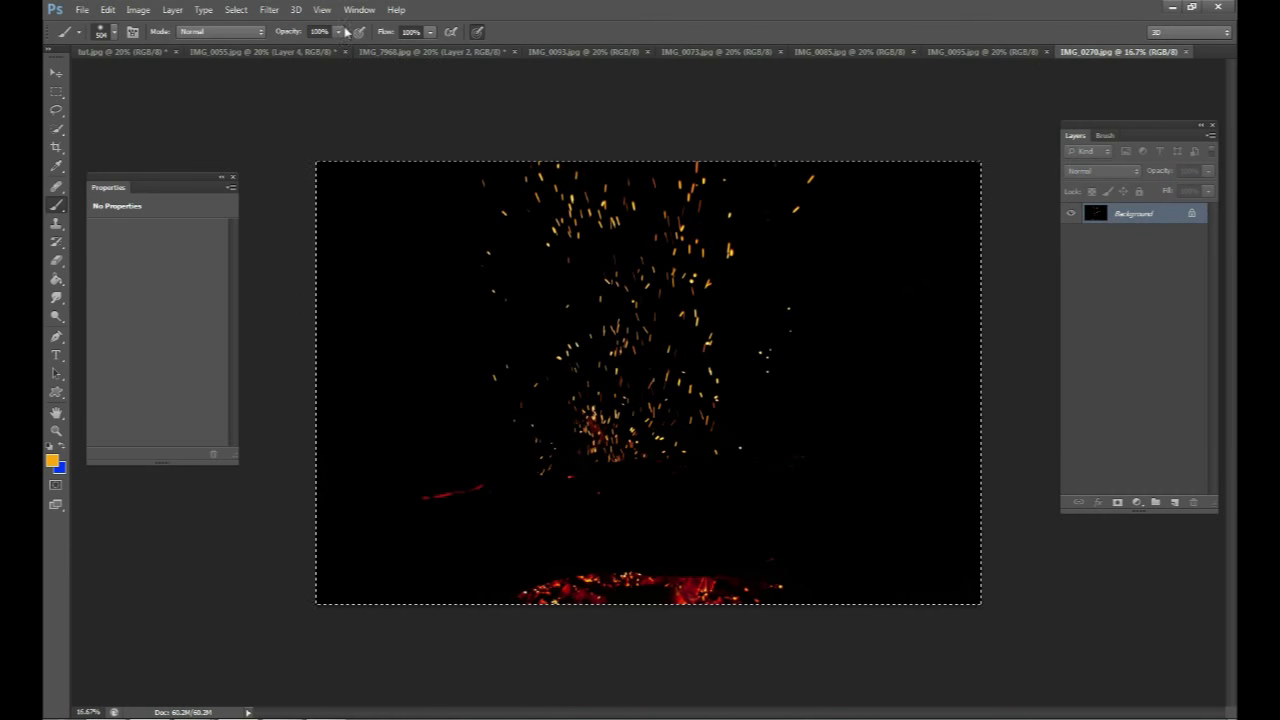
{"action": "mouse_move", "coordinate": [433, 70]}
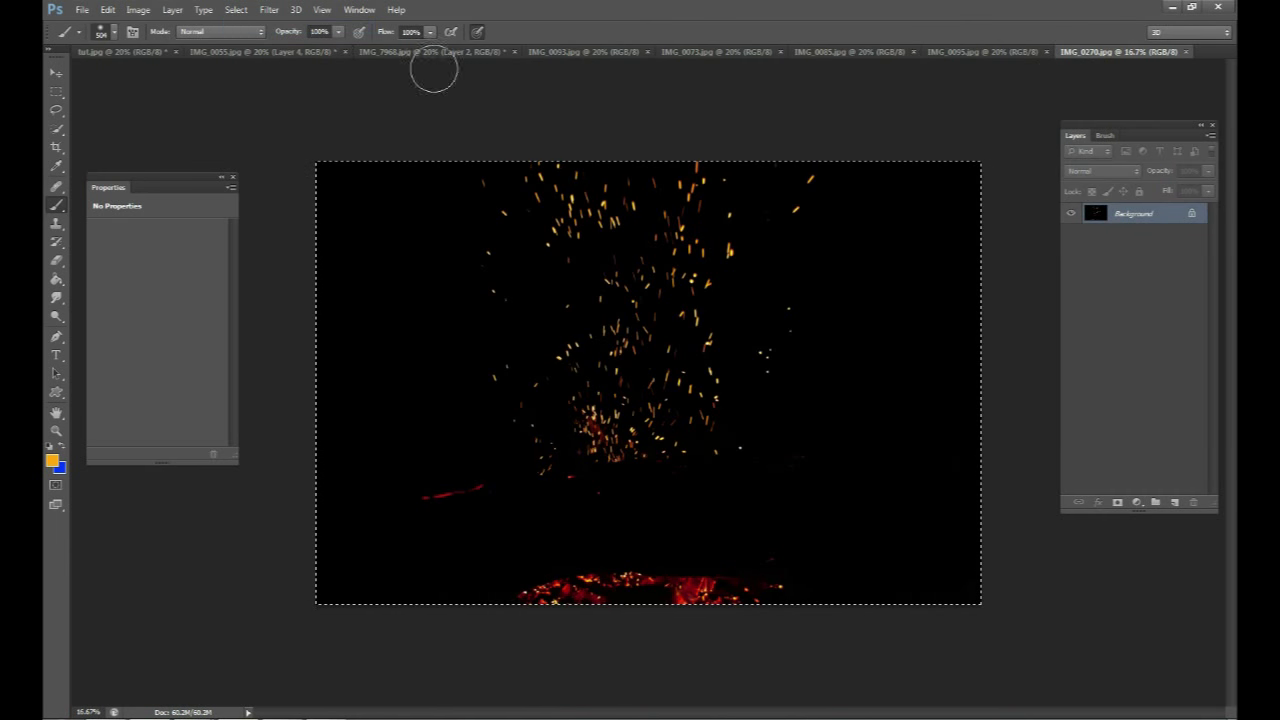
{"action": "left_click", "coordinate": [240, 51]}
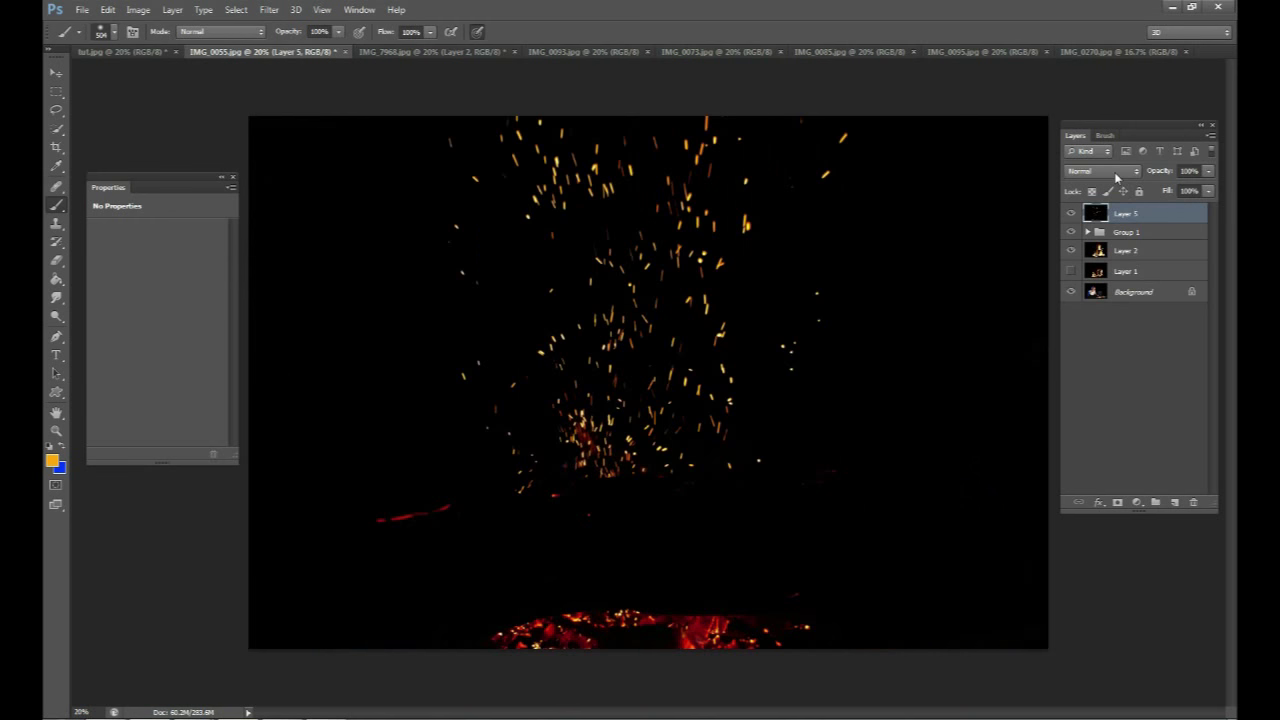
{"action": "left_click", "coordinate": [1100, 170]}
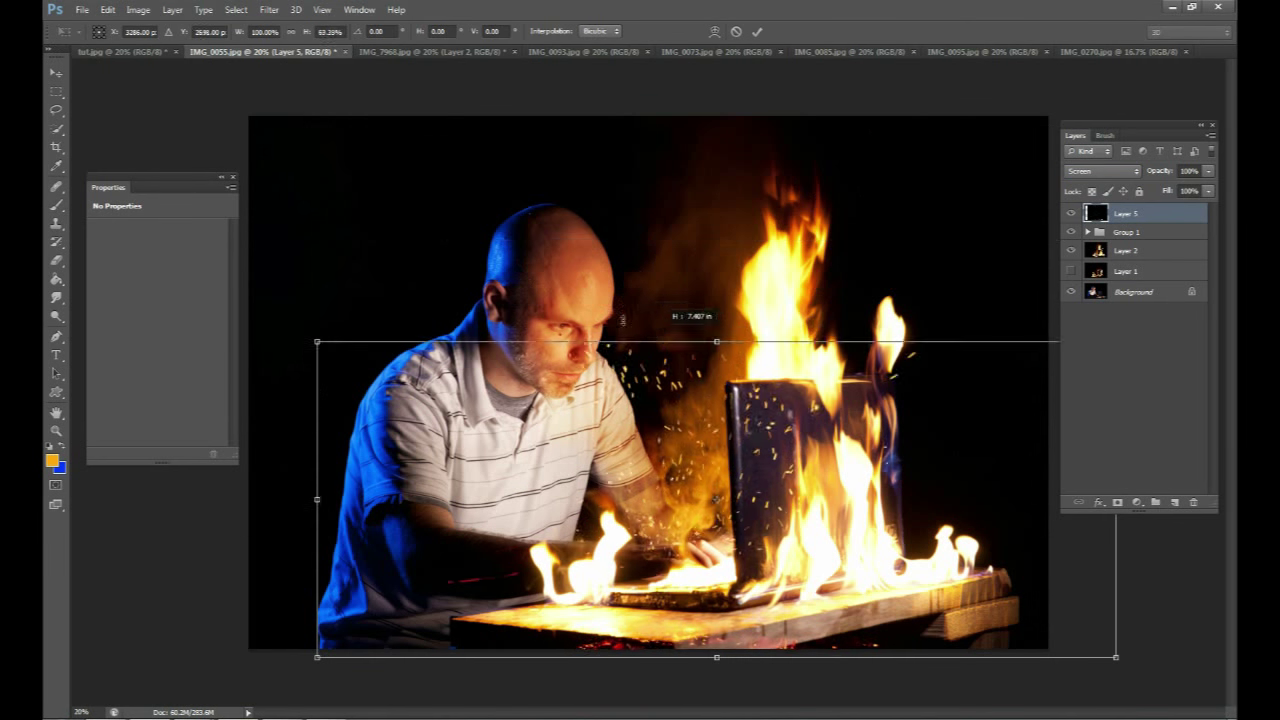
{"action": "left_click_drag", "start_coordinate": [716, 342], "coordinate": [716, 387]}
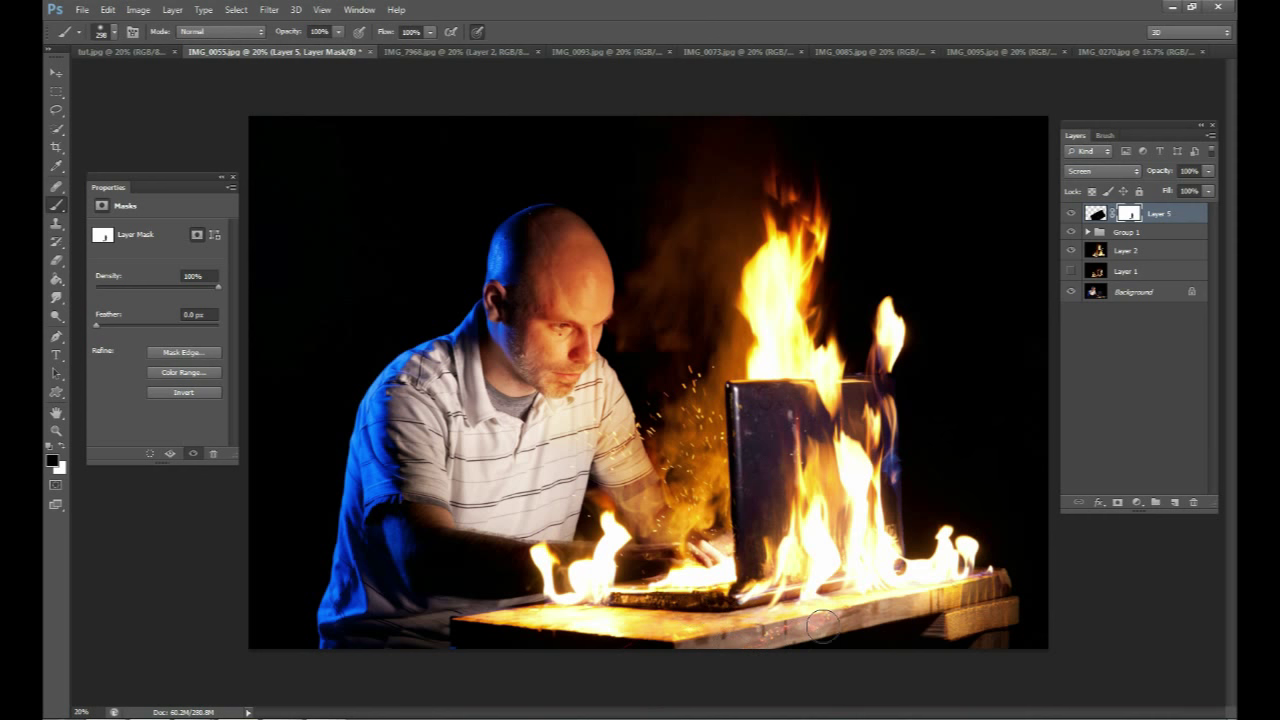
{"action": "mouse_move", "coordinate": [905, 488]}
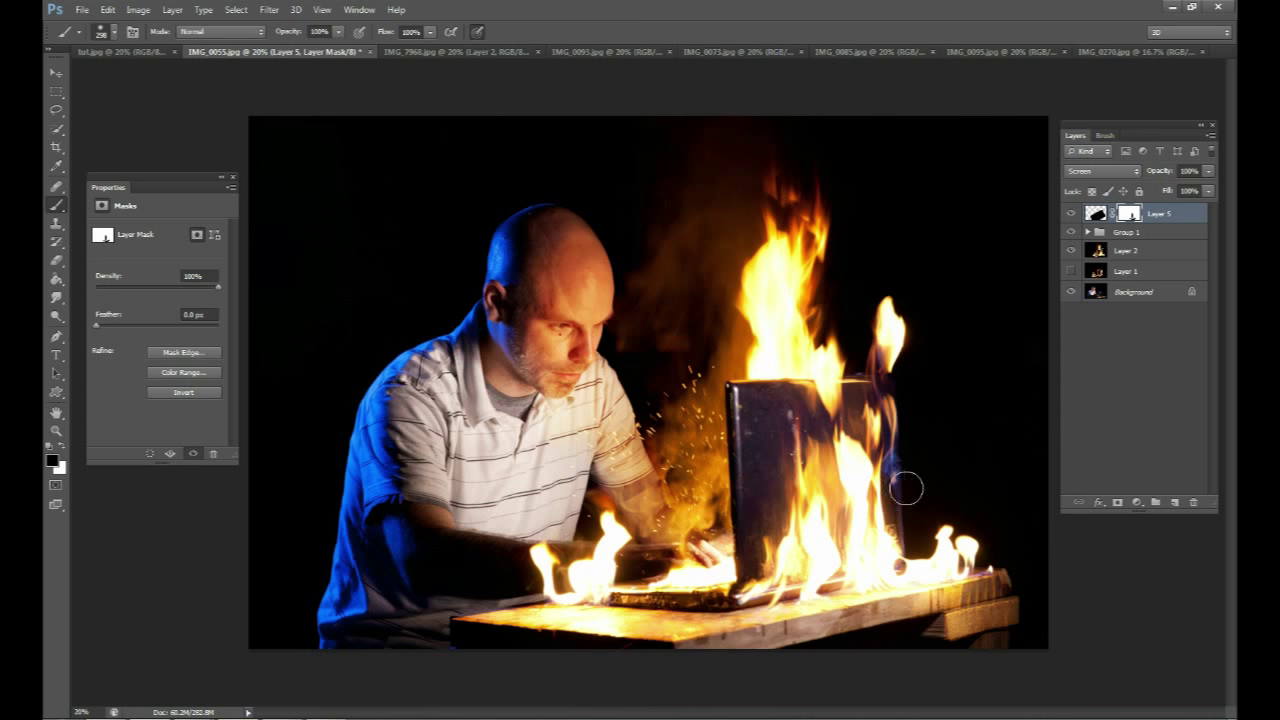
{"action": "mouse_move", "coordinate": [918, 371]}
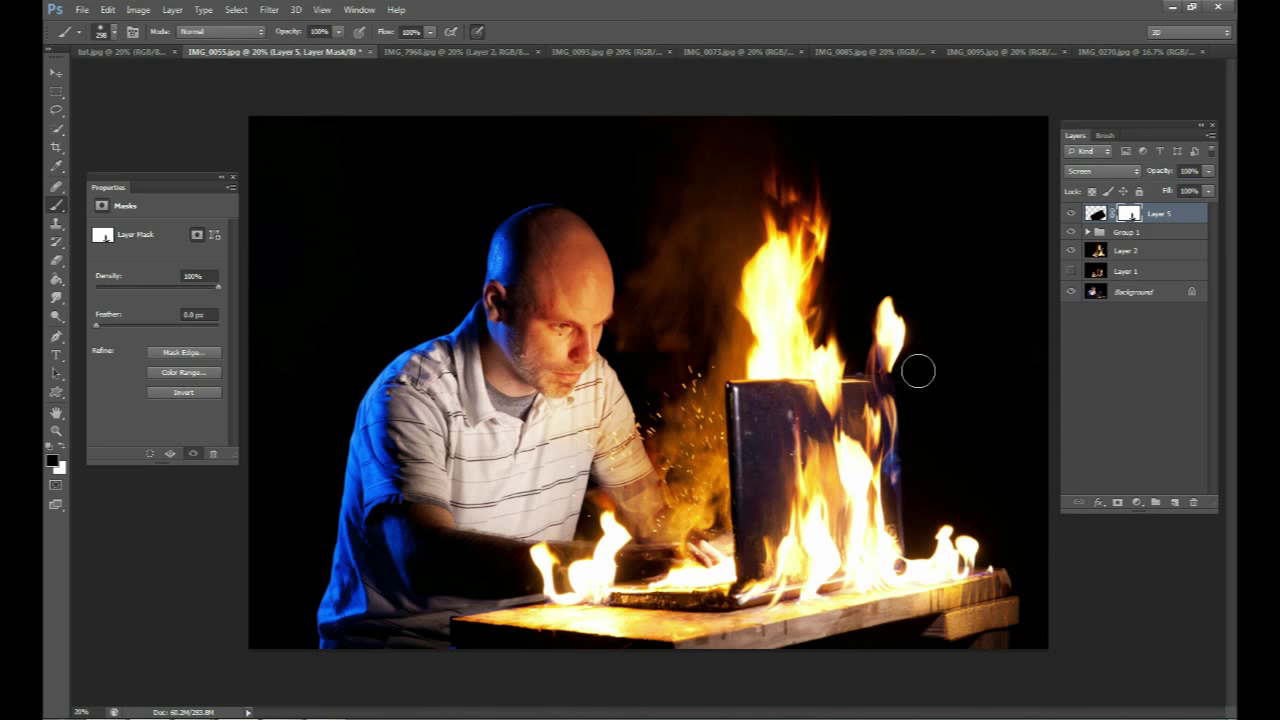
{"action": "mouse_move", "coordinate": [952, 390]}
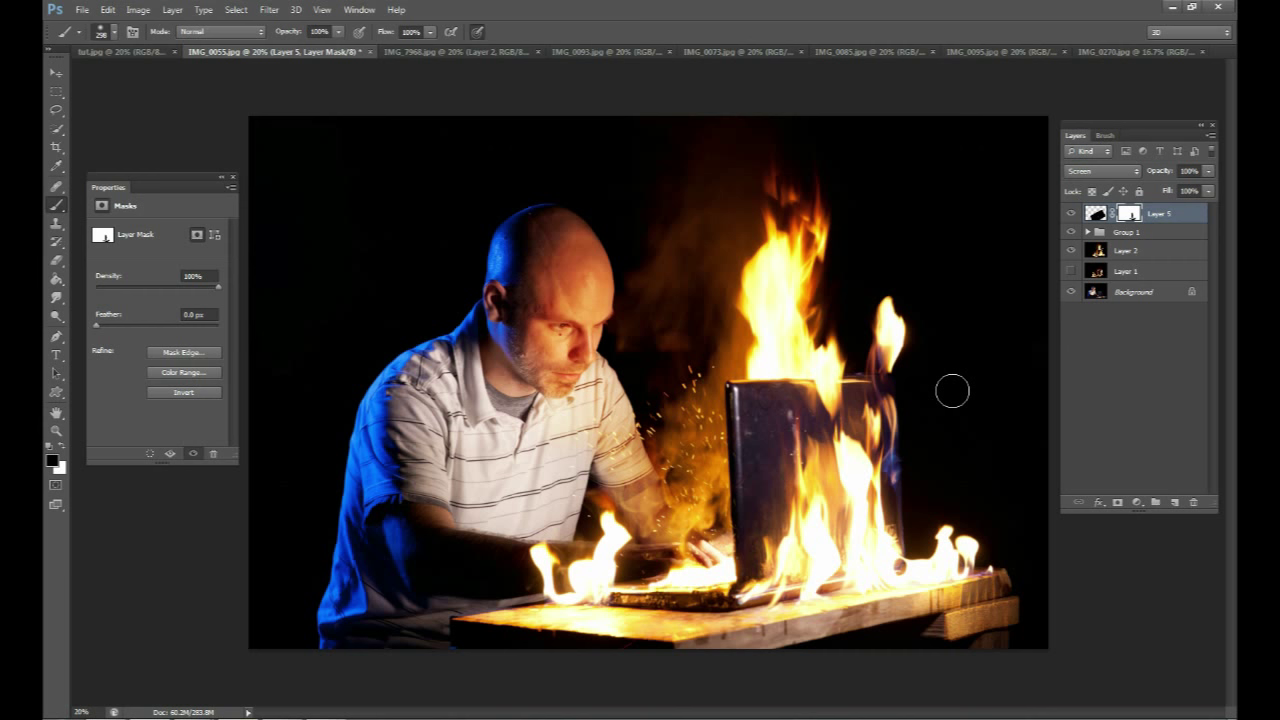
{"action": "mouse_move", "coordinate": [1131, 299]}
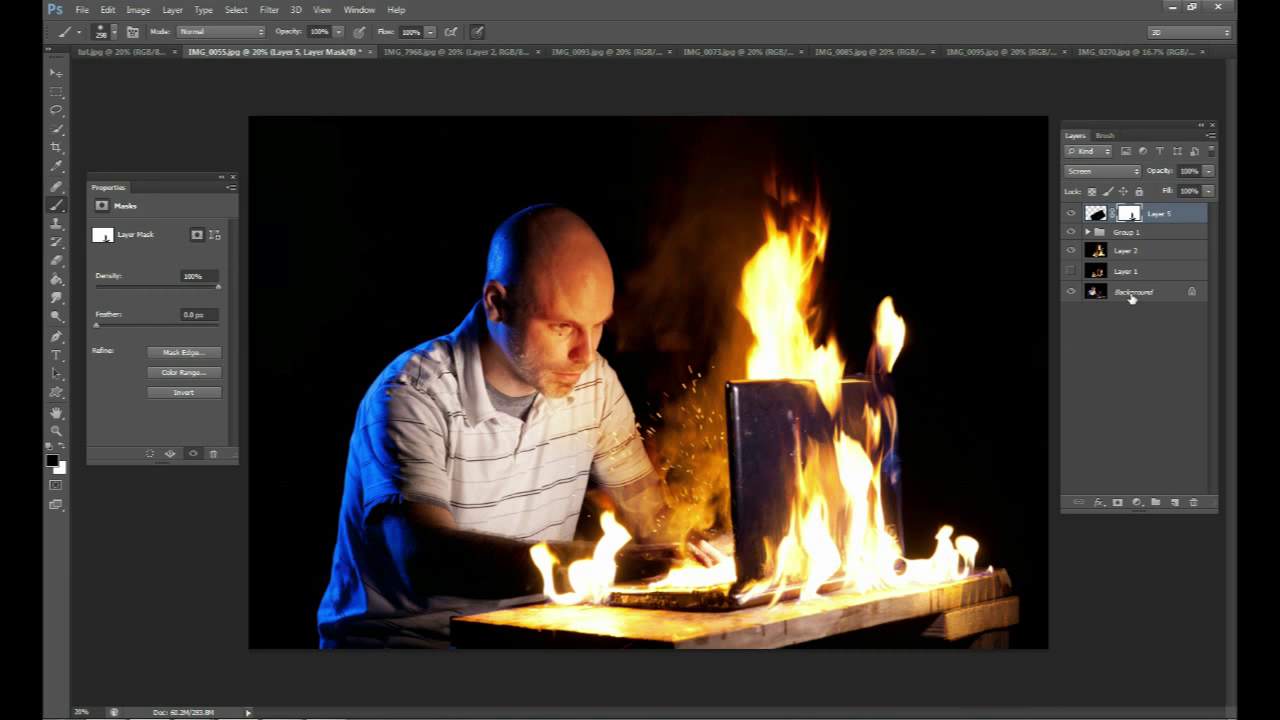
{"action": "mouse_move", "coordinate": [1131, 296]}
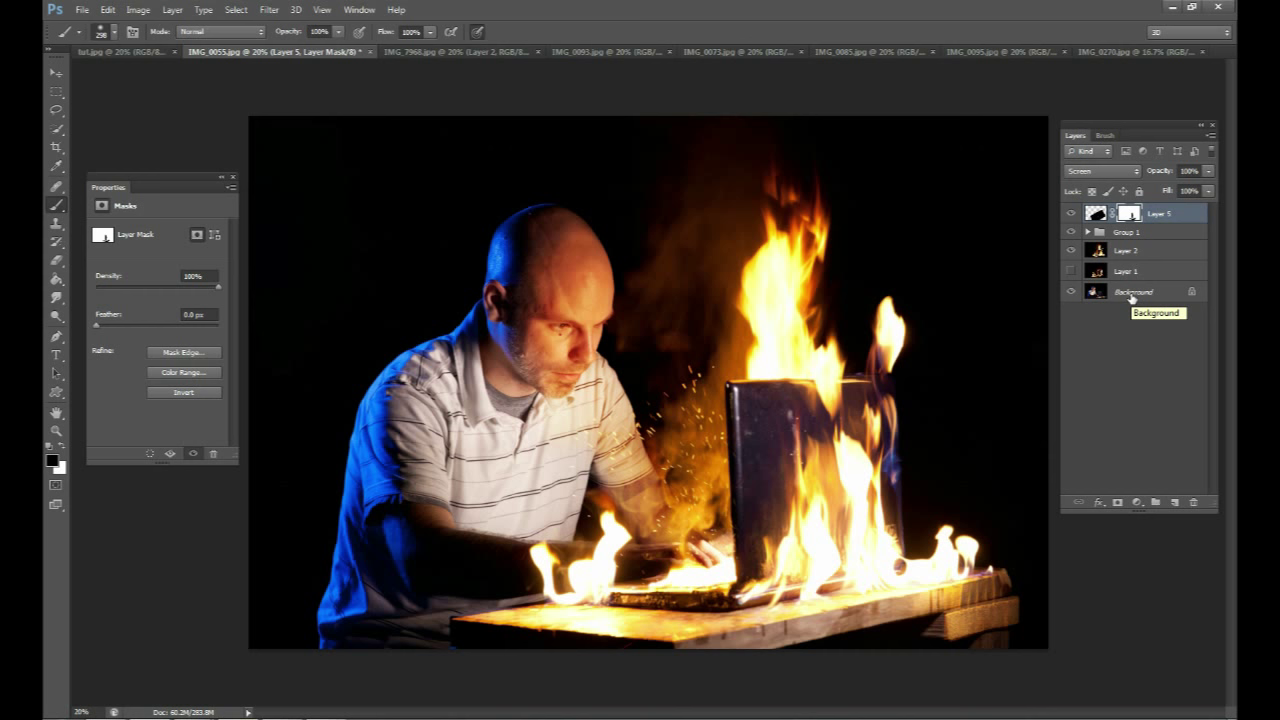